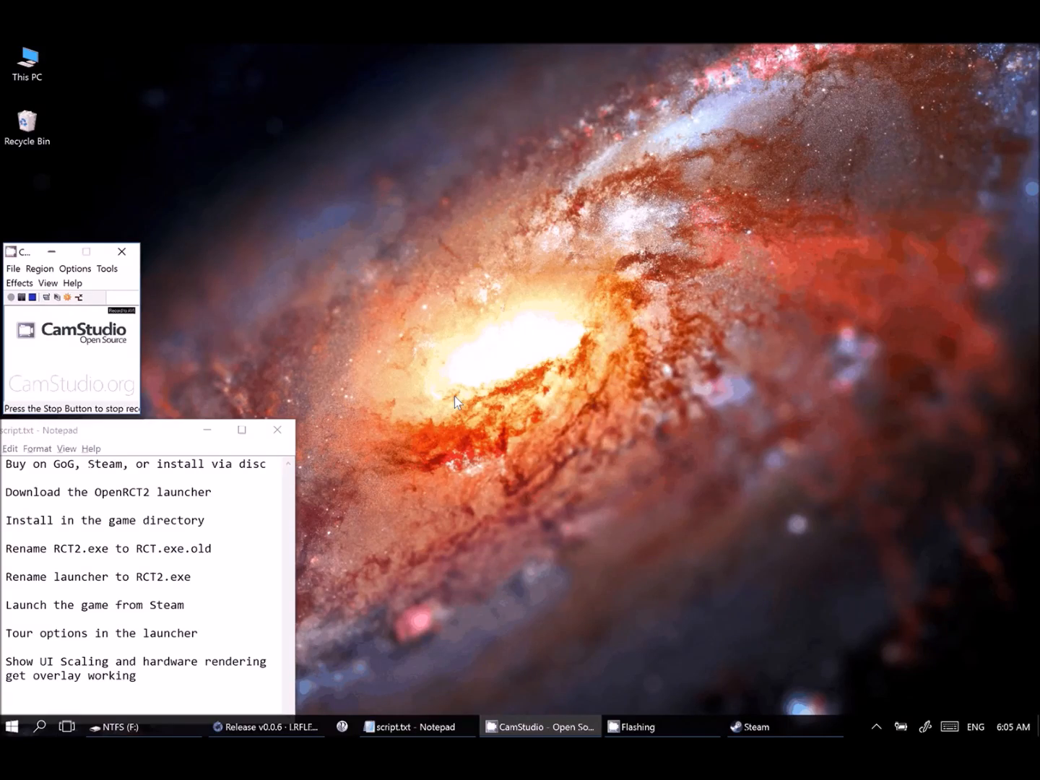
# Step: Minimize the Steam window showing the RollerCoaster Tycoon 2 library page
pyautogui.click(11, 297)
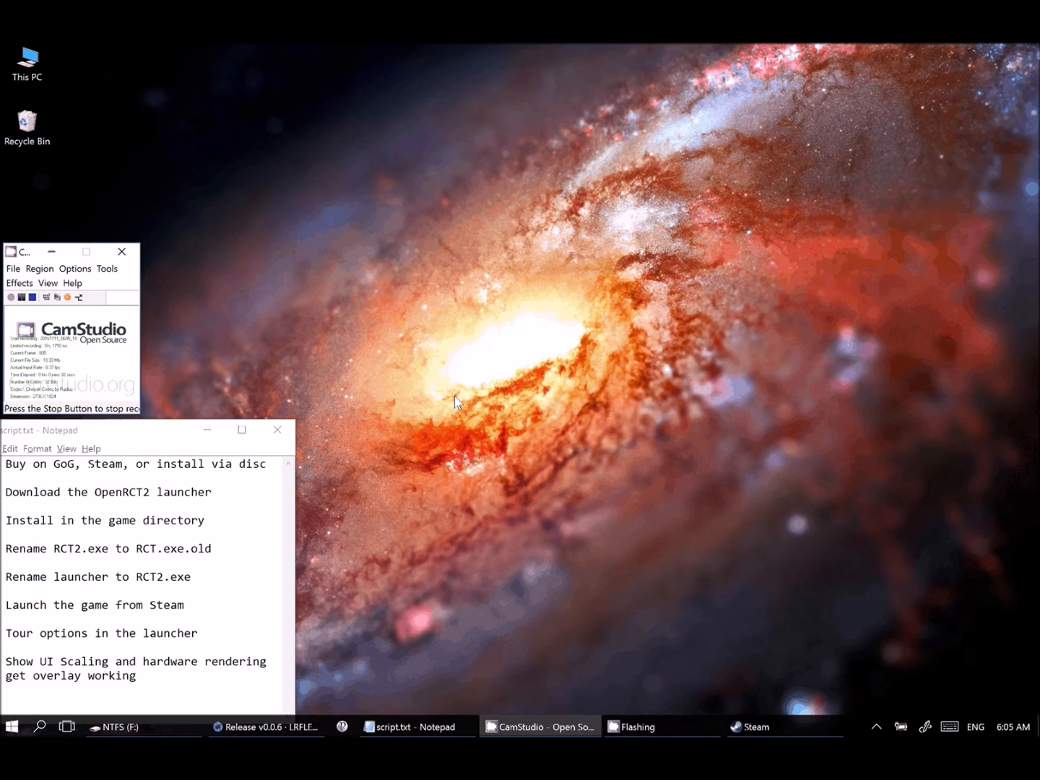
pyautogui.moveTo(437, 434)
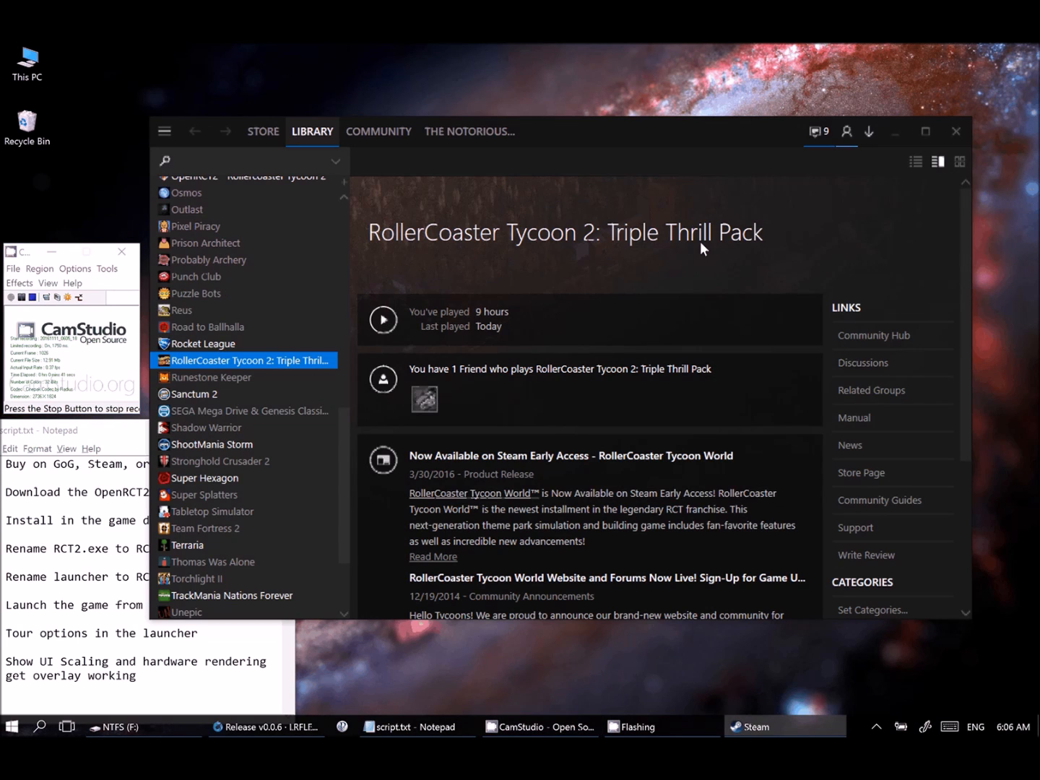
pyautogui.moveTo(498, 262)
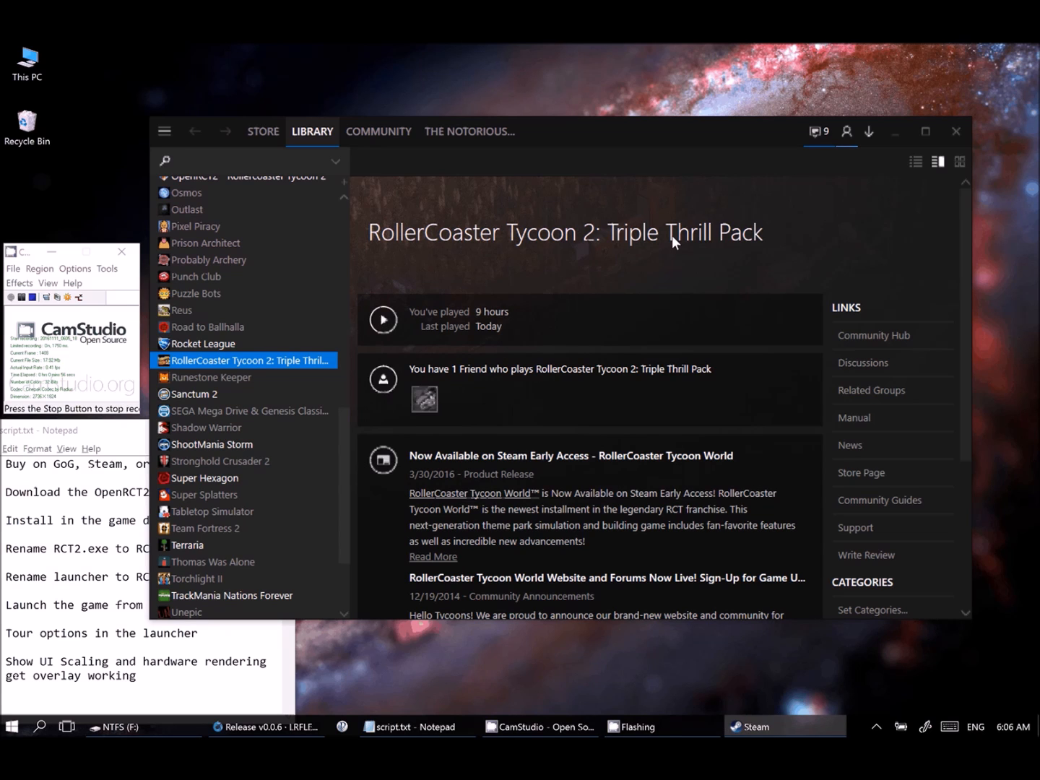
pyautogui.moveTo(867, 141)
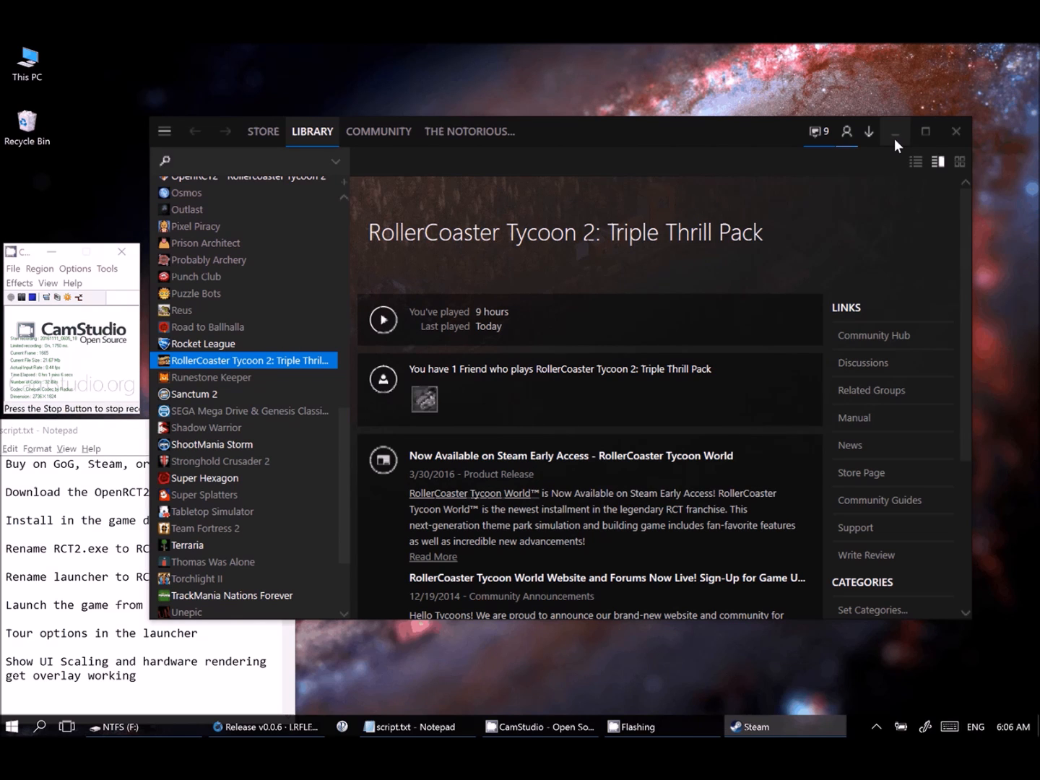
pyautogui.click(896, 131)
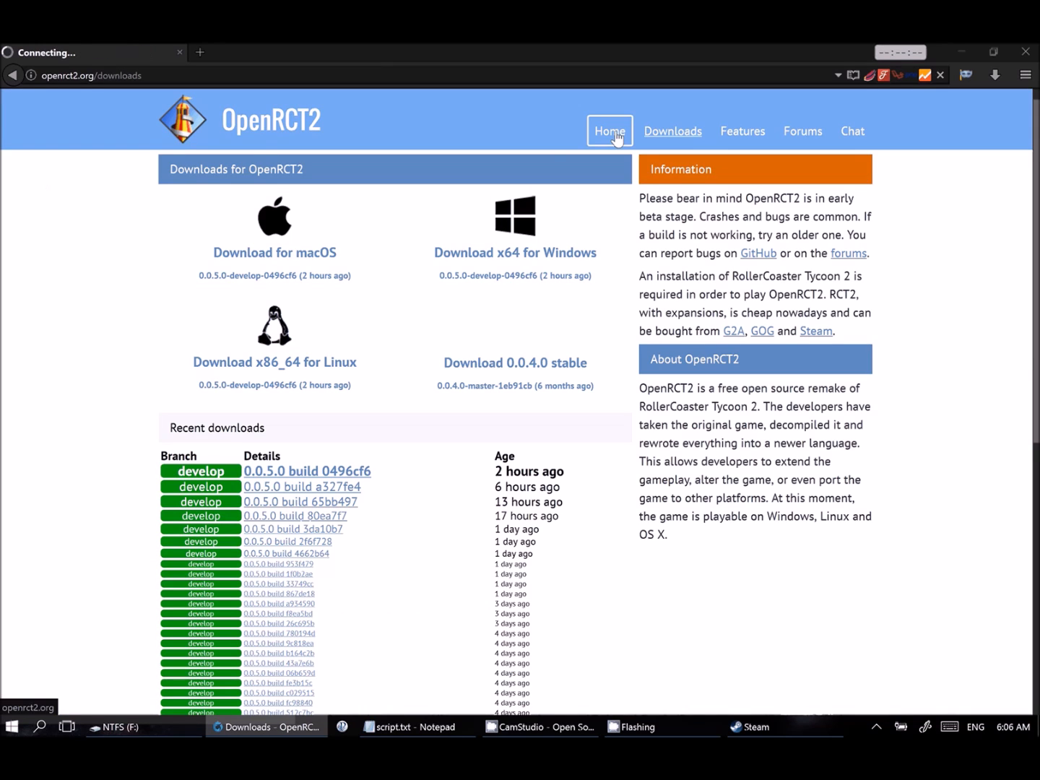
# Step: Go from the OpenRCT2 home page back to the downloads page
pyautogui.click(609, 131)
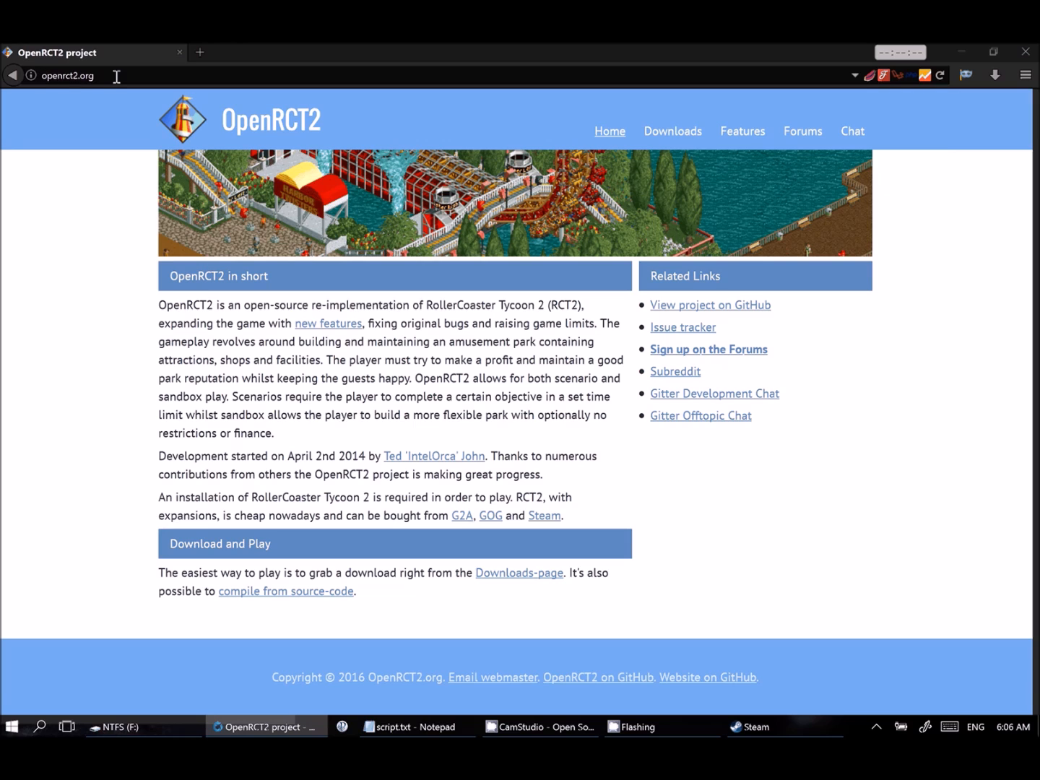
pyautogui.moveTo(852, 532)
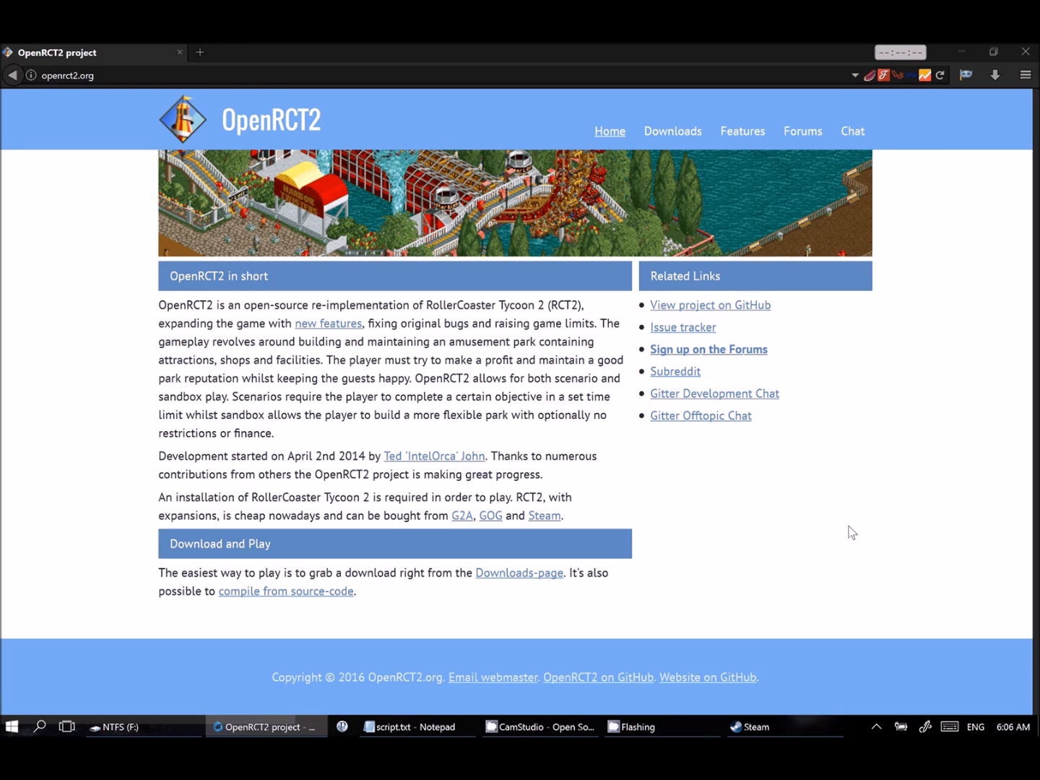
pyautogui.moveTo(931, 317)
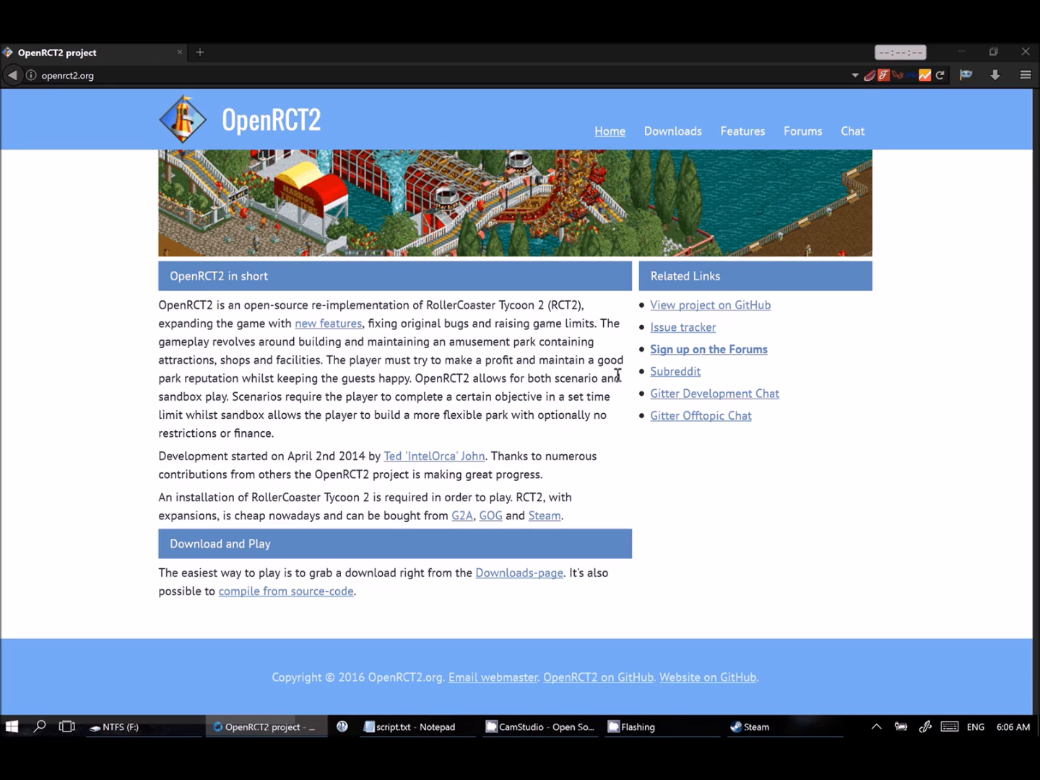
pyautogui.moveTo(961, 337)
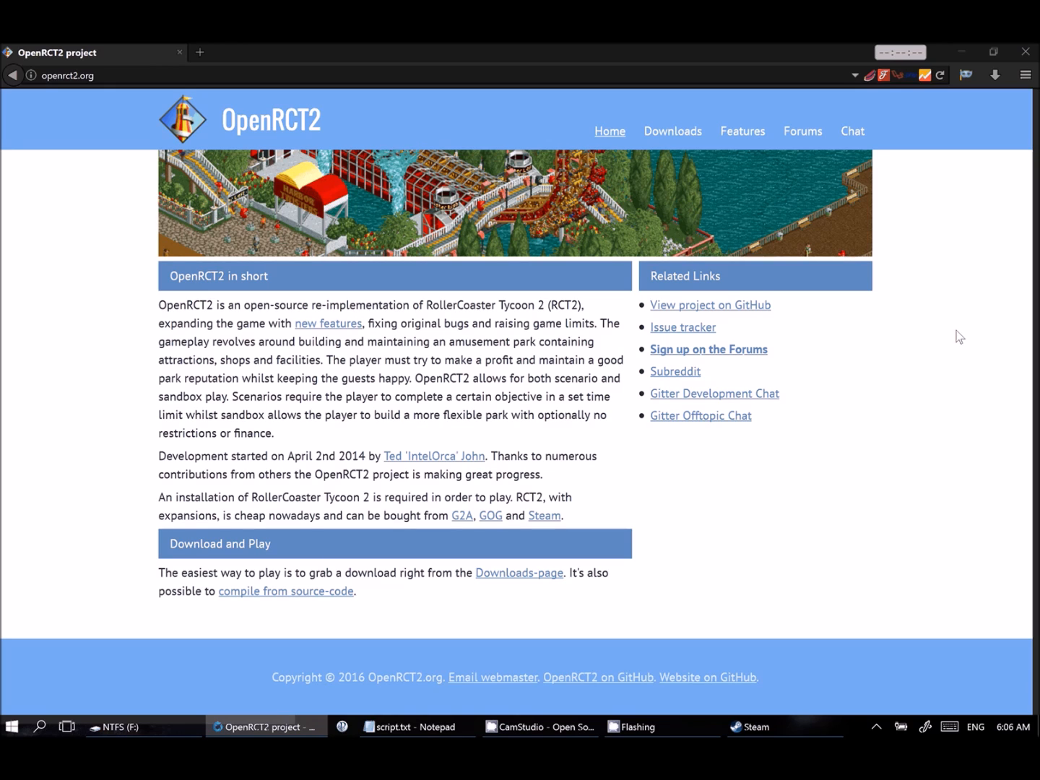
pyautogui.click(671, 131)
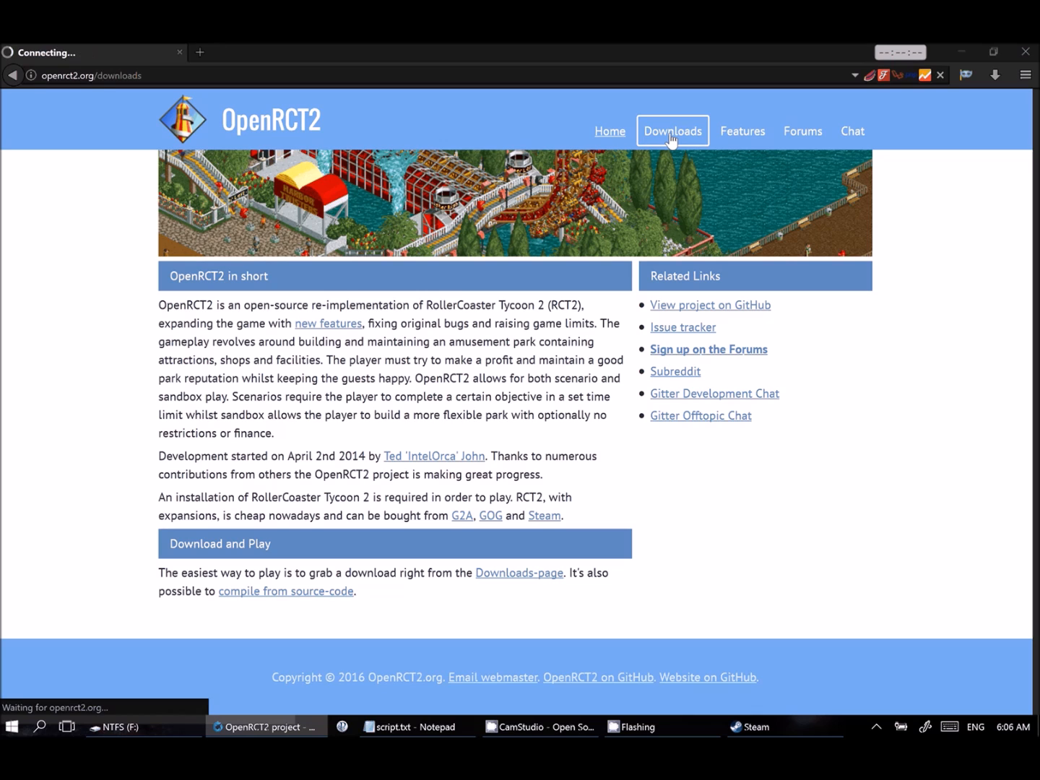
pyautogui.click(672, 131)
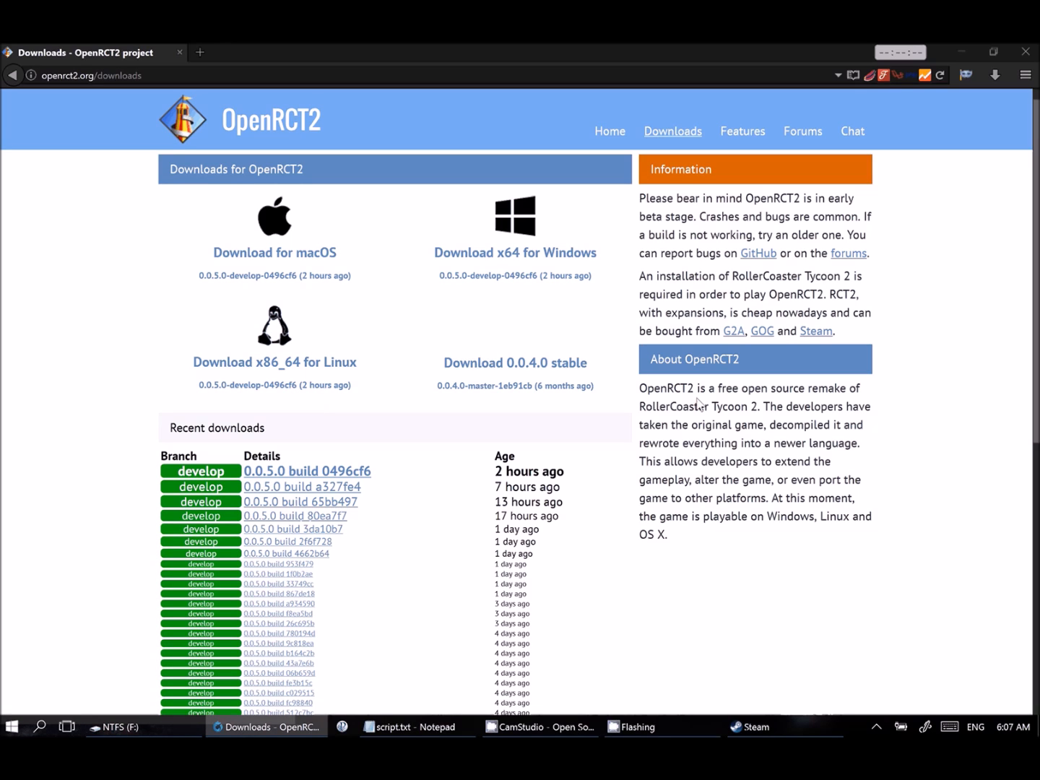
# Step: Open the launcher's 'Download for OS X, Linux and Windows' link in a new tab
pyautogui.scroll(-3)
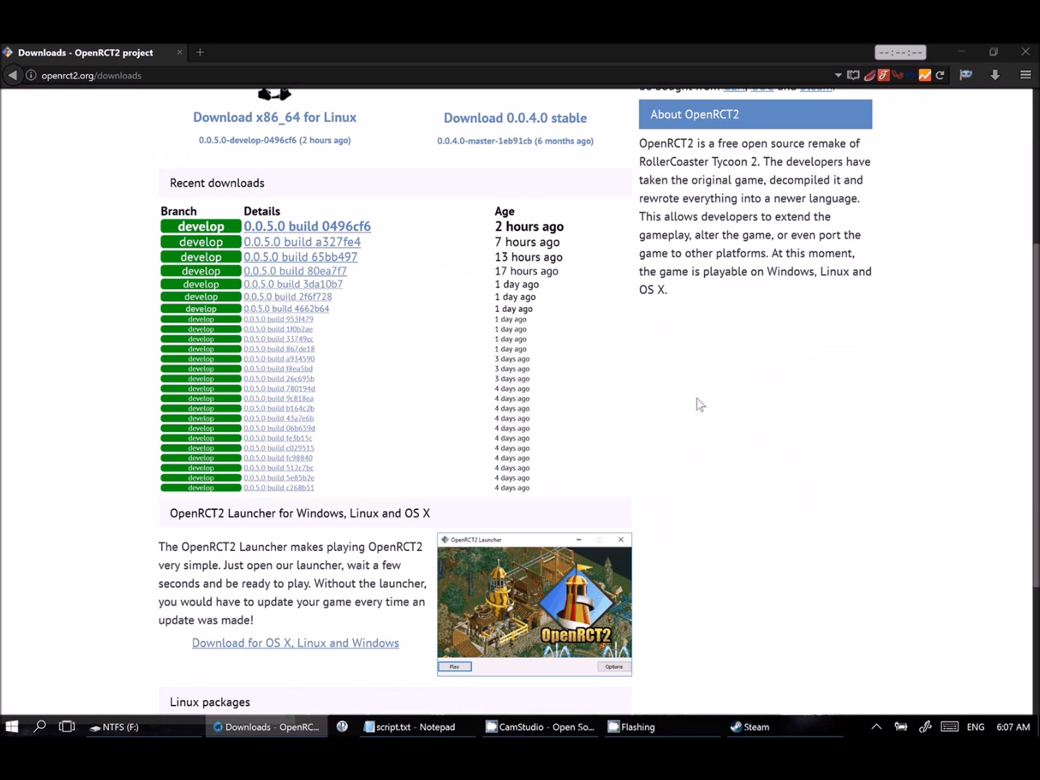
pyautogui.scroll(-3)
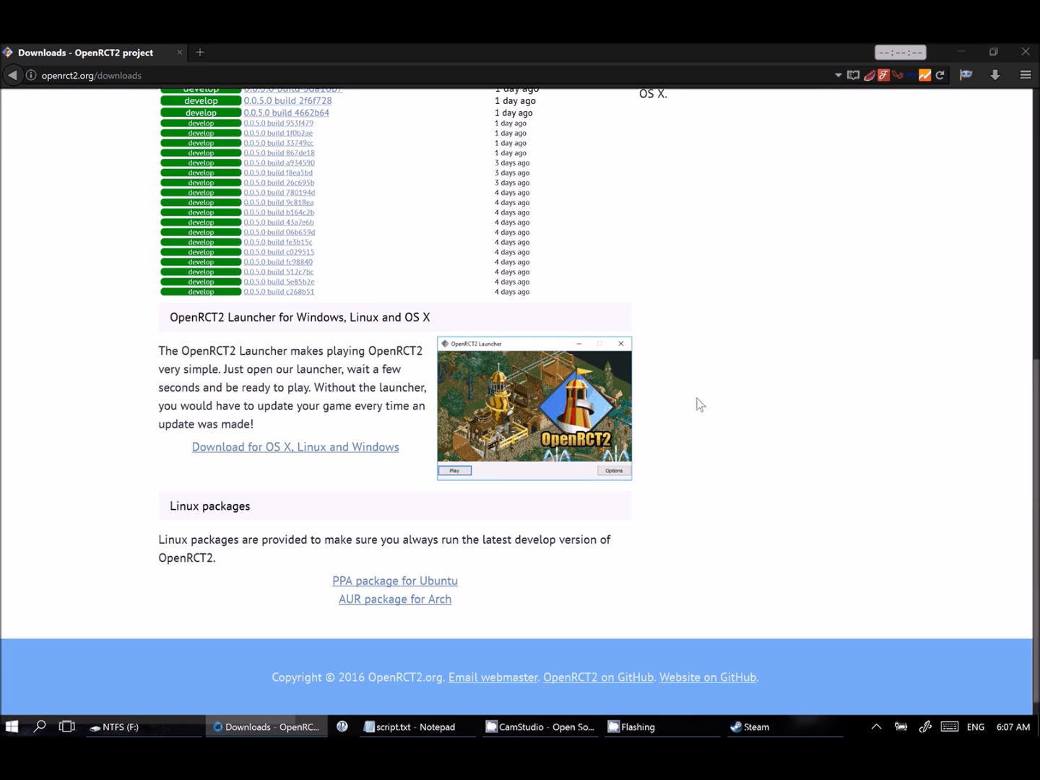
pyautogui.moveTo(170, 325)
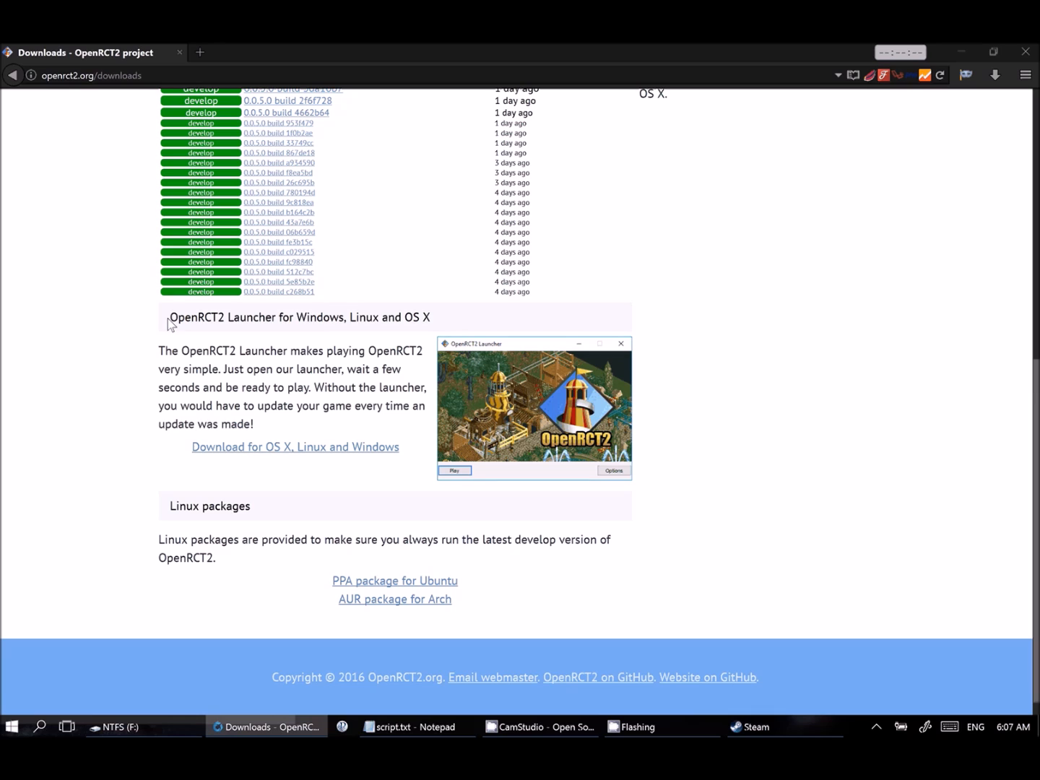
pyautogui.moveTo(173, 317); pyautogui.dragTo(429, 317)
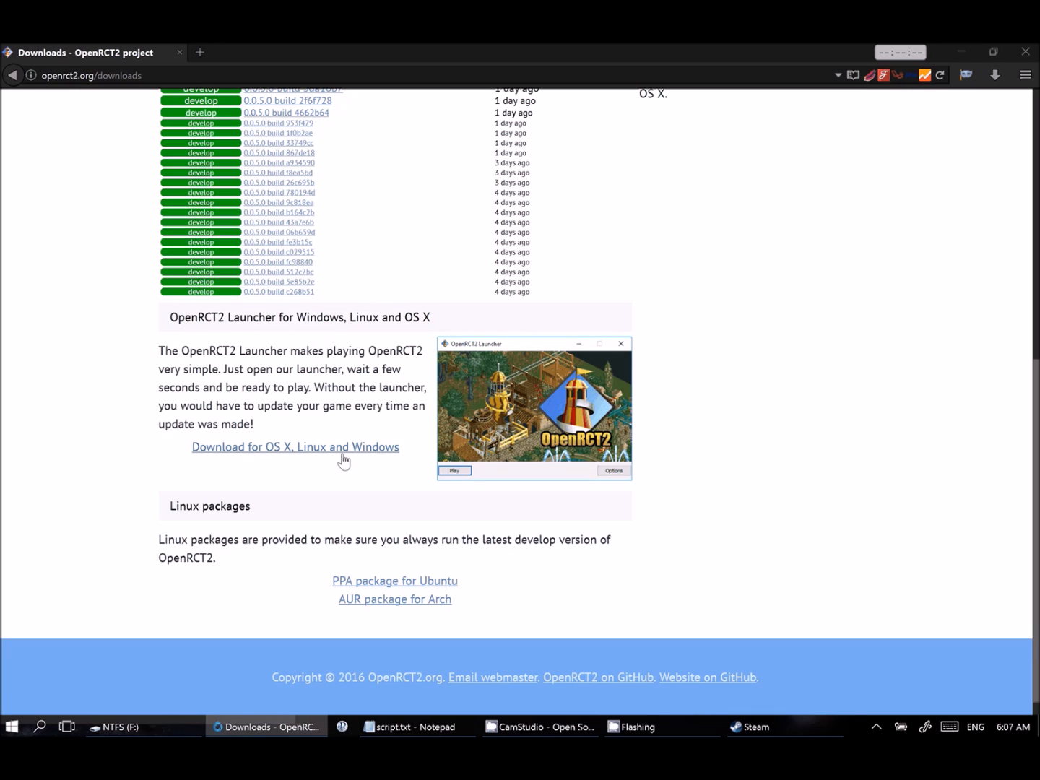
pyautogui.click(295, 446)
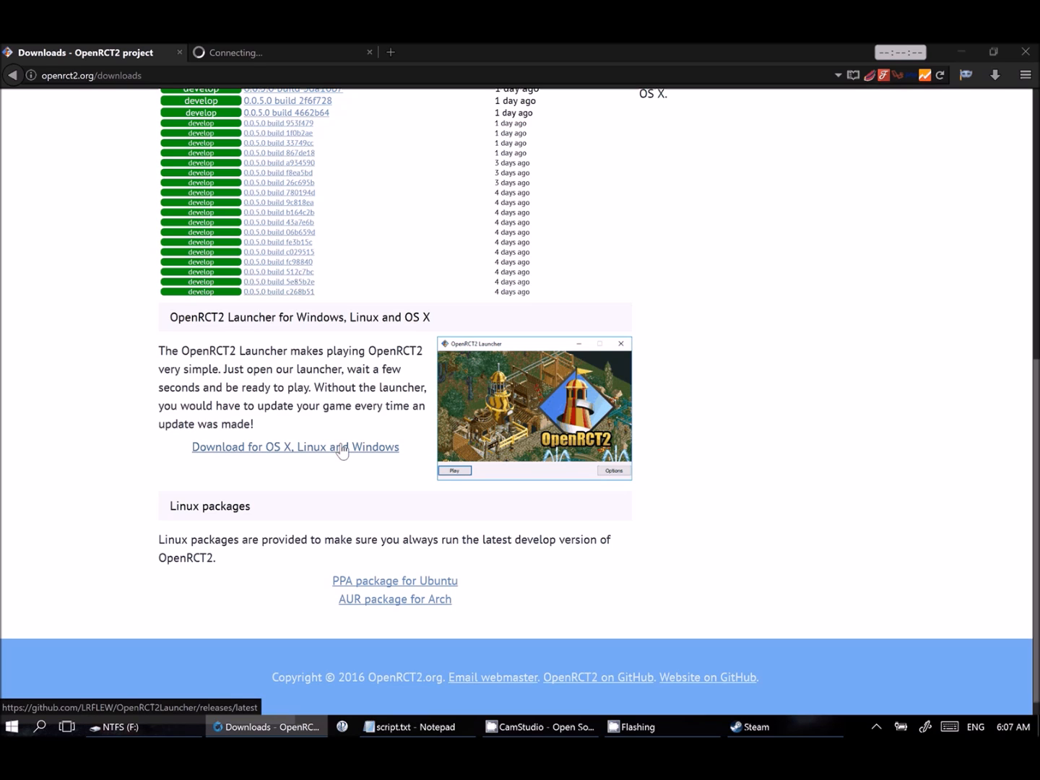
# Step: Switch to the launcher v0.0.6 release page and scroll to its downloads
pyautogui.click(295, 446)
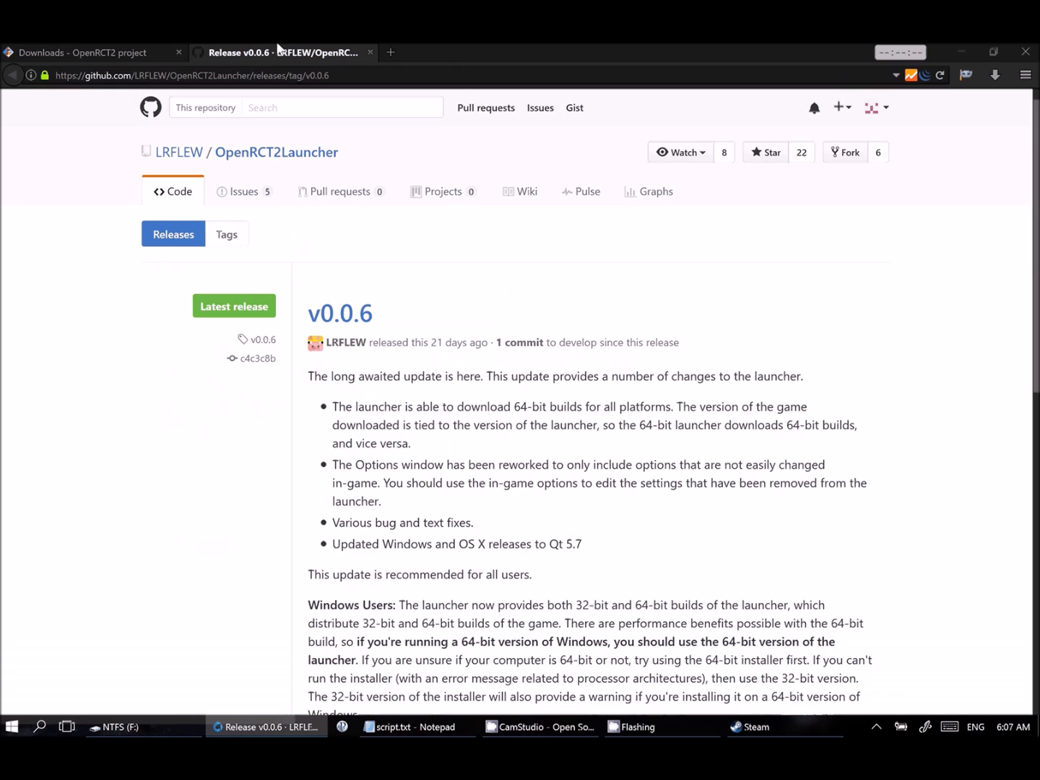
pyautogui.scroll(-3)
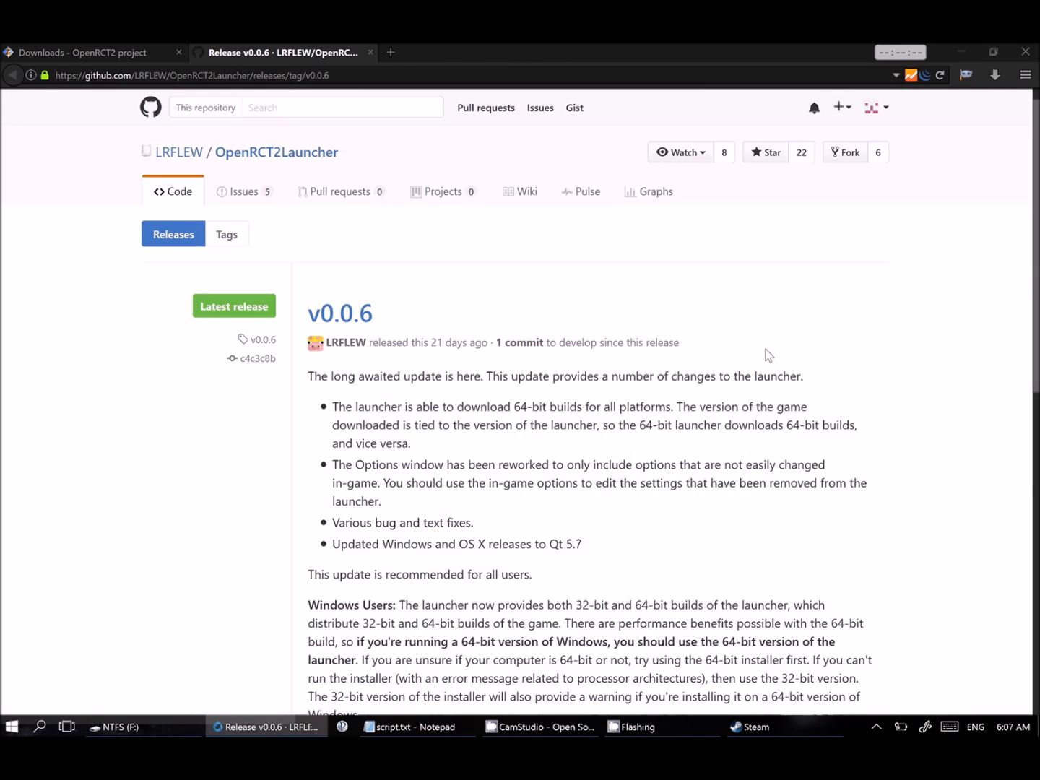
pyautogui.scroll(-3)
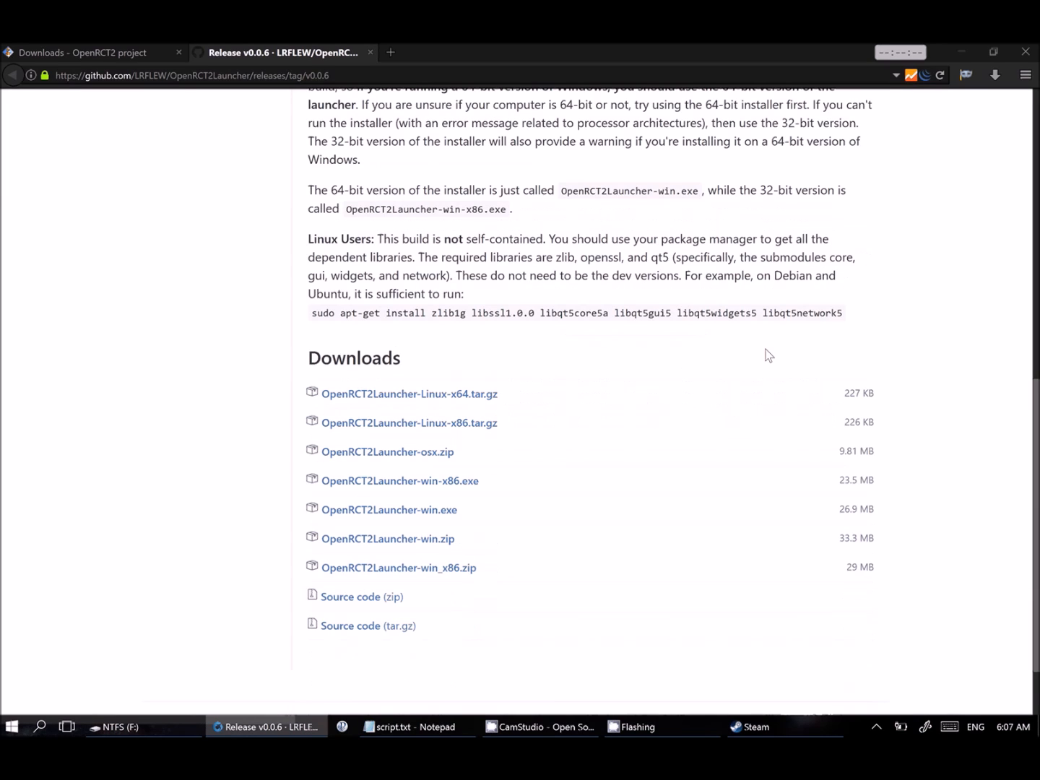
pyautogui.scroll(-3)
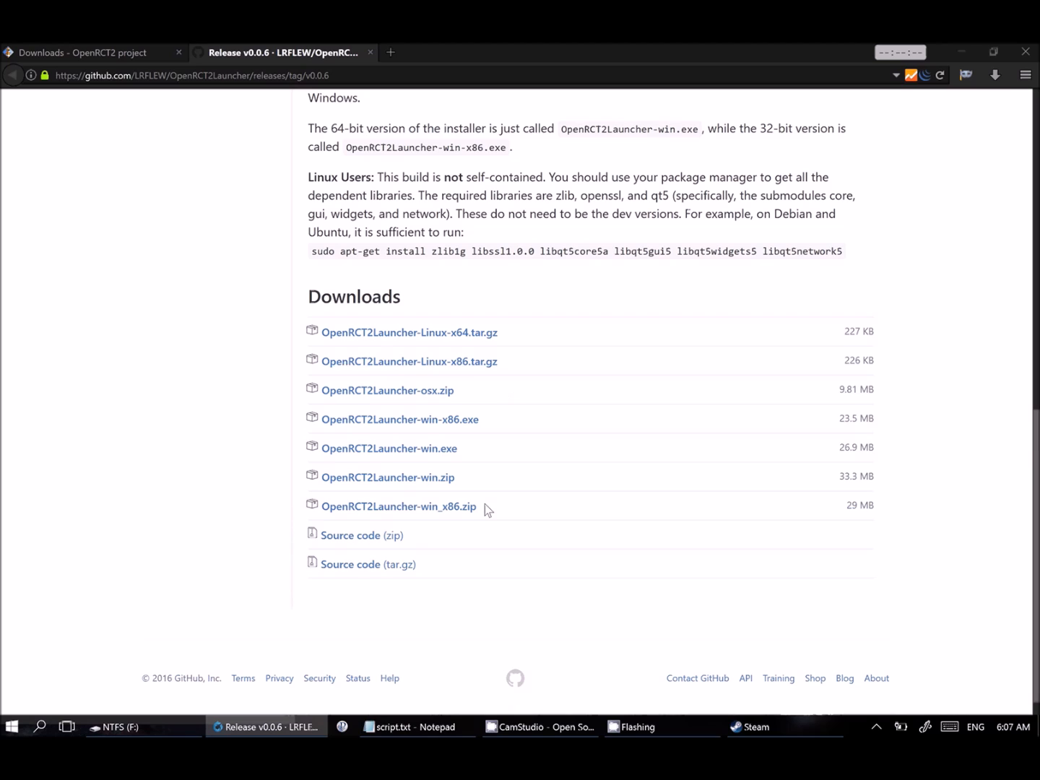
pyautogui.moveTo(476, 460)
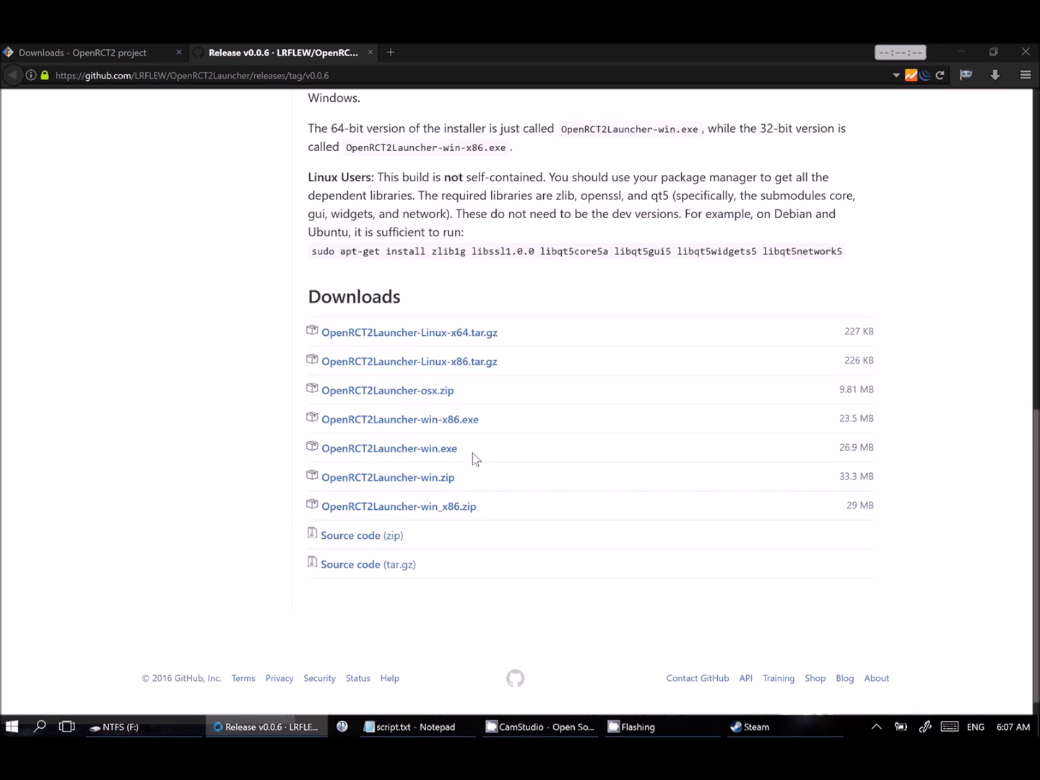
# Step: Download OpenRCT2Launcher-win.exe and show it in the browser's downloads list
pyautogui.rightClick(477, 455)
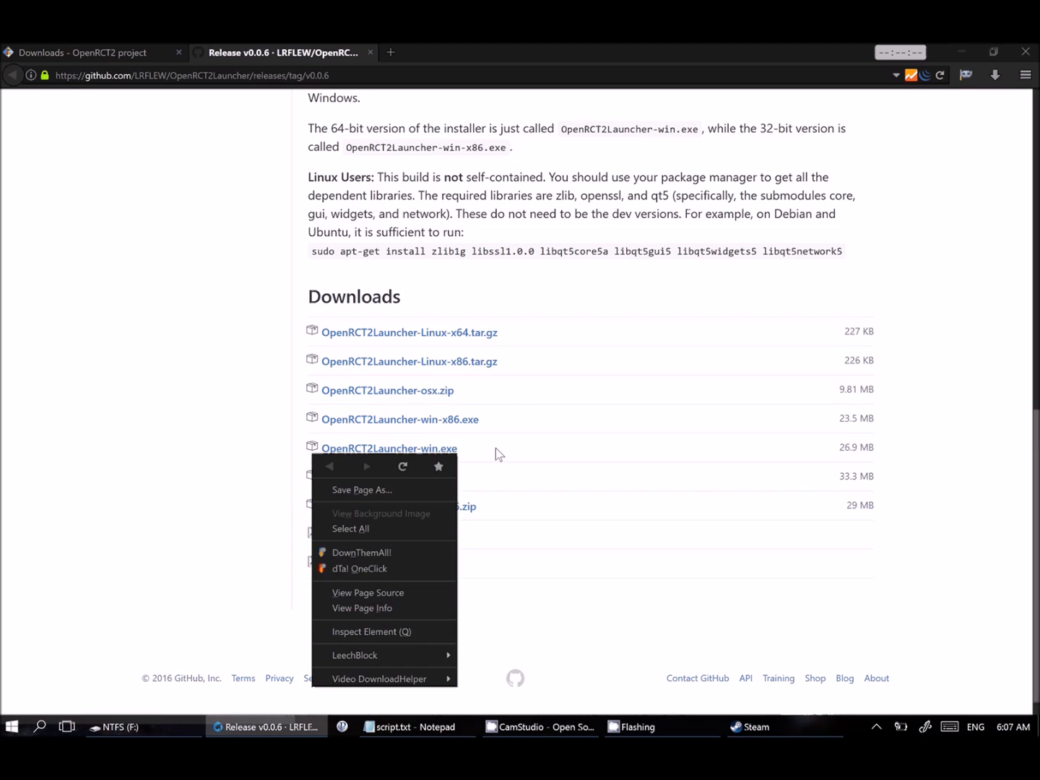
pyautogui.click(388, 448)
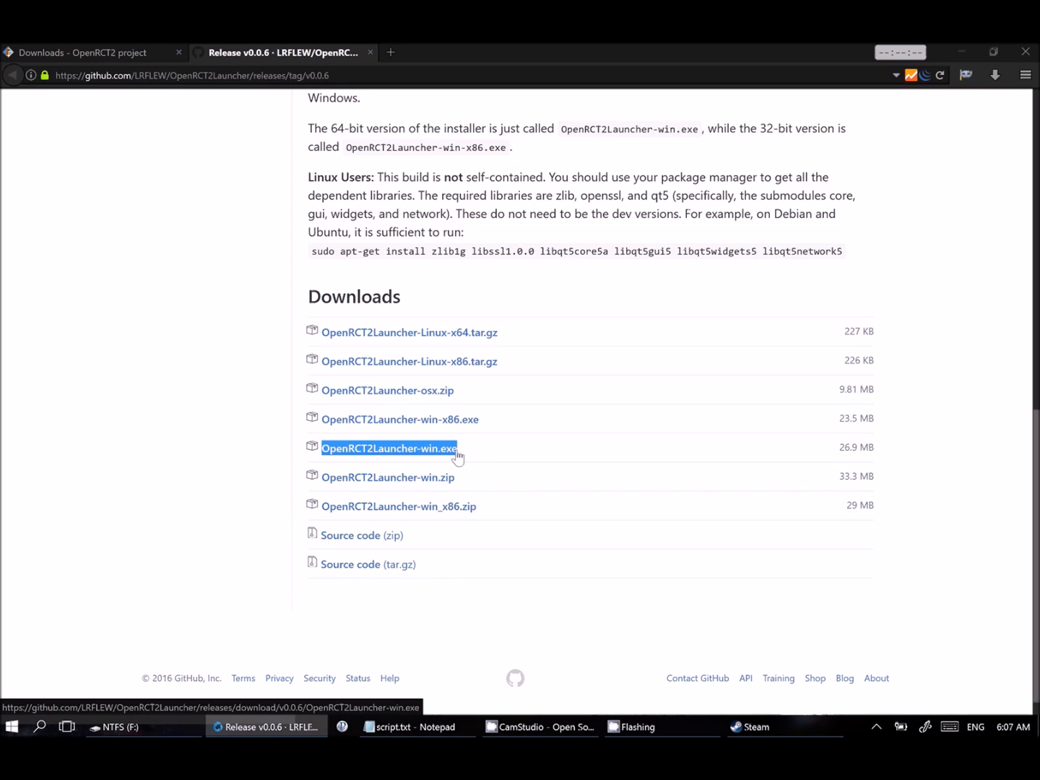
pyautogui.moveTo(567, 461)
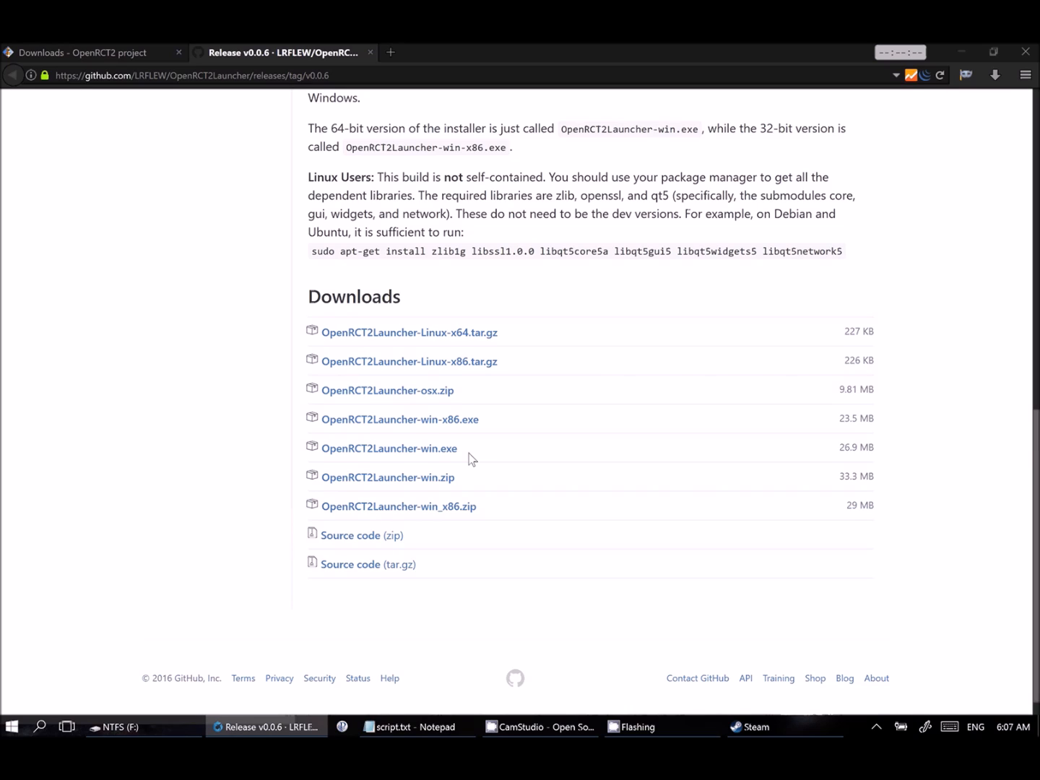
pyautogui.moveTo(489, 446)
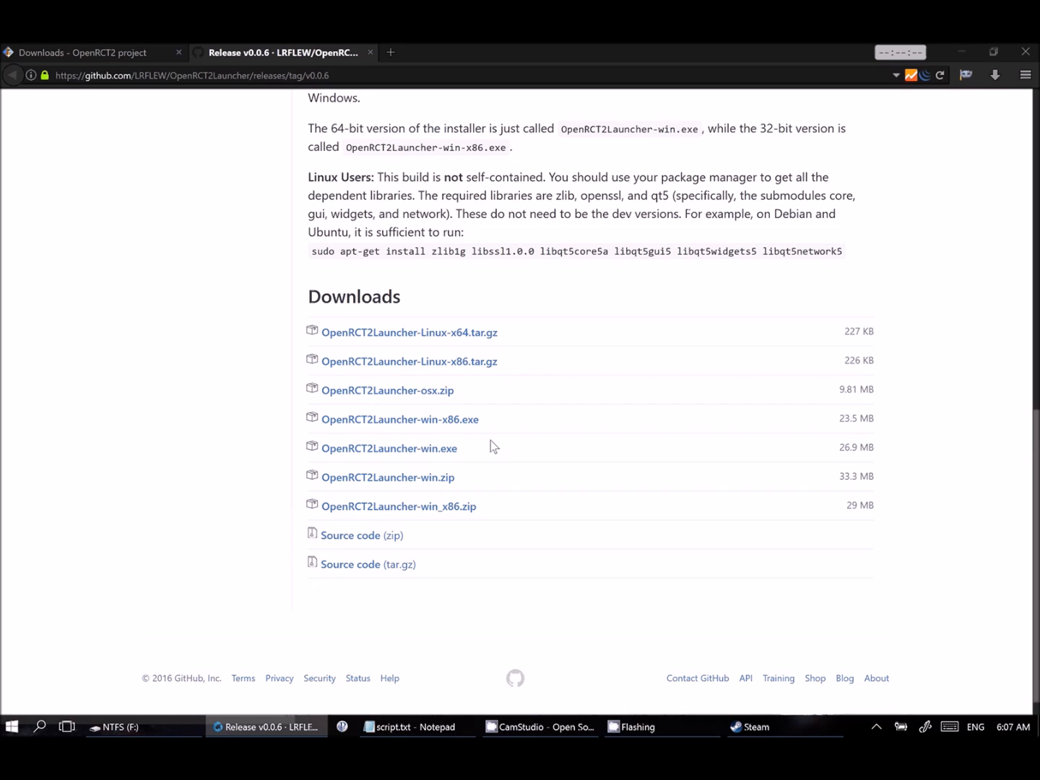
pyautogui.moveTo(456, 456)
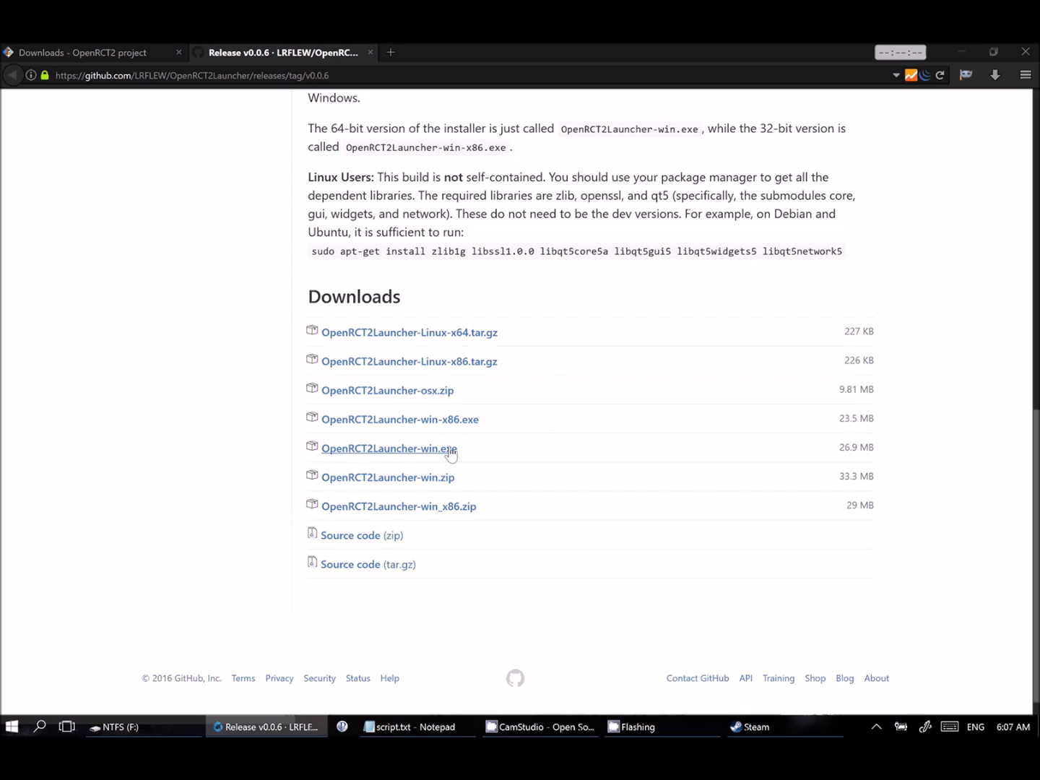
pyautogui.click(389, 448)
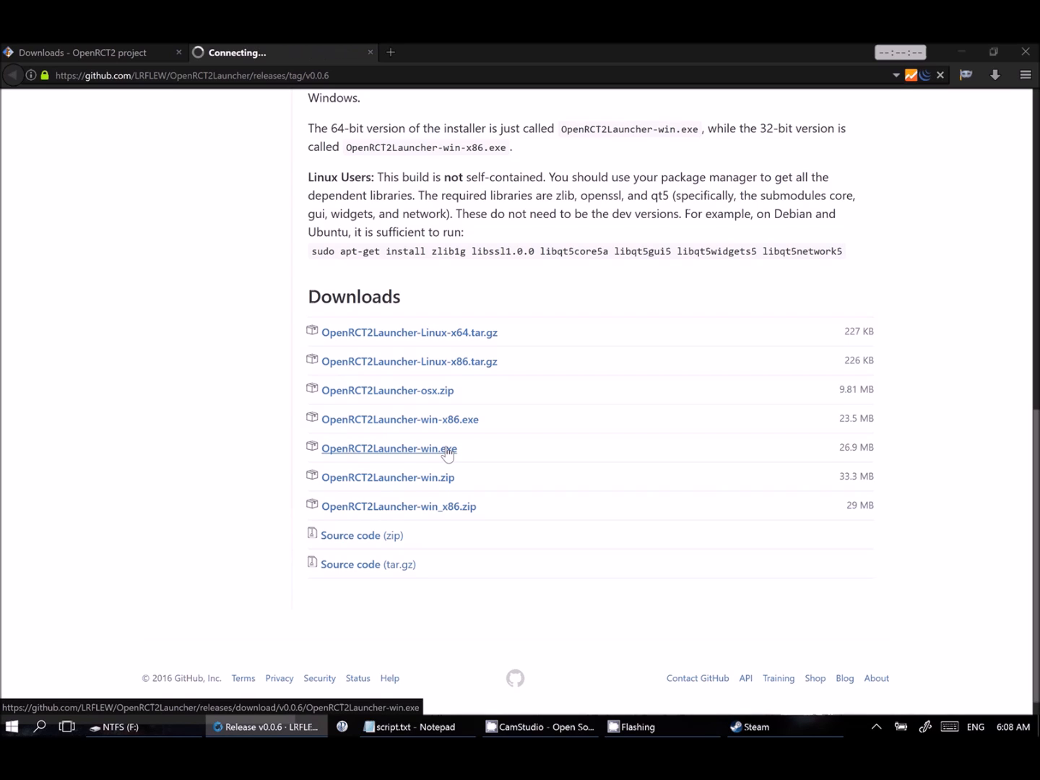
pyautogui.click(388, 447)
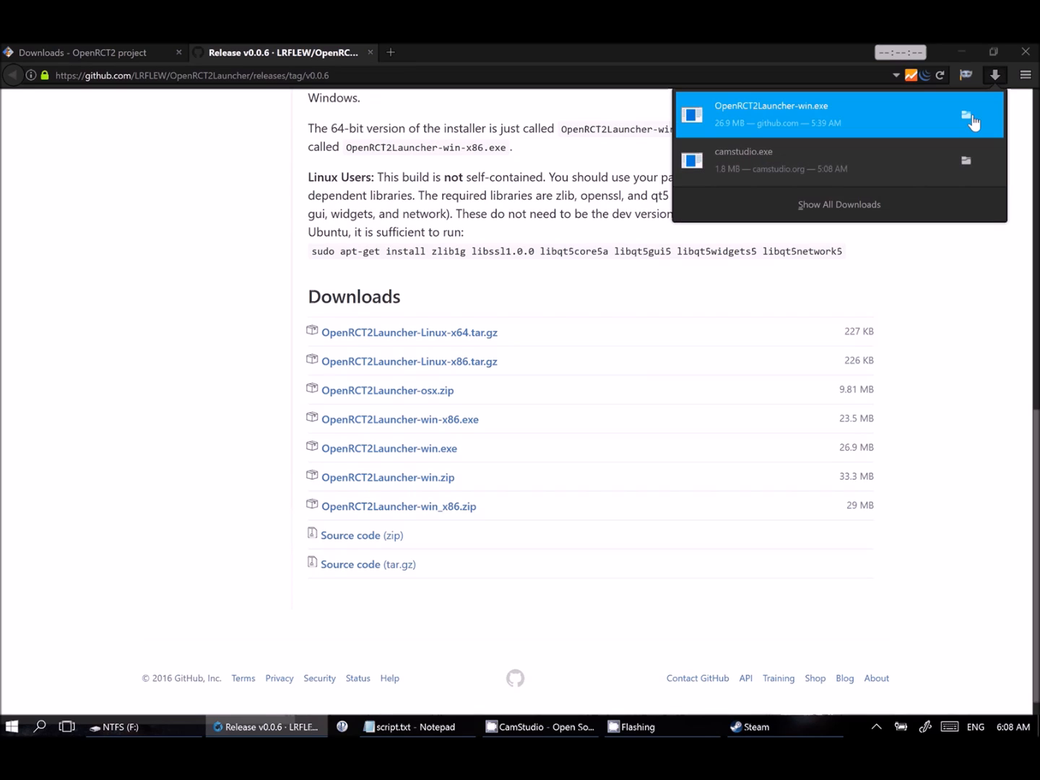
# Step: Launch the downloaded launcher installer, then cancel and confirm exiting Setup
pyautogui.click(967, 116)
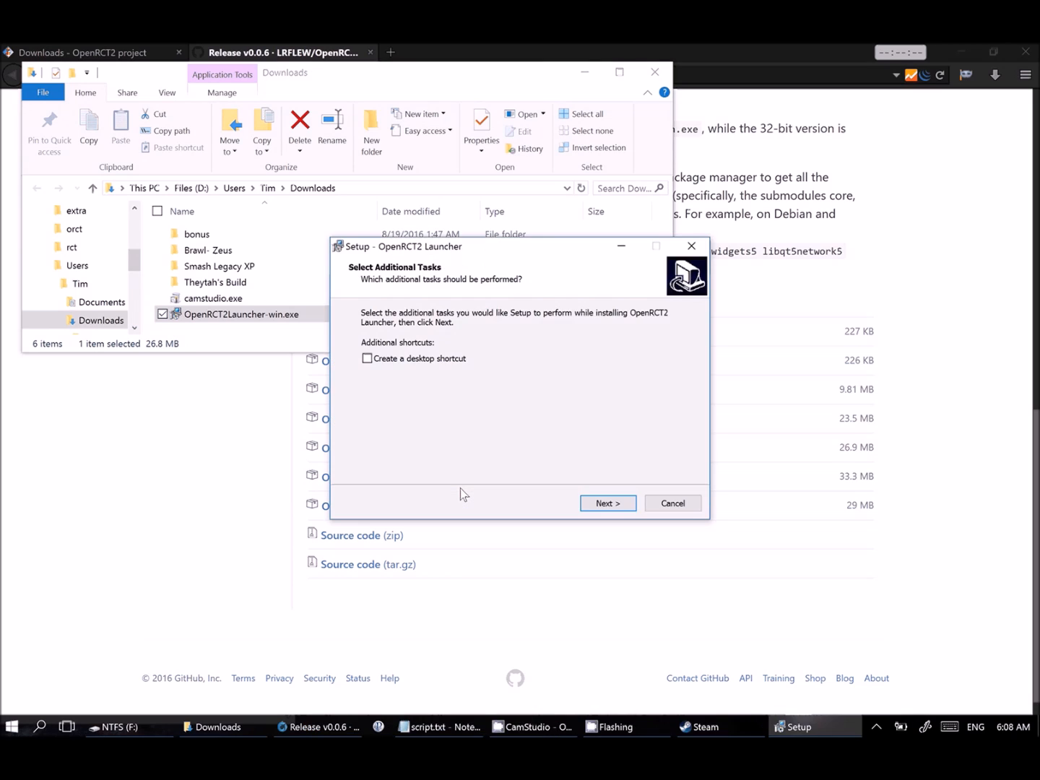
pyautogui.moveTo(482, 396)
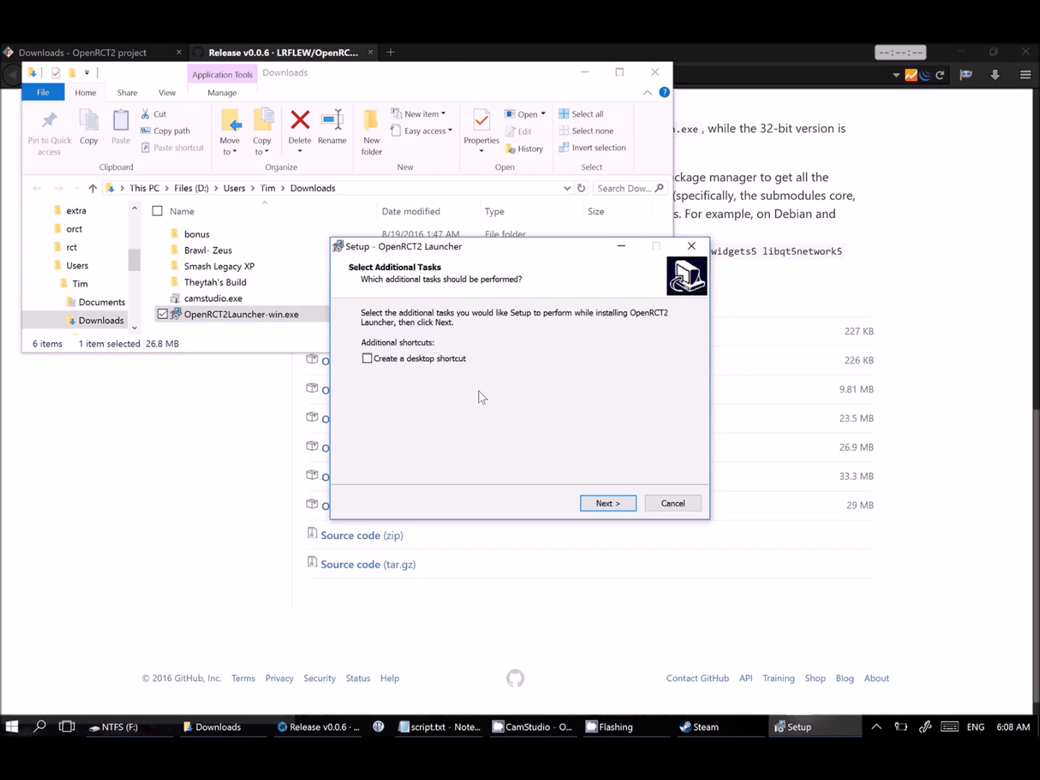
pyautogui.moveTo(652, 404)
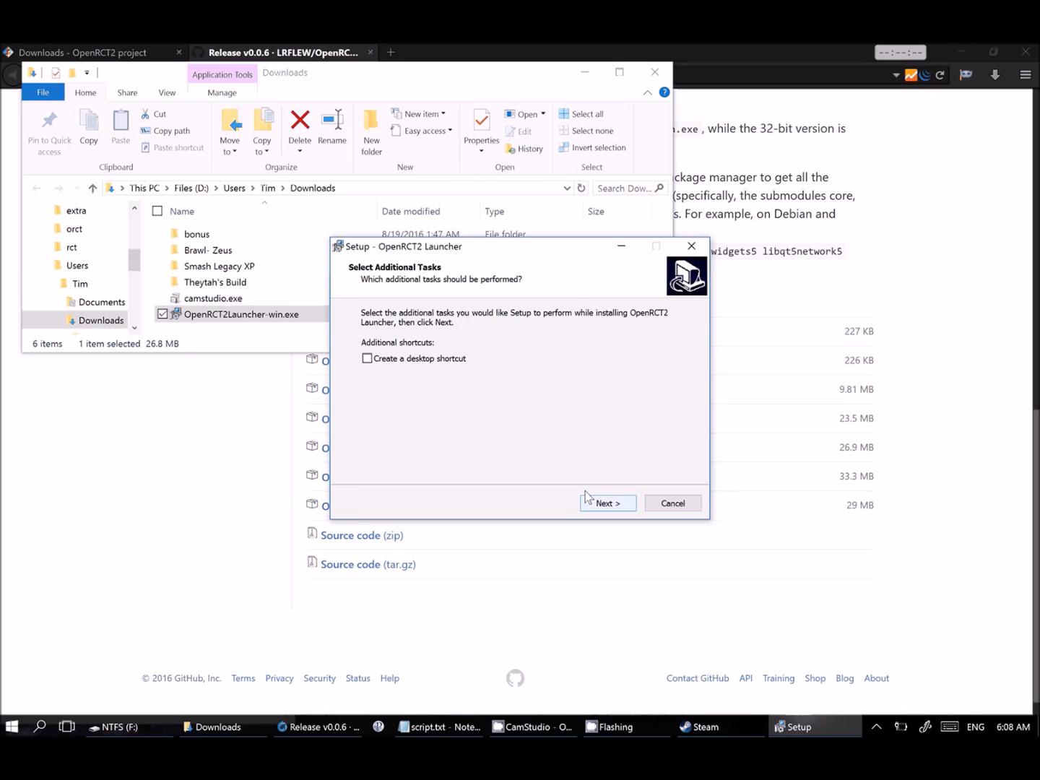
pyautogui.moveTo(631, 512)
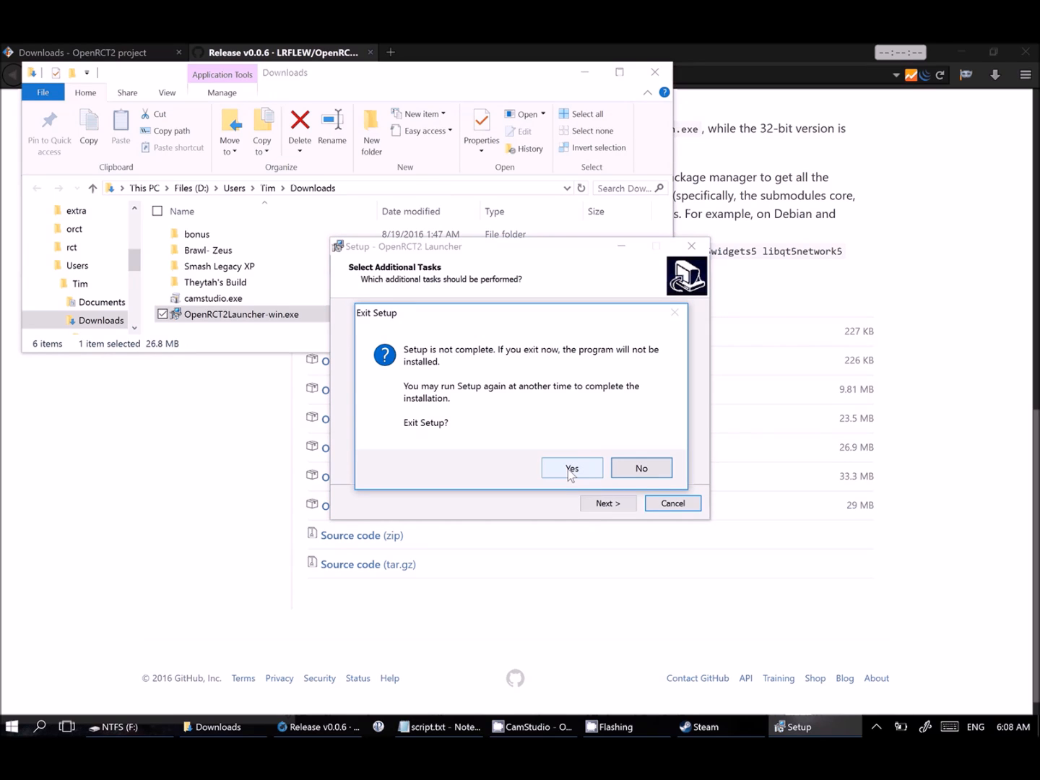
pyautogui.click(571, 467)
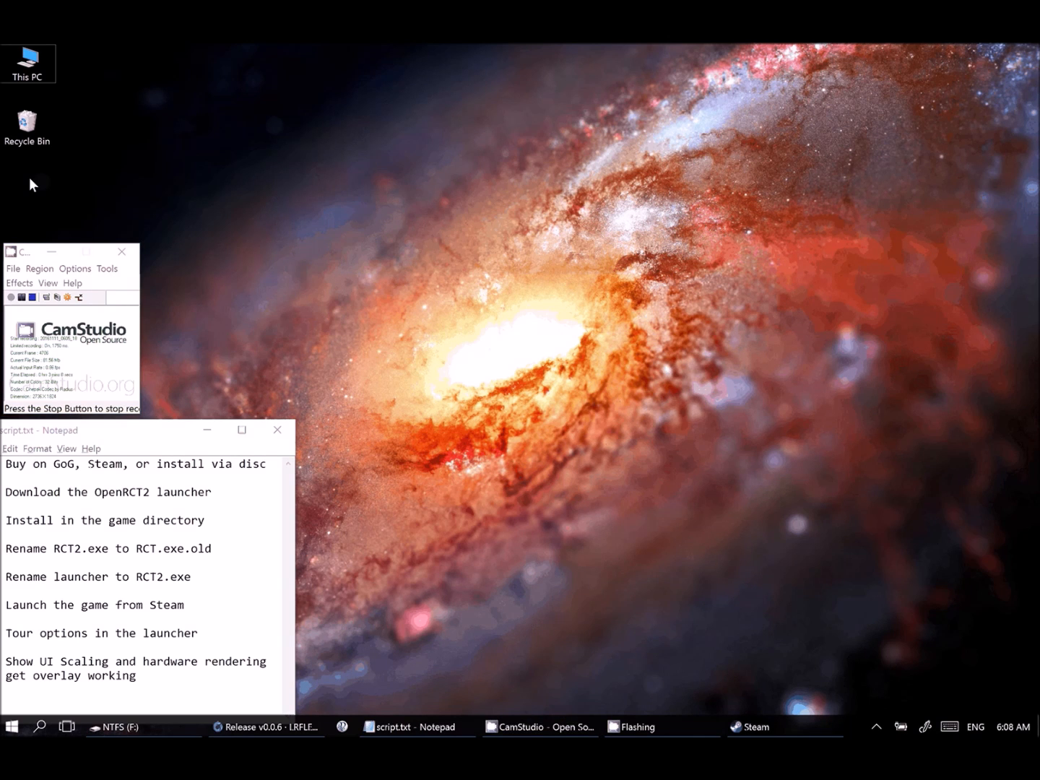
# Step: Launch OpenRCT2 Launcher from the O section of the Start menu apps
pyautogui.click(11, 727)
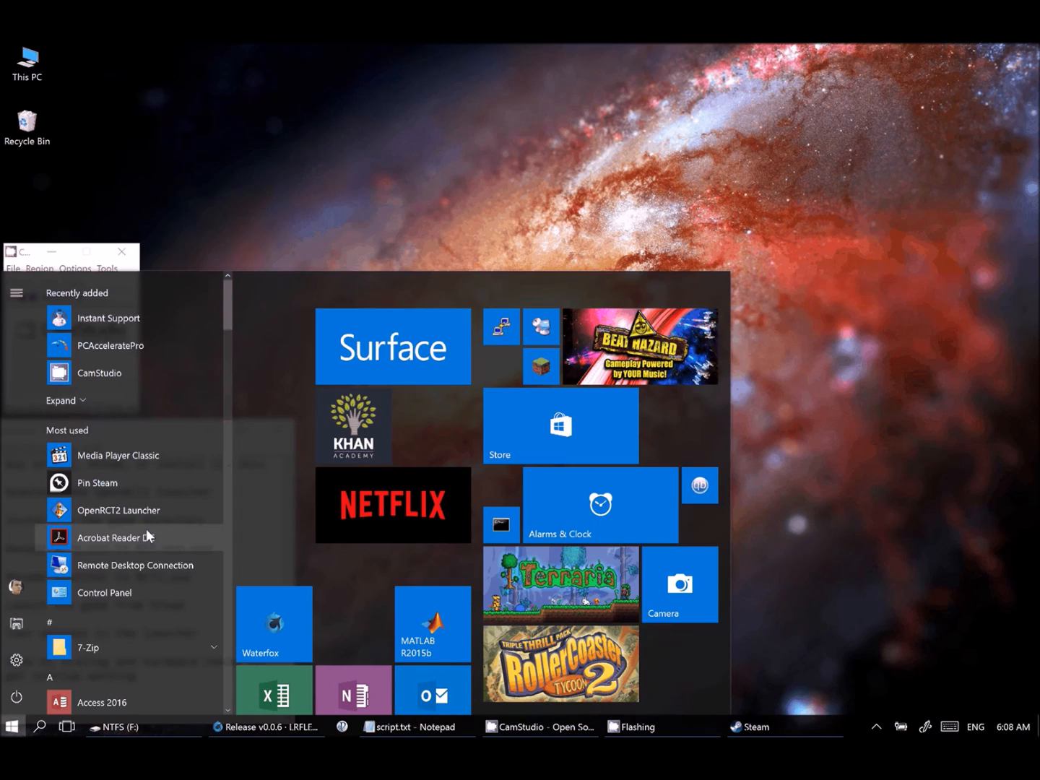
pyautogui.scroll(-3)
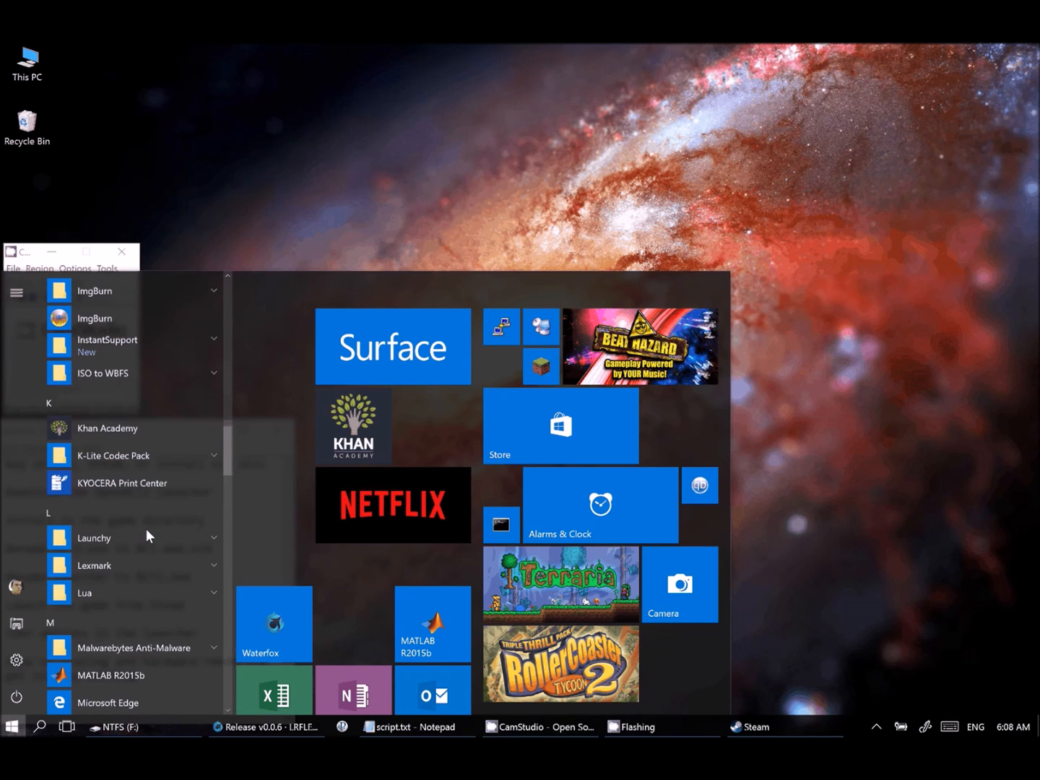
pyautogui.scroll(-3)
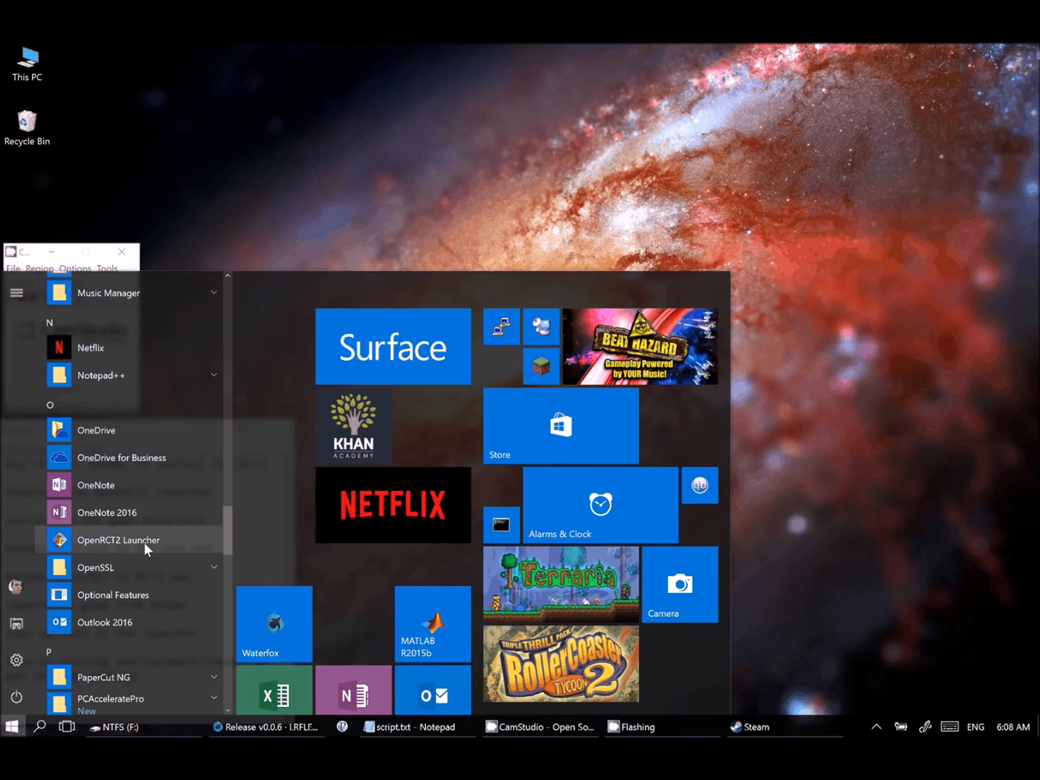
pyautogui.click(119, 540)
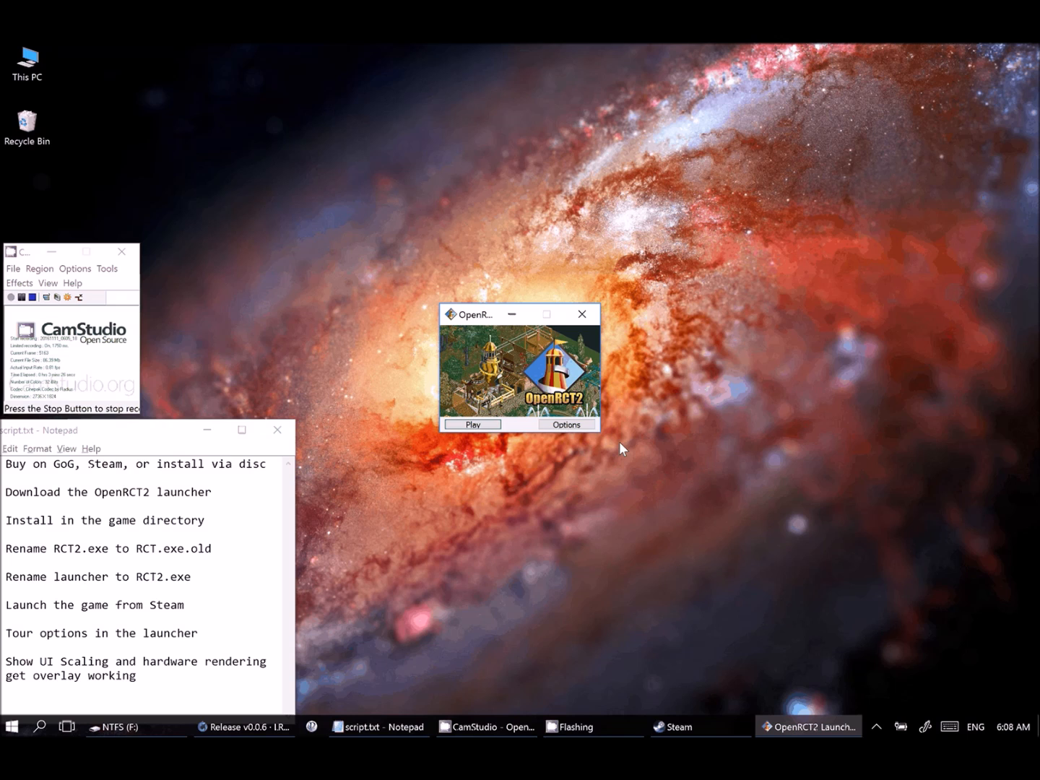
pyautogui.moveTo(518, 429)
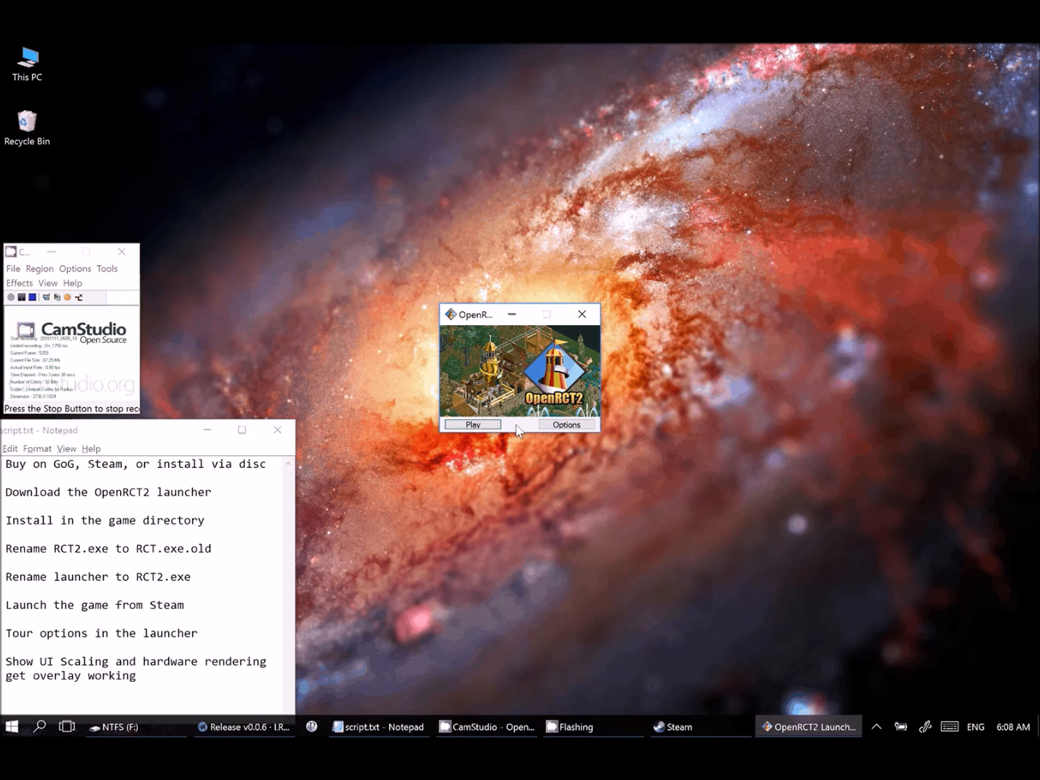
# Step: Review the launcher Options including Hidden Settings, close with OK, then Play
pyautogui.click(566, 424)
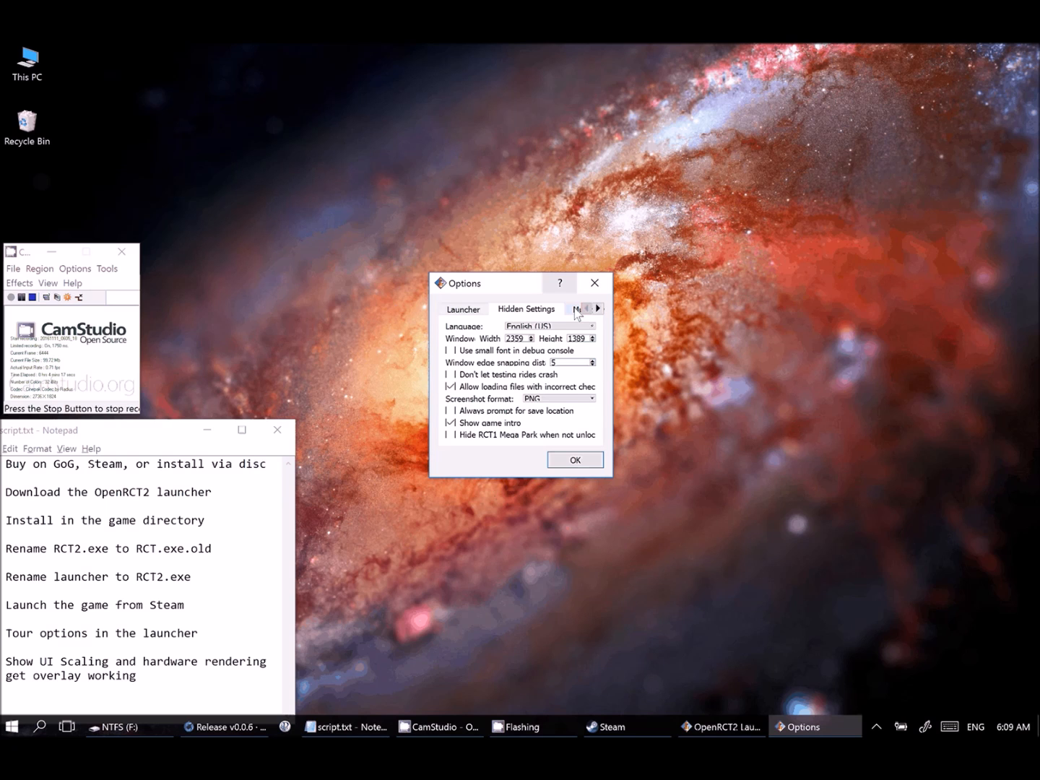
pyautogui.click(462, 308)
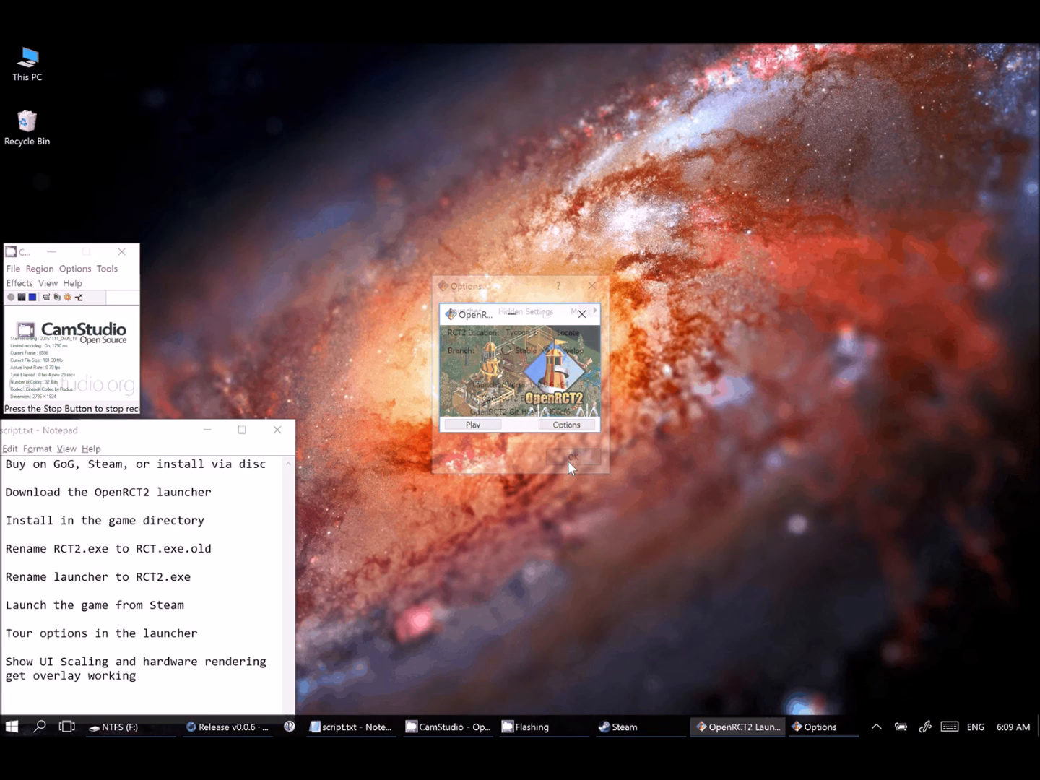
pyautogui.click(572, 458)
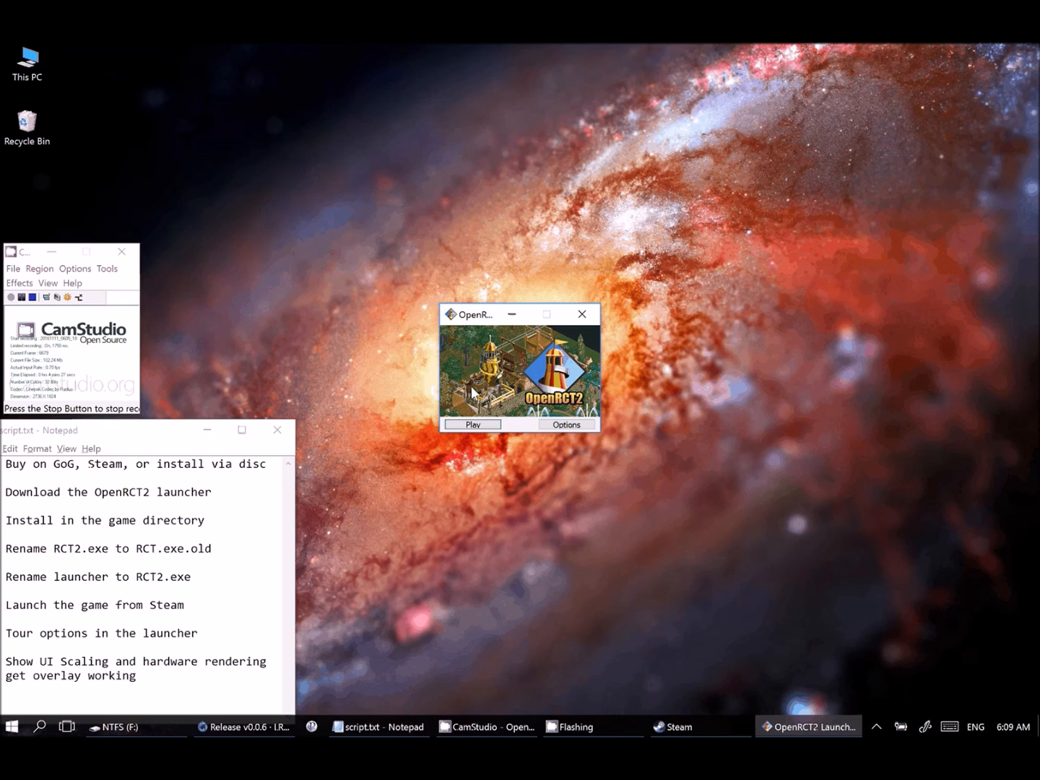
pyautogui.click(472, 423)
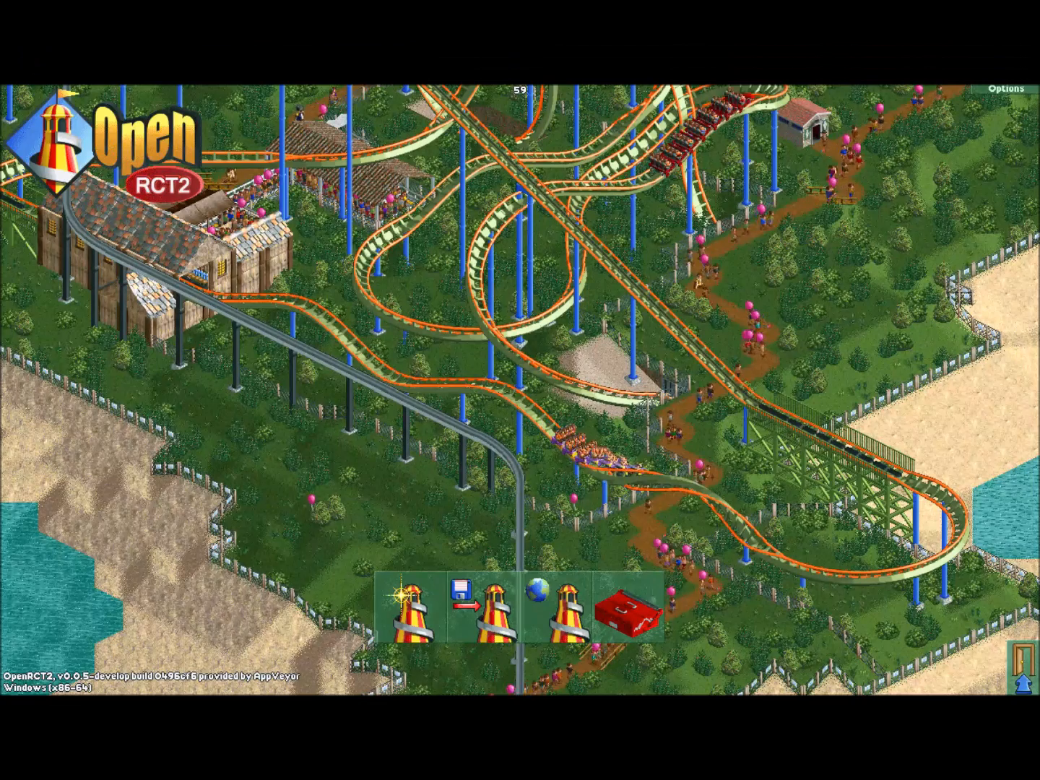
pyautogui.moveTo(752, 388)
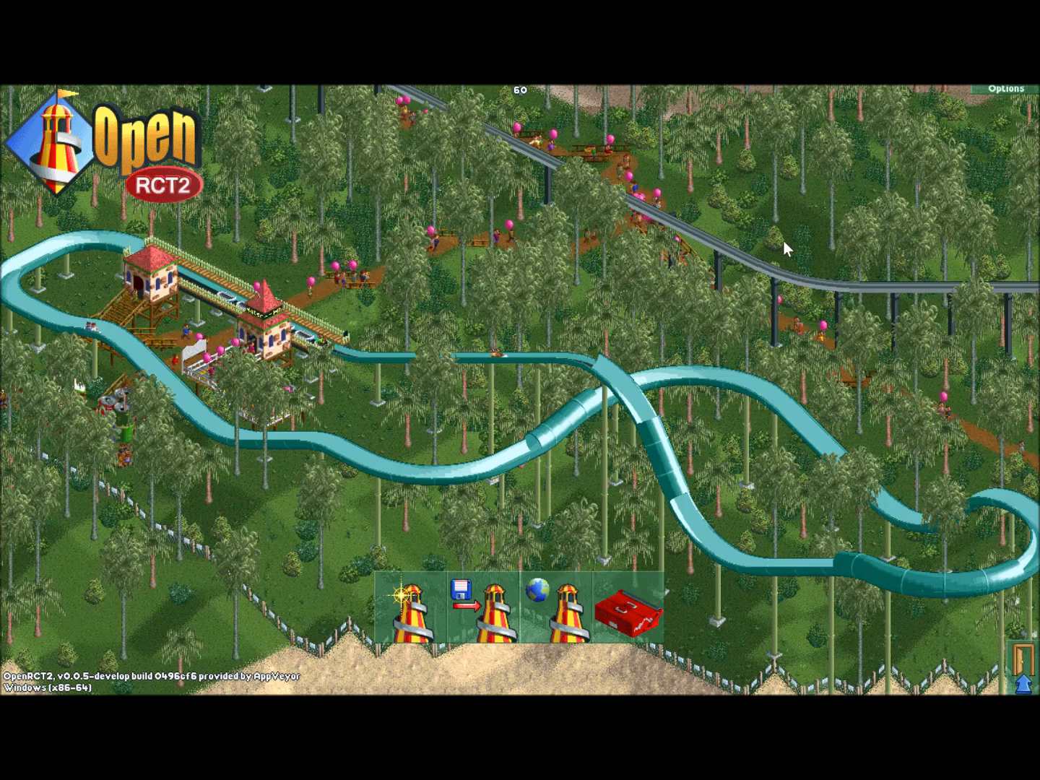
pyautogui.moveTo(1003, 87)
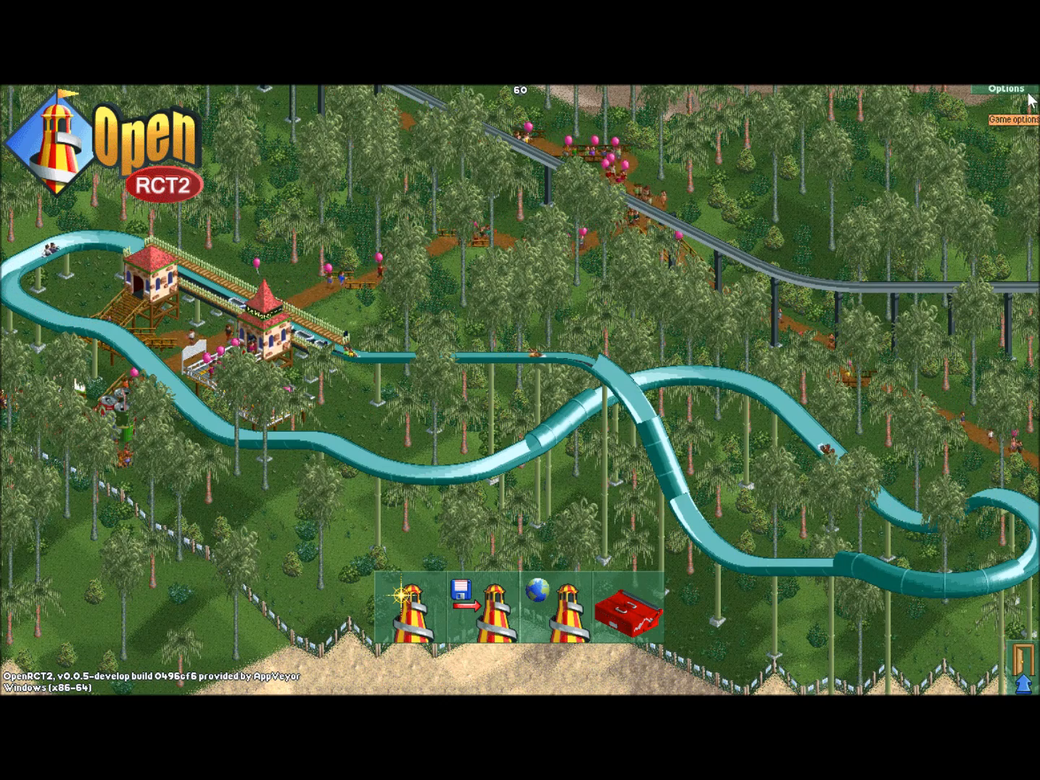
# Step: Open OpenRCT2 Options and lower Window scale factor from 2.25 to 2.00
pyautogui.click(1009, 121)
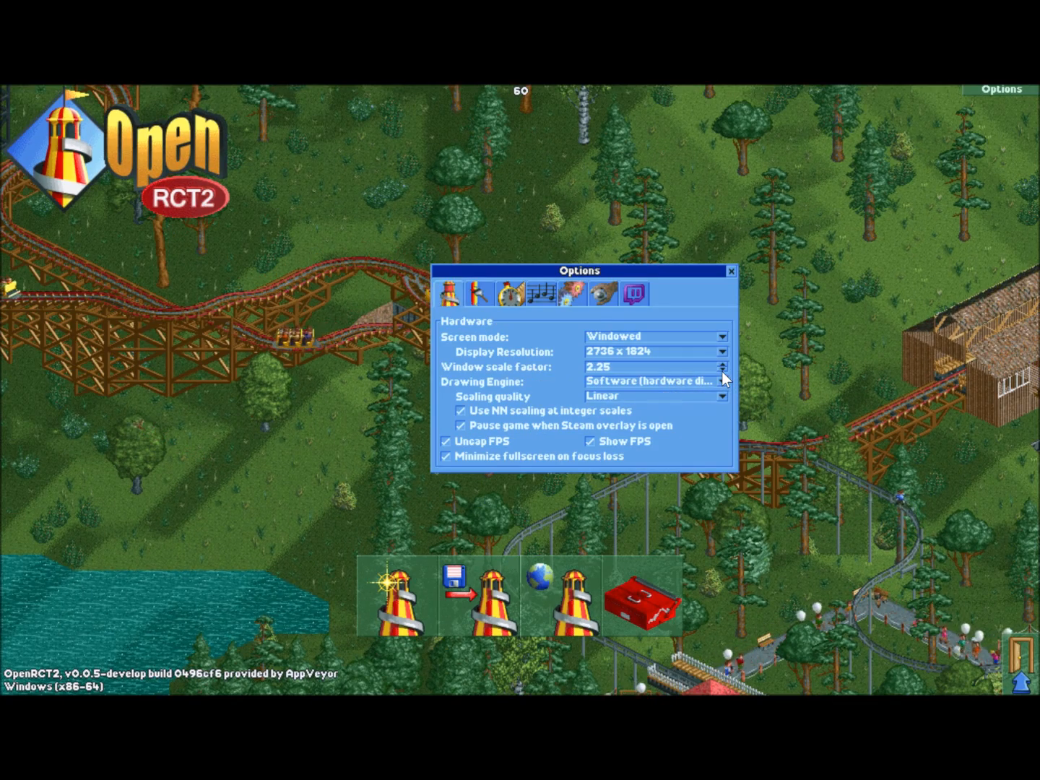
pyautogui.click(722, 370)
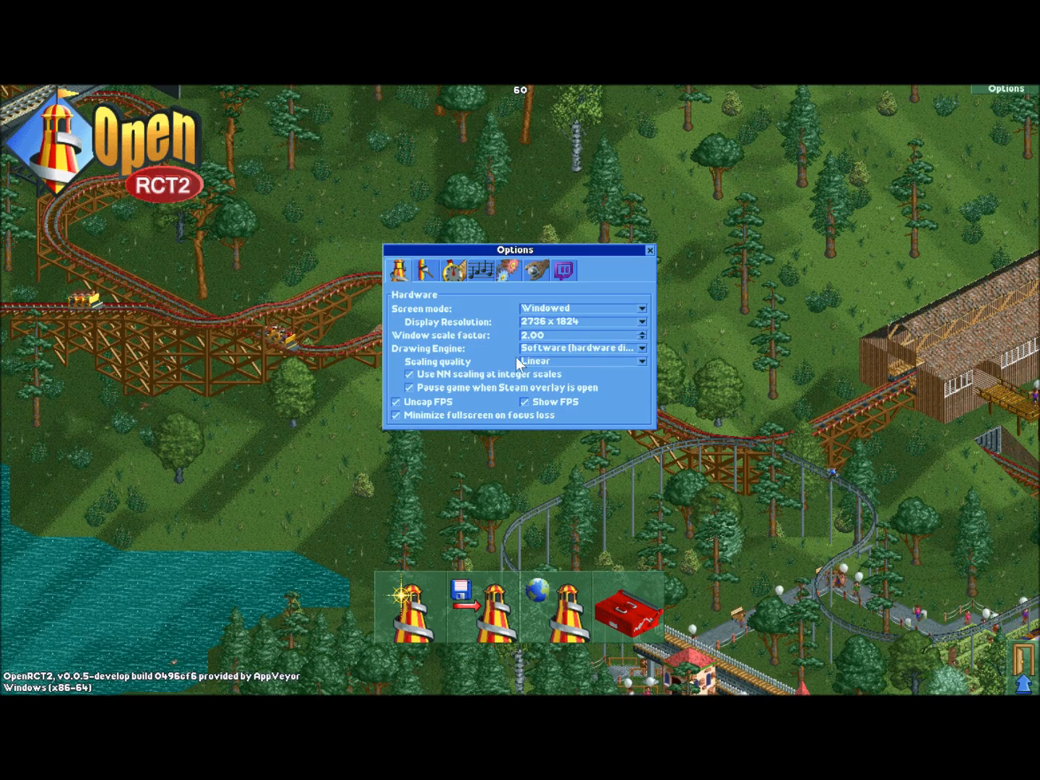
pyautogui.moveTo(509, 345)
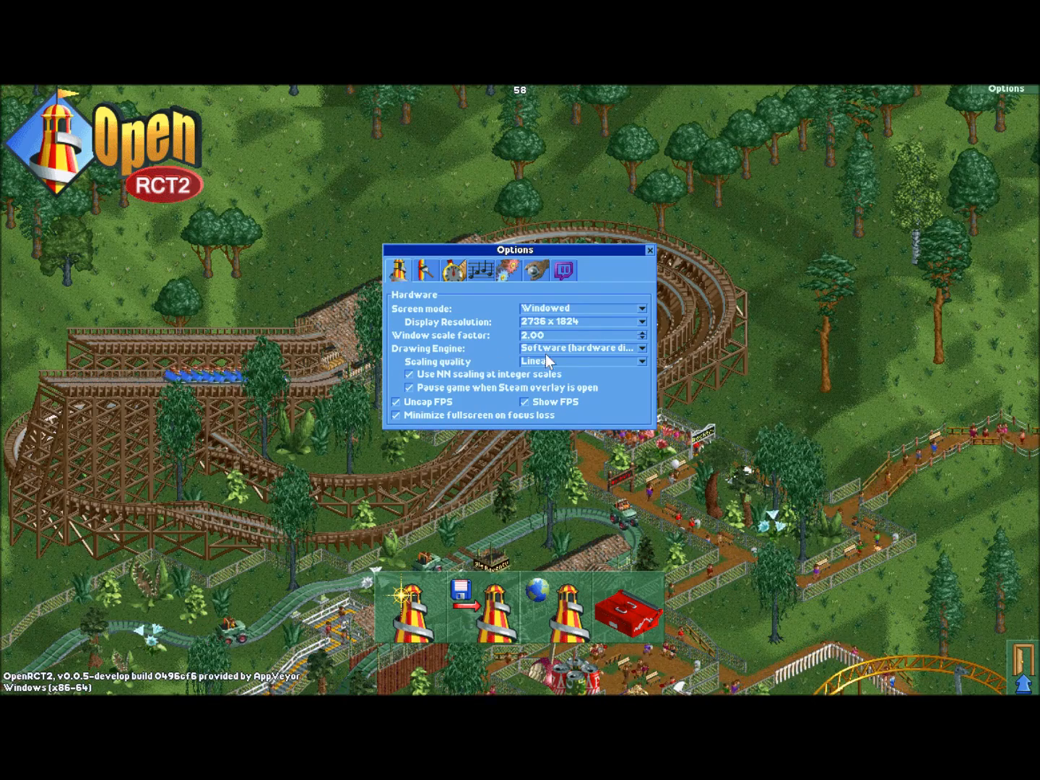
pyautogui.click(579, 347)
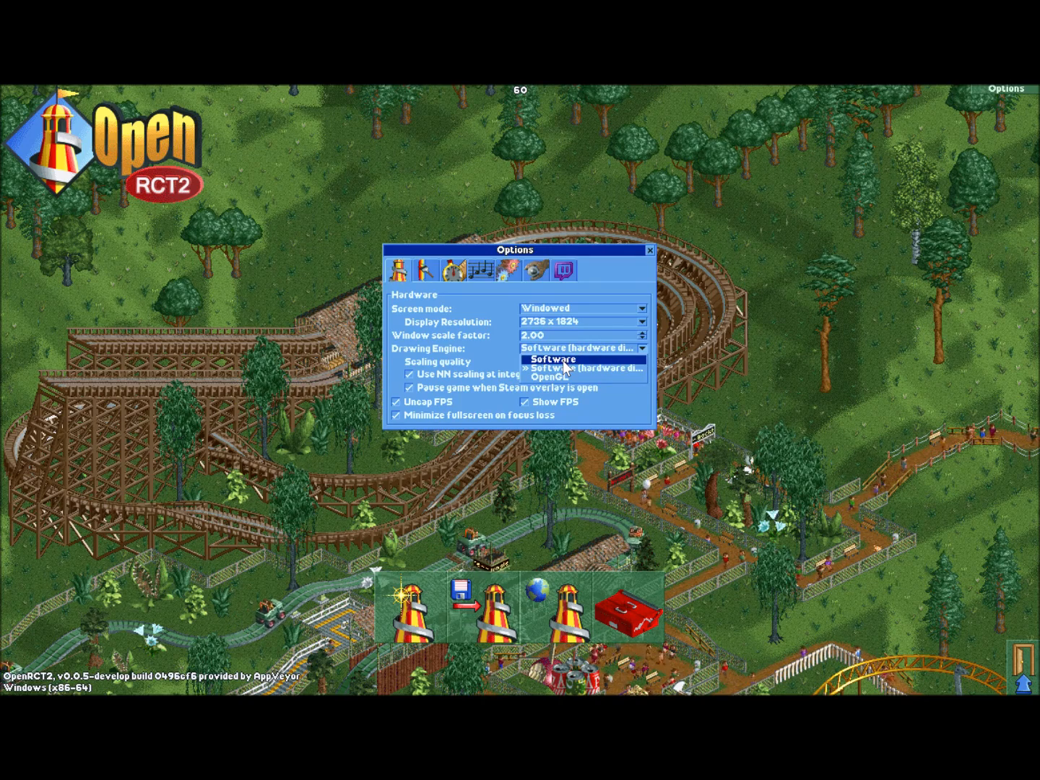
pyautogui.moveTo(592, 369)
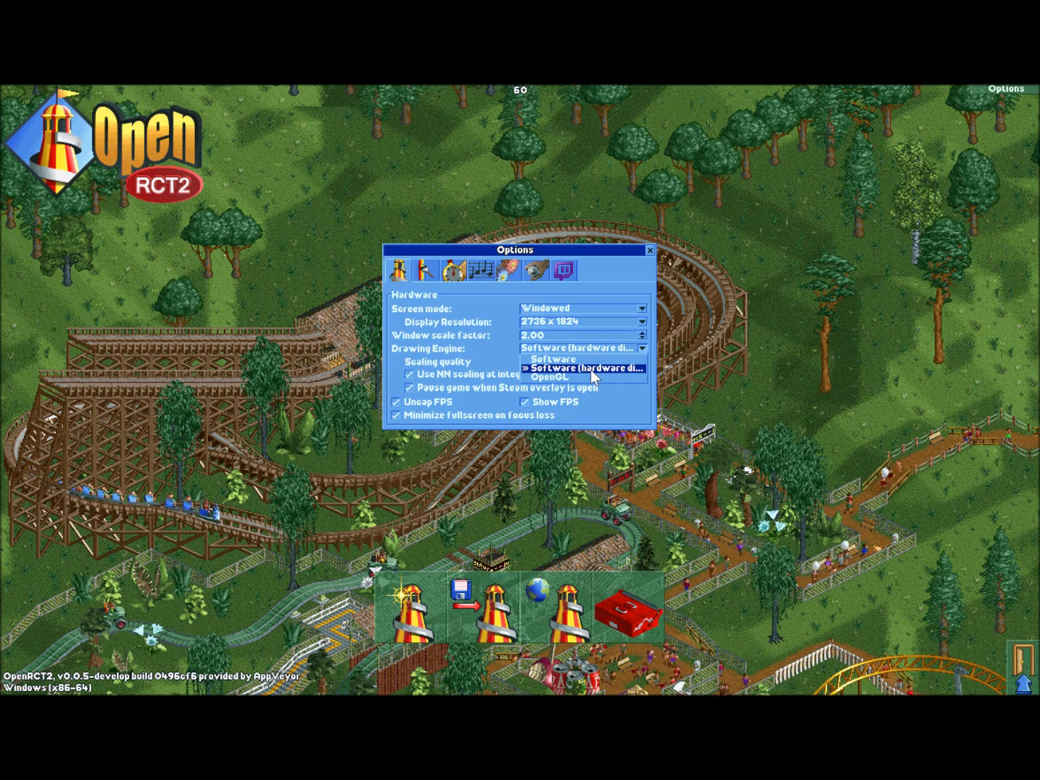
pyautogui.moveTo(566, 378)
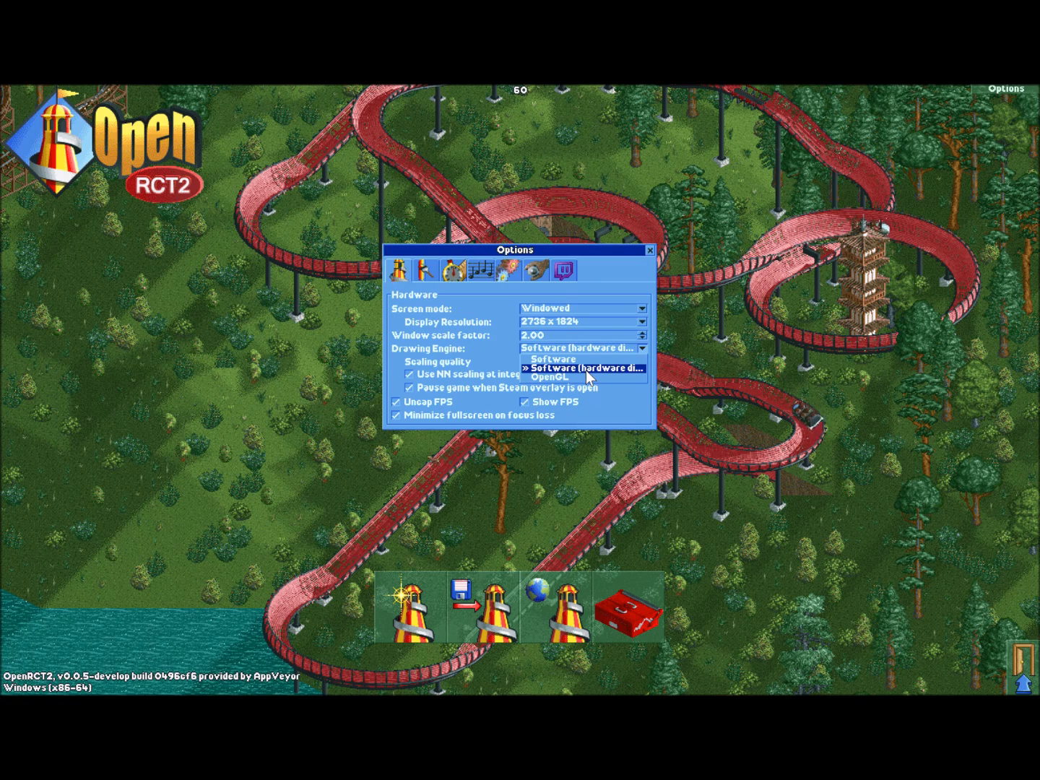
pyautogui.click(582, 367)
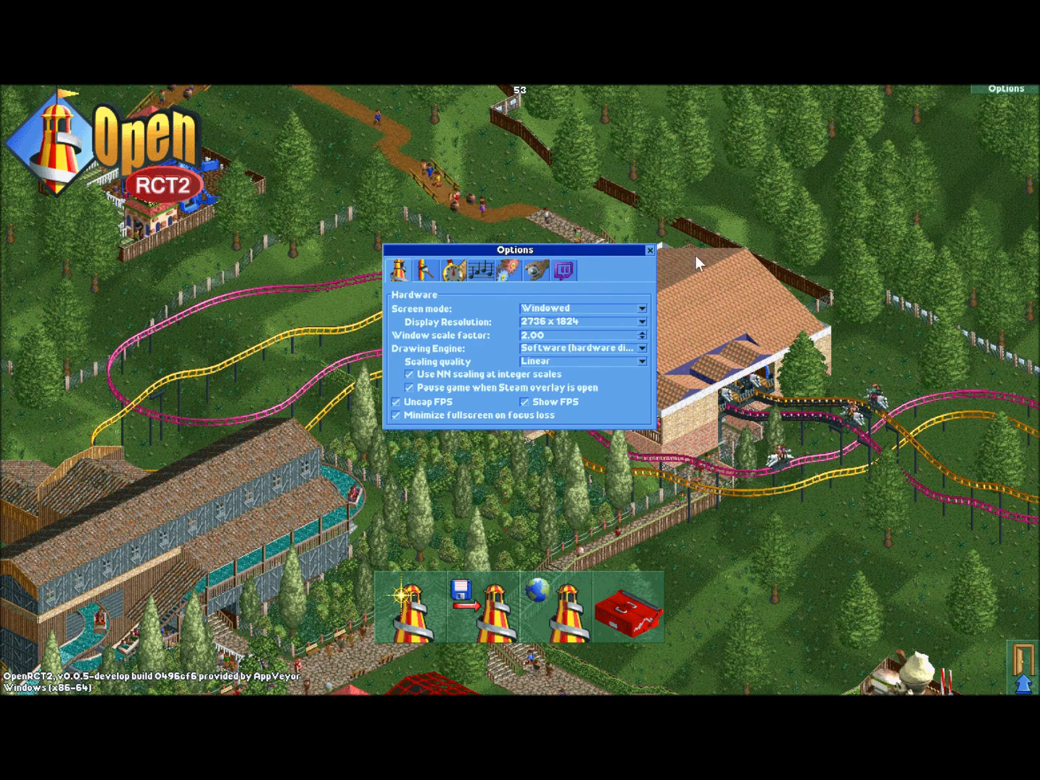
pyautogui.moveTo(650, 260)
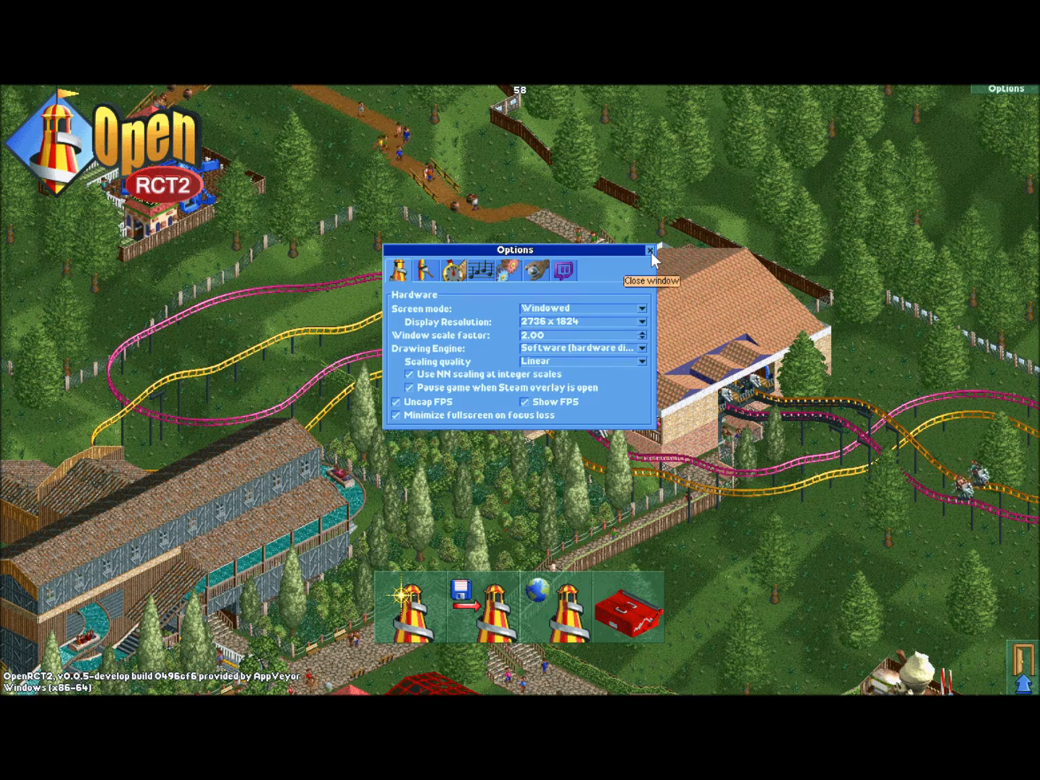
# Step: Close the OpenRCT2 Options window with its X button
pyautogui.click(647, 250)
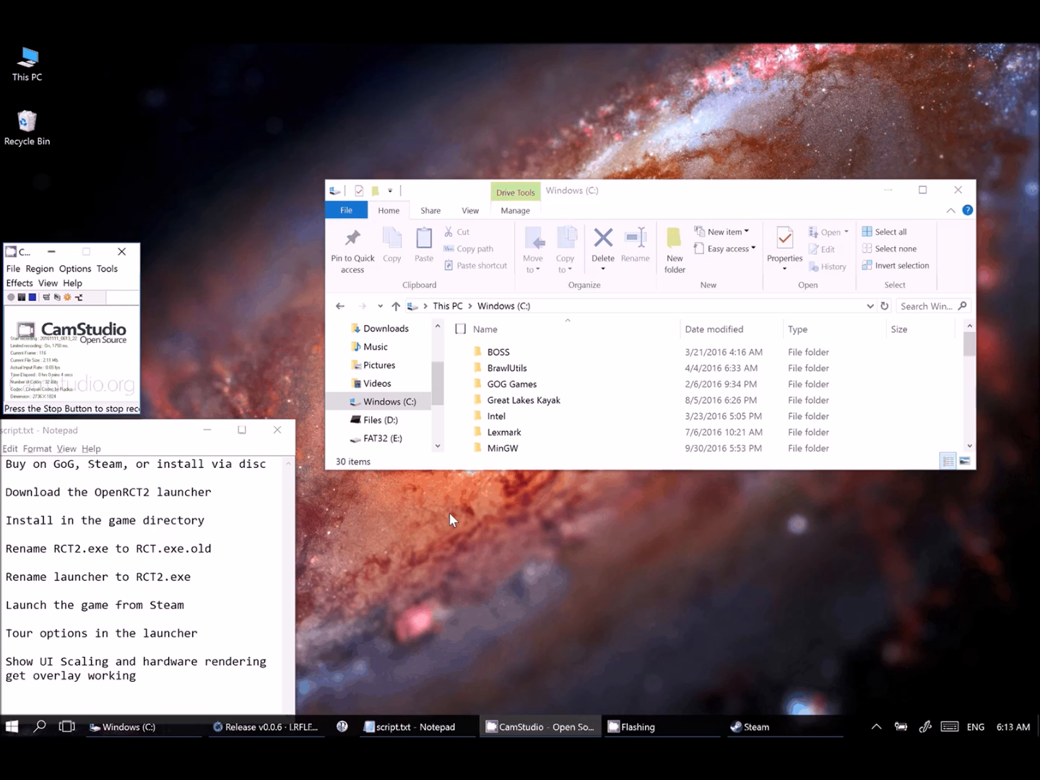
# Step: Close the small OpenRCT2 launcher window over Steam's library page
pyautogui.click(11, 726)
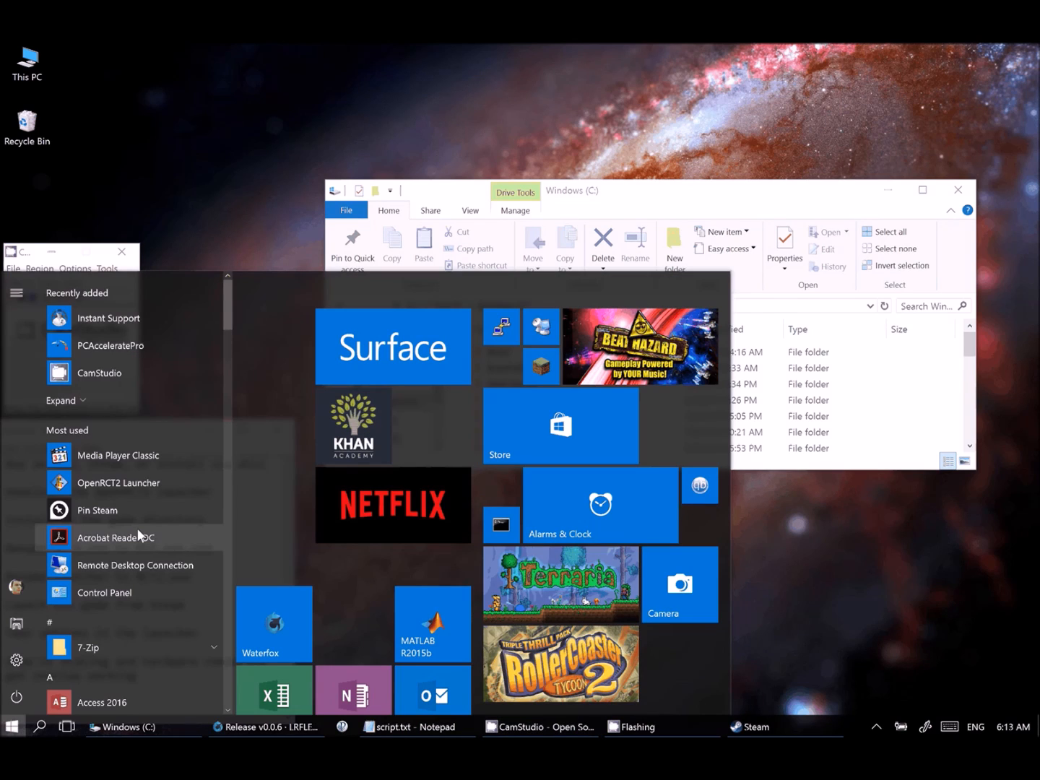
pyautogui.click(751, 726)
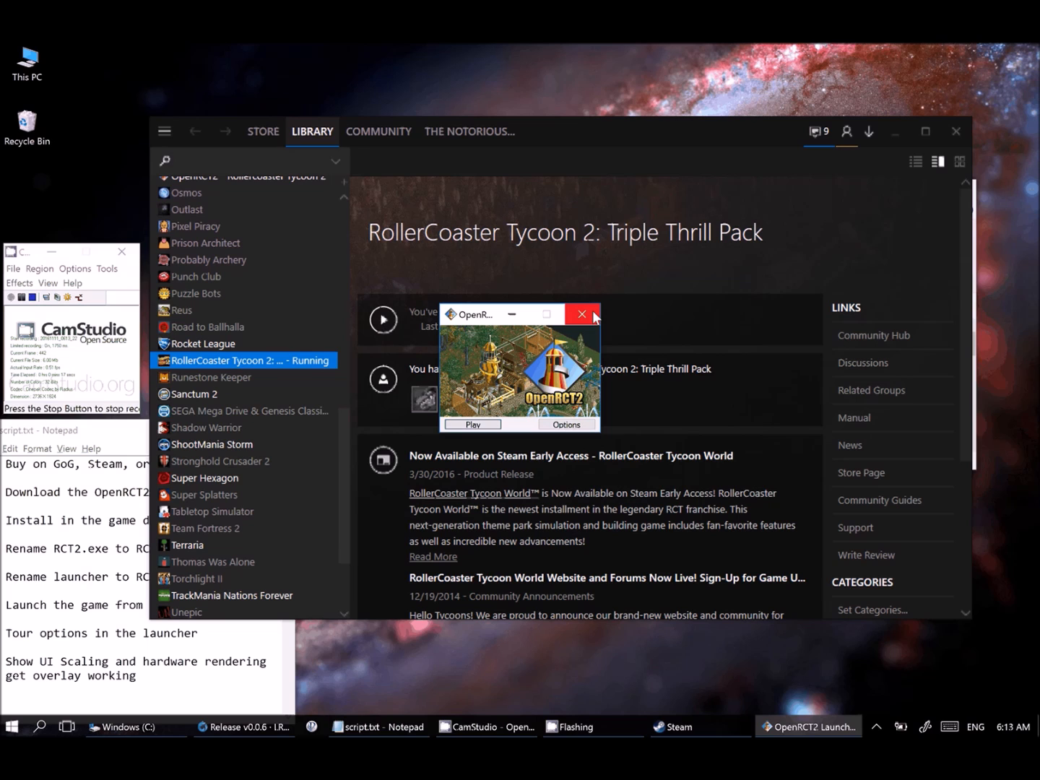
pyautogui.moveTo(581, 313)
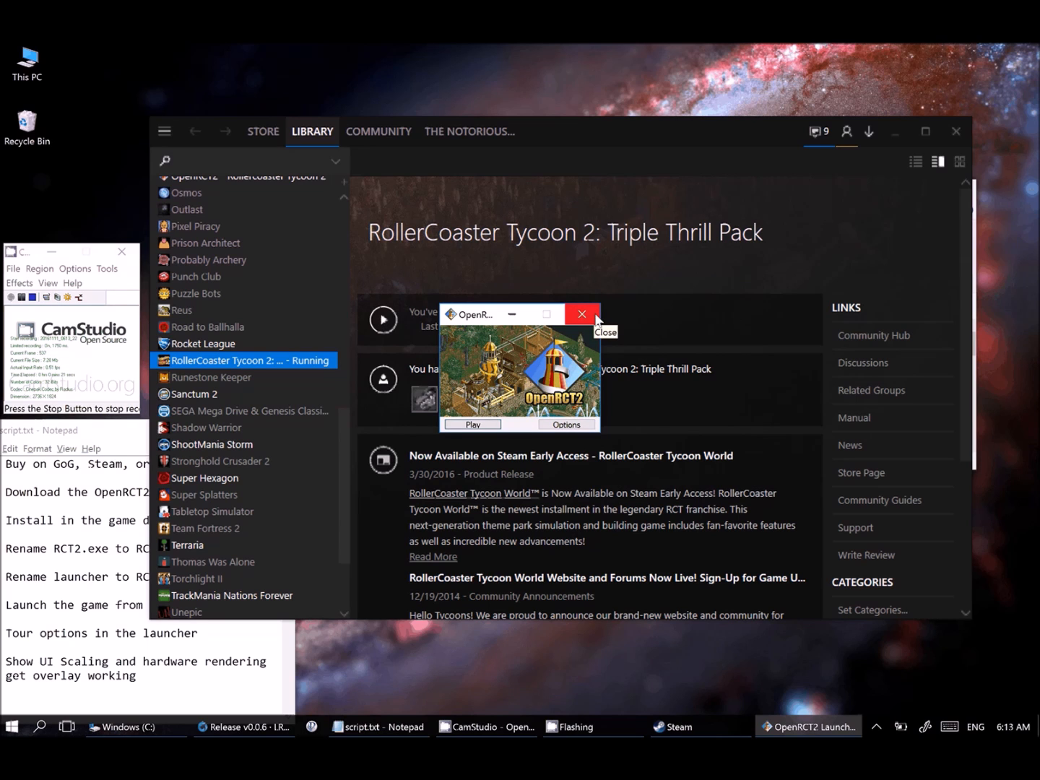
pyautogui.click(581, 314)
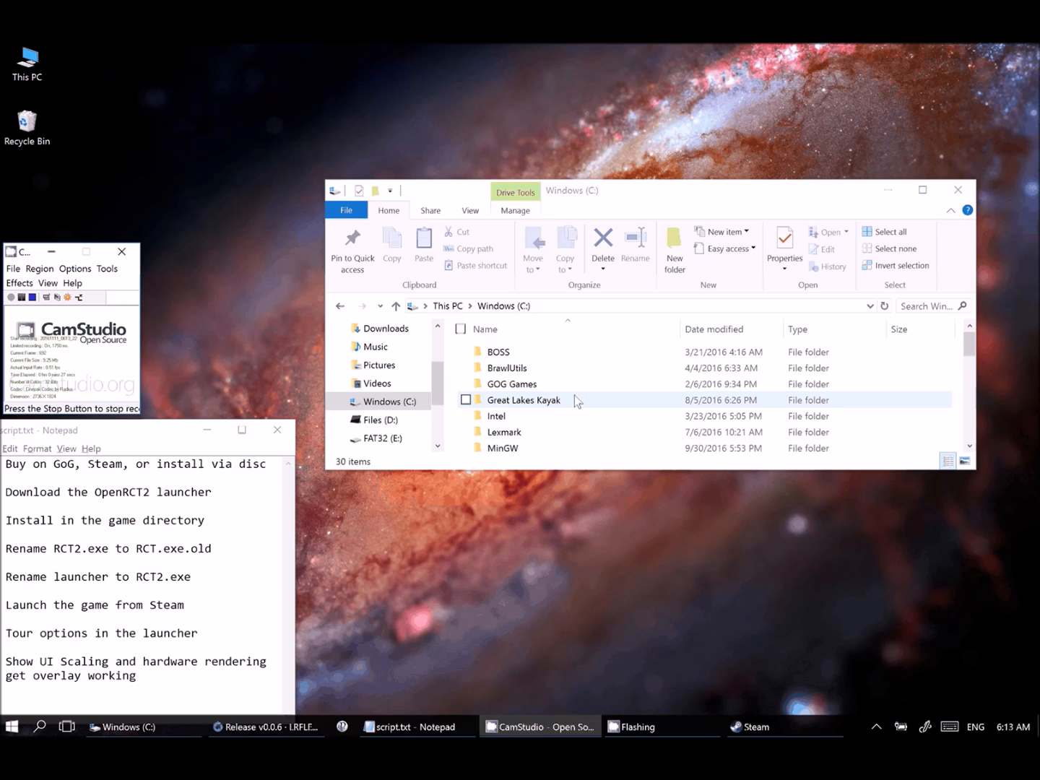
# Step: Open Program Files (x86) on C: and scroll through its folders
pyautogui.scroll(-3)
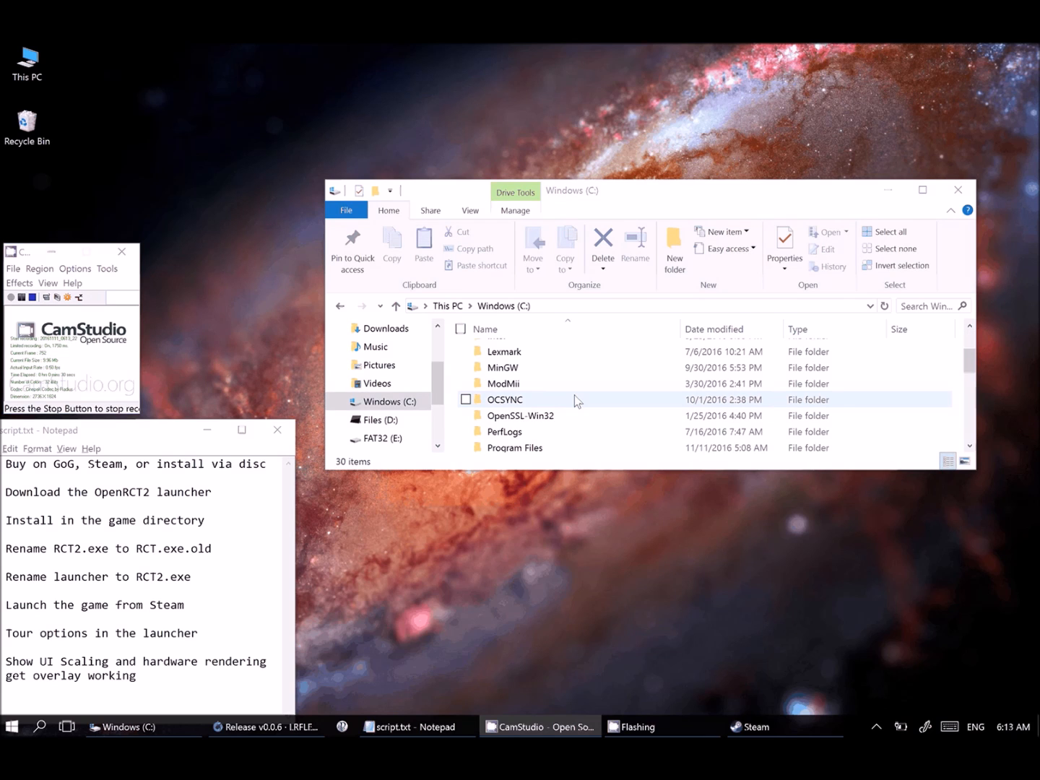
pyautogui.scroll(-3)
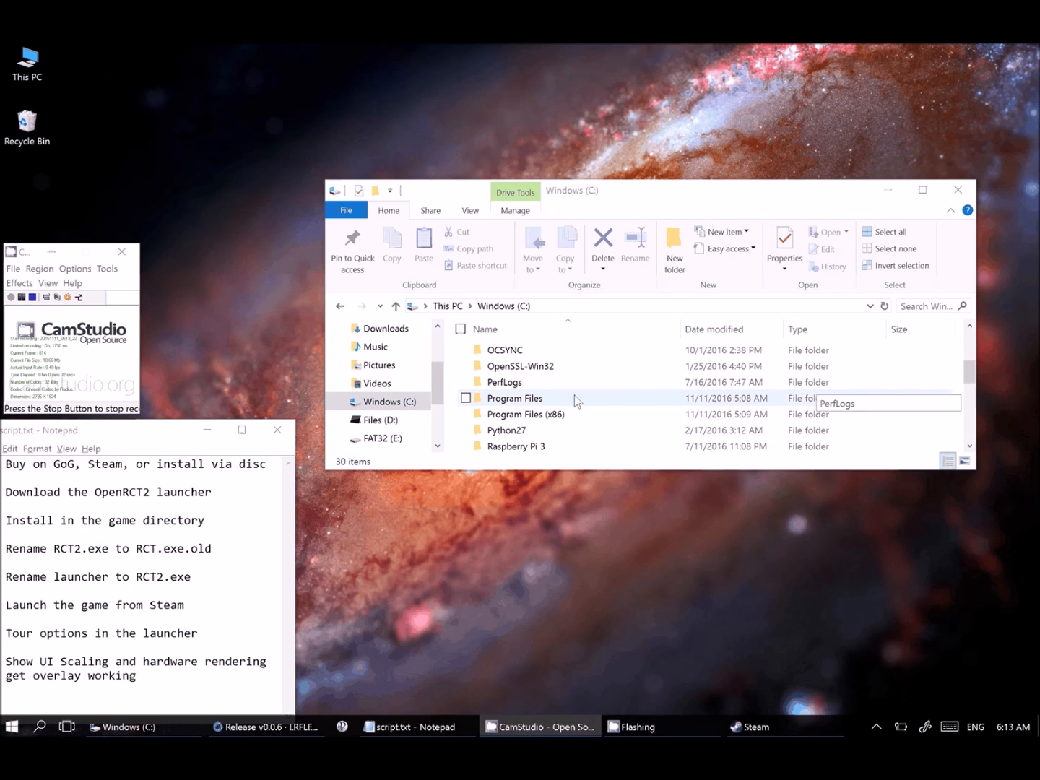
pyautogui.doubleClick(525, 414)
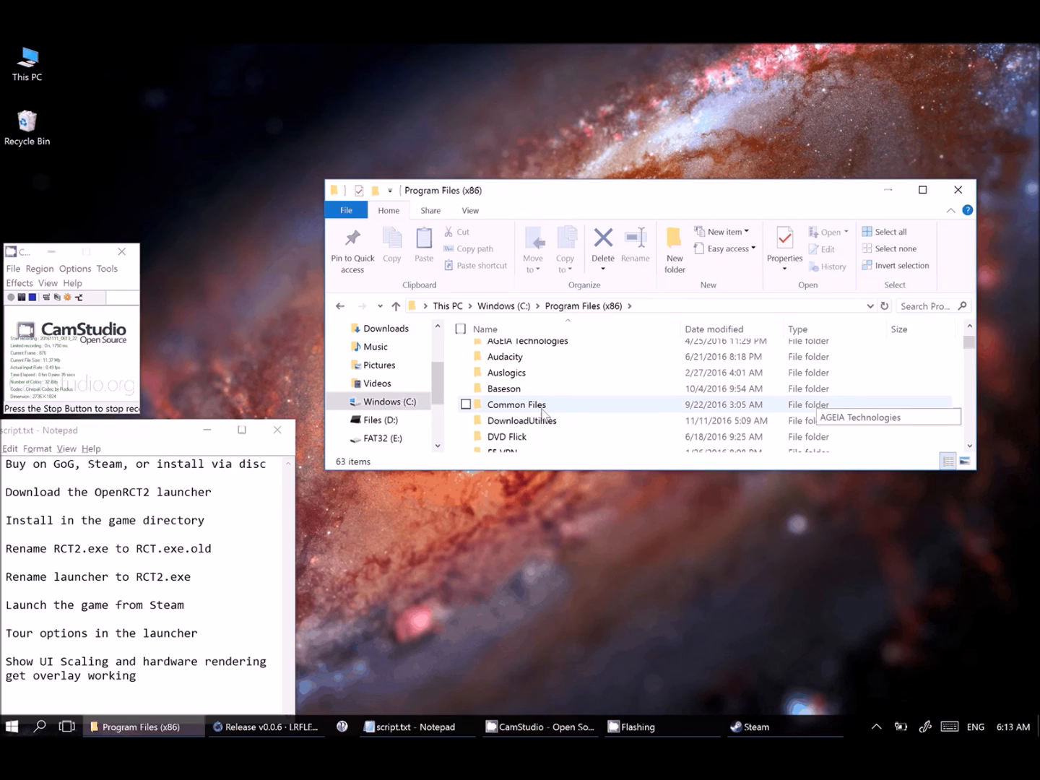
pyautogui.scroll(-3)
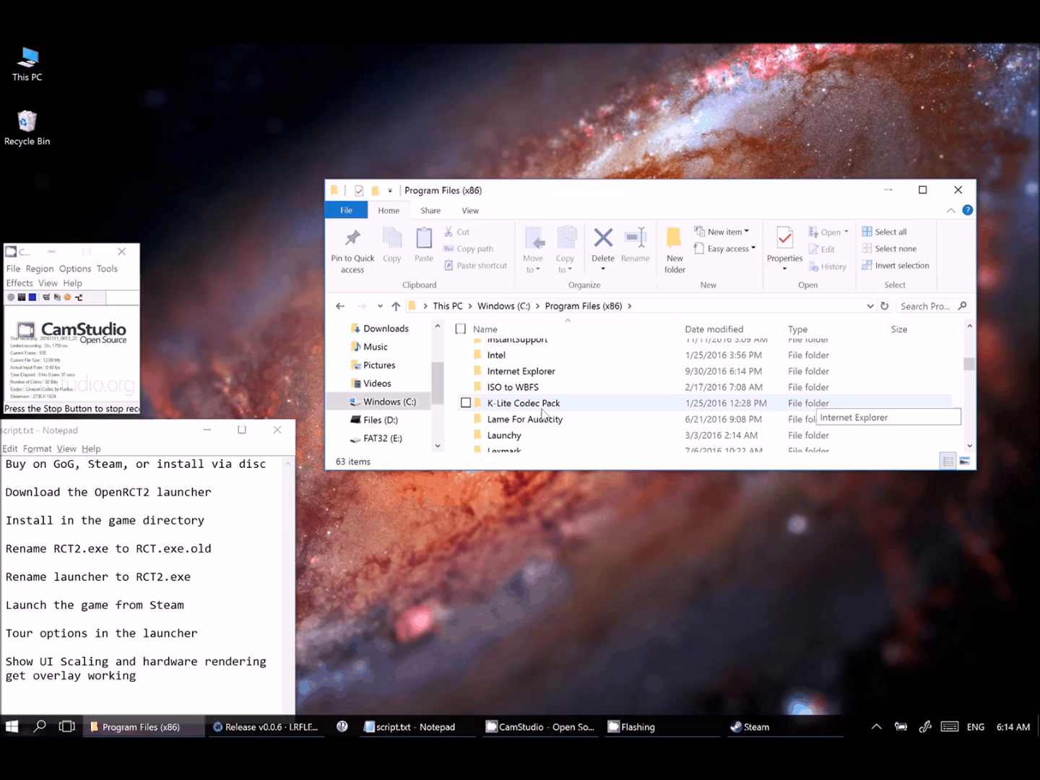
pyautogui.scroll(-3)
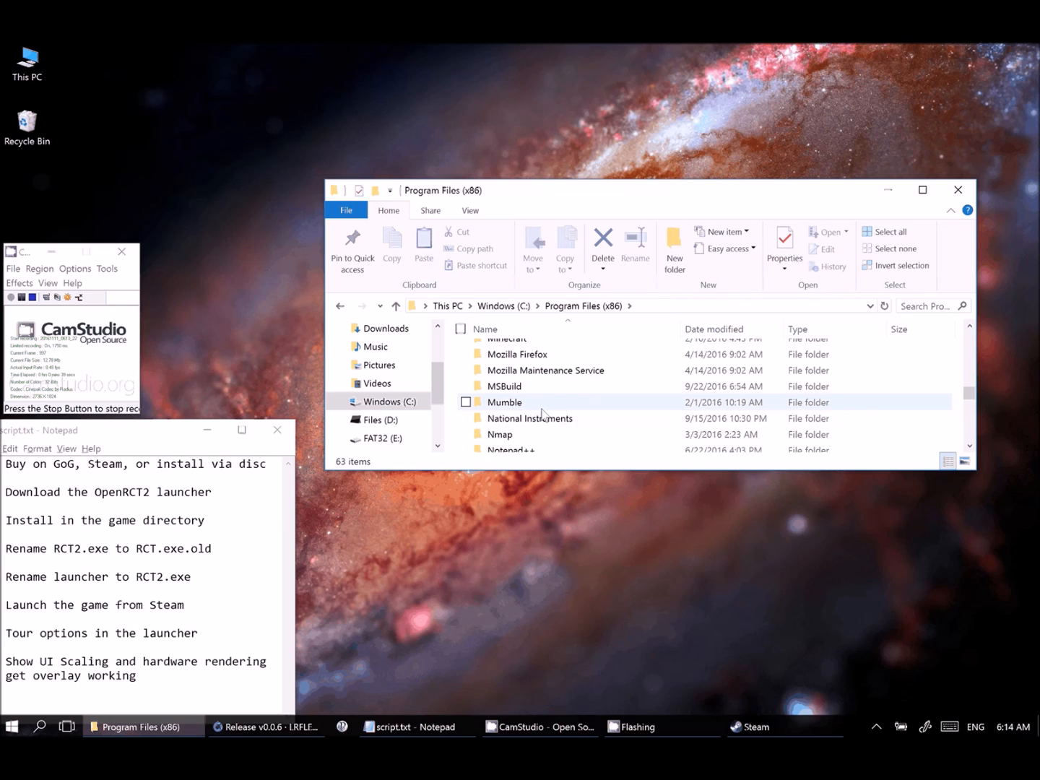
pyautogui.scroll(-3)
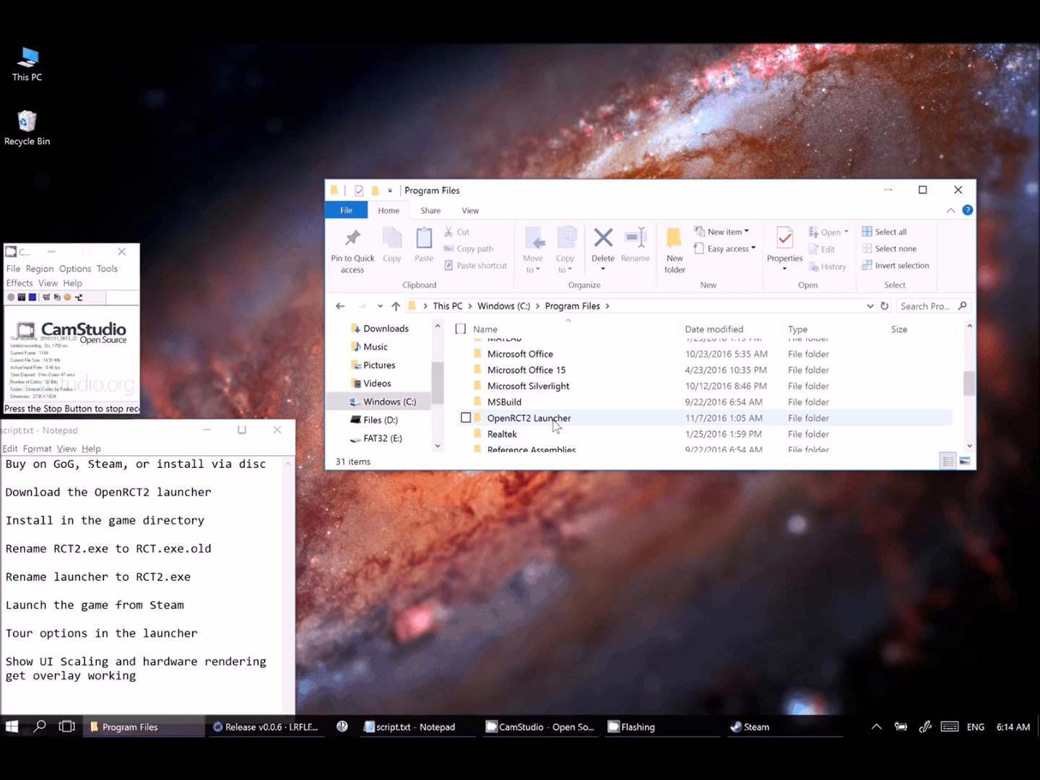
# Step: Browse the OpenRCT2 Launcher folder, then return to the Windows (C:) drive
pyautogui.doubleClick(528, 417)
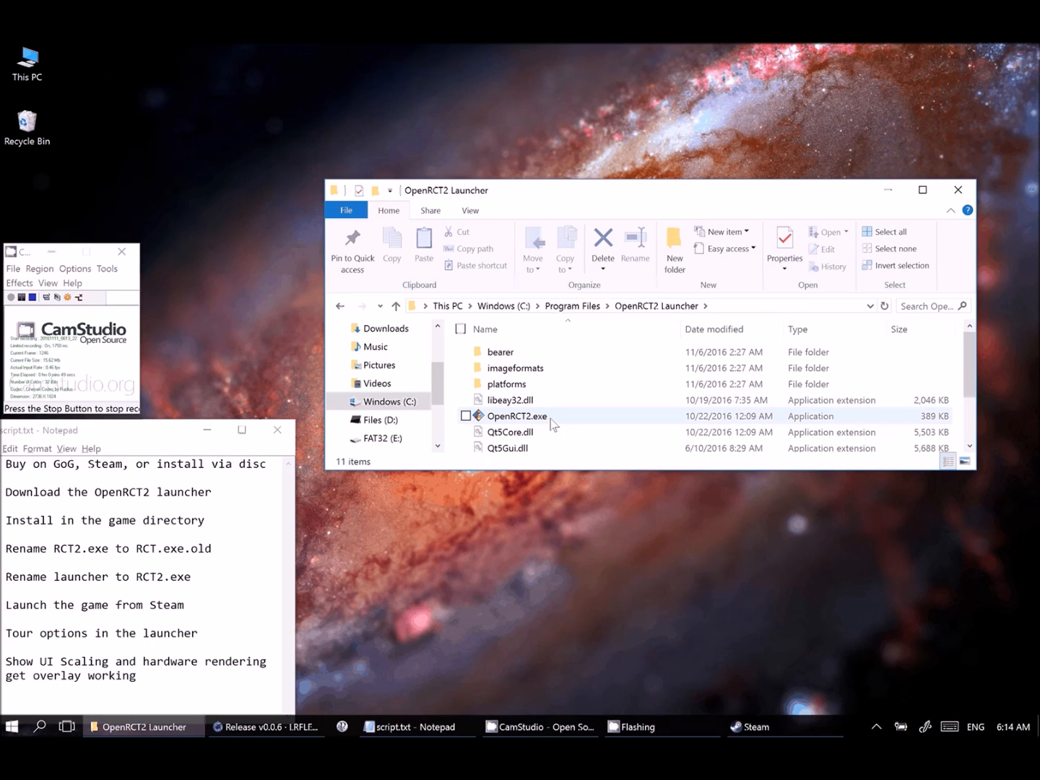
pyautogui.scroll(-3)
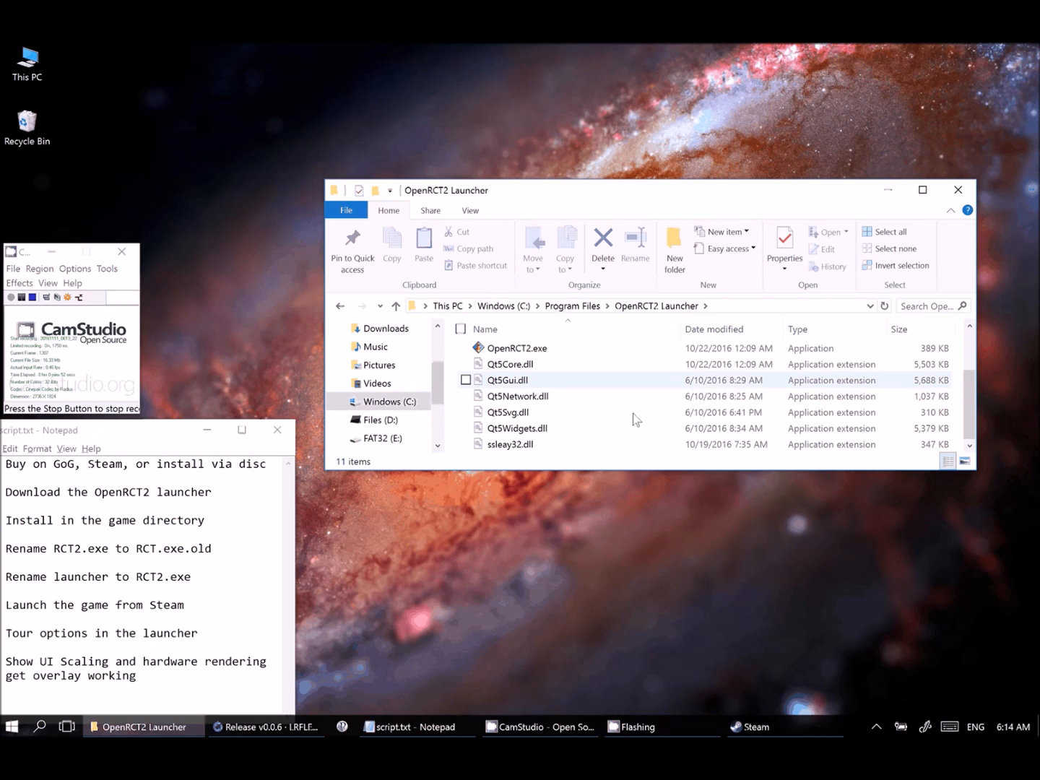
pyautogui.click(891, 231)
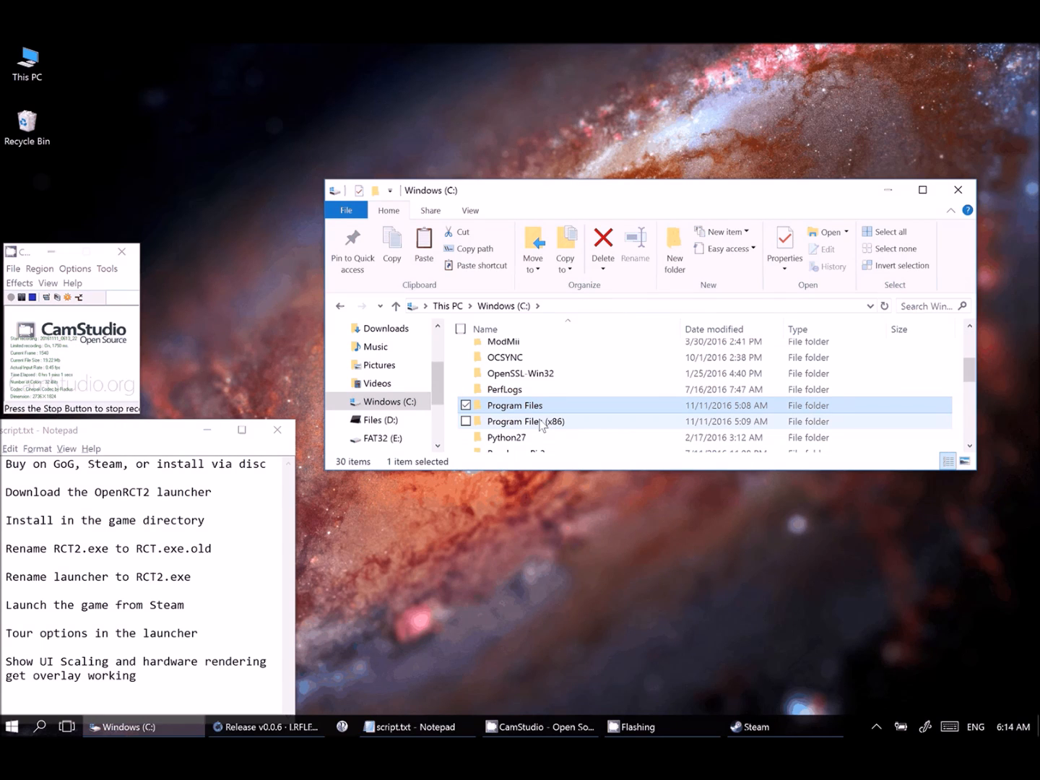
# Step: Browse Program Files (x86) > Steam > steamapps > common > Rollercoaster Tycoon 2 and scroll its files
pyautogui.click(526, 421)
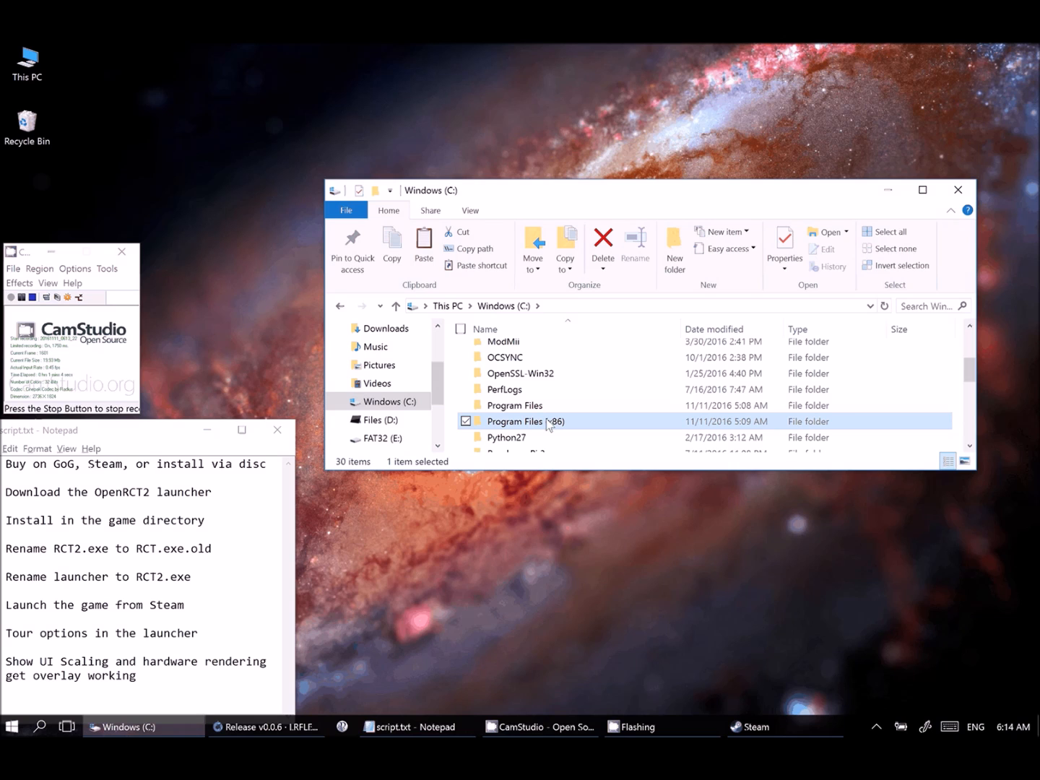
pyautogui.doubleClick(525, 421)
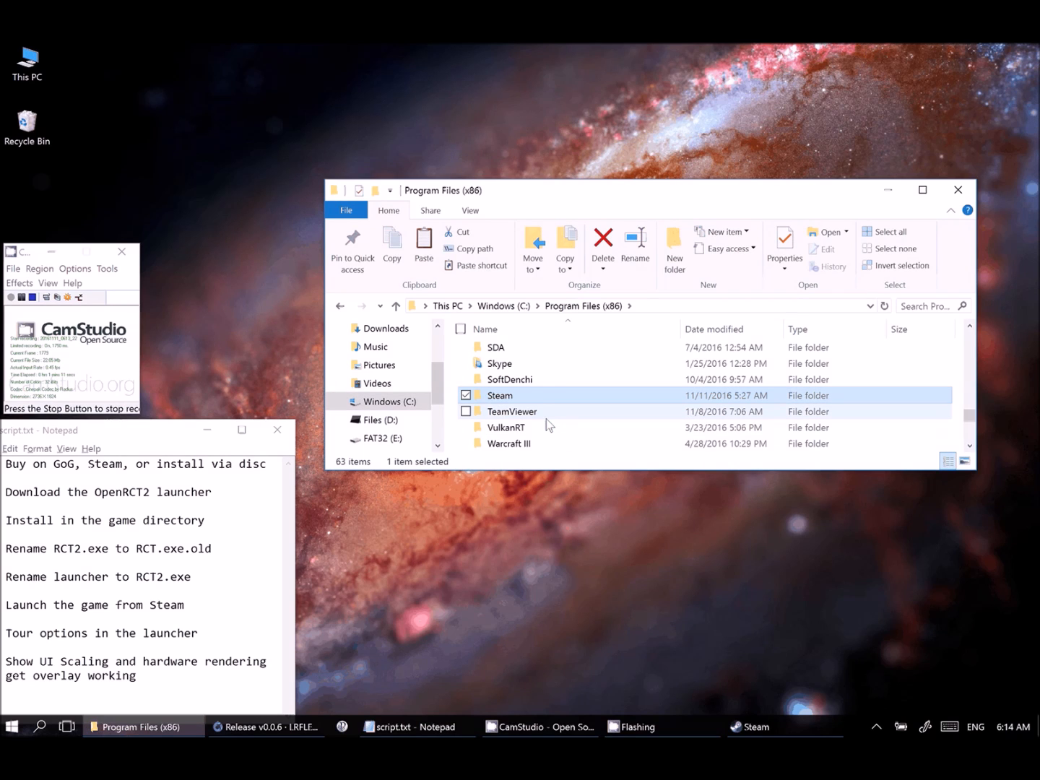
pyautogui.doubleClick(499, 395)
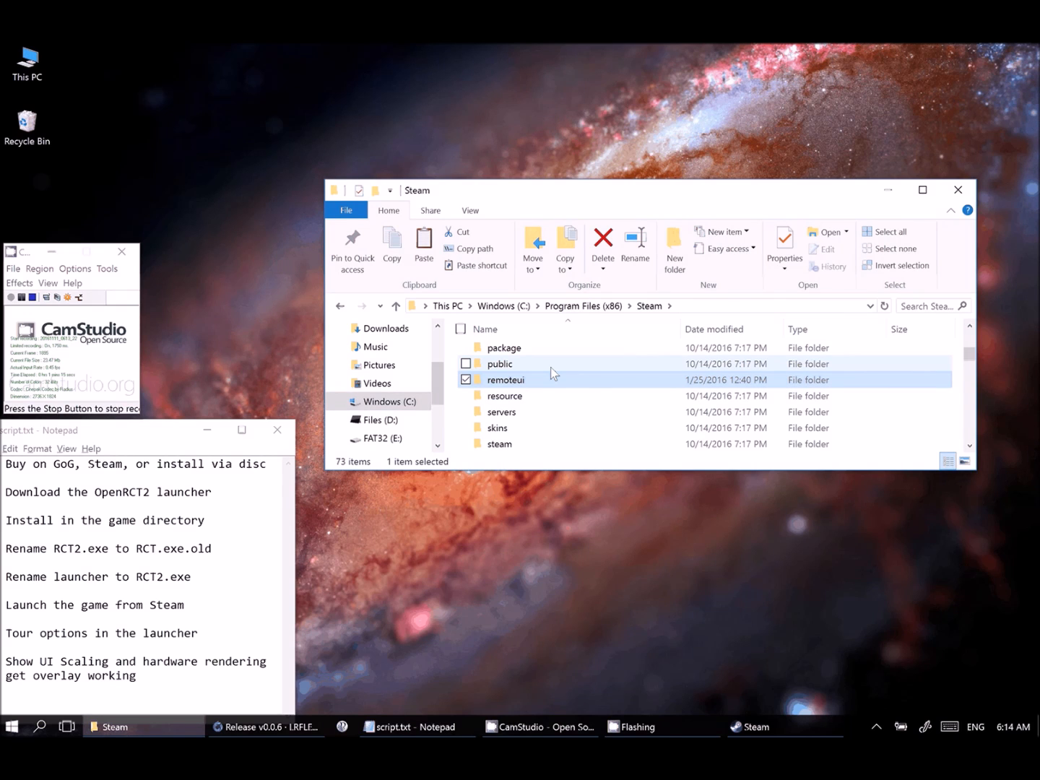
pyautogui.click(504, 396)
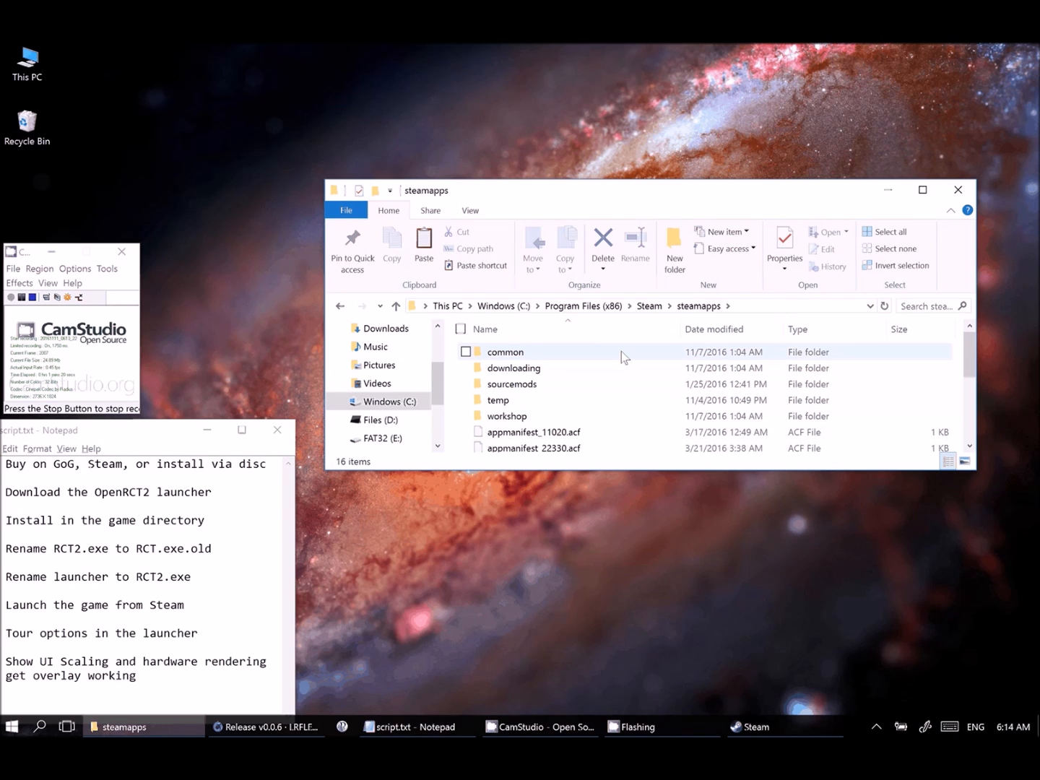
pyautogui.doubleClick(505, 352)
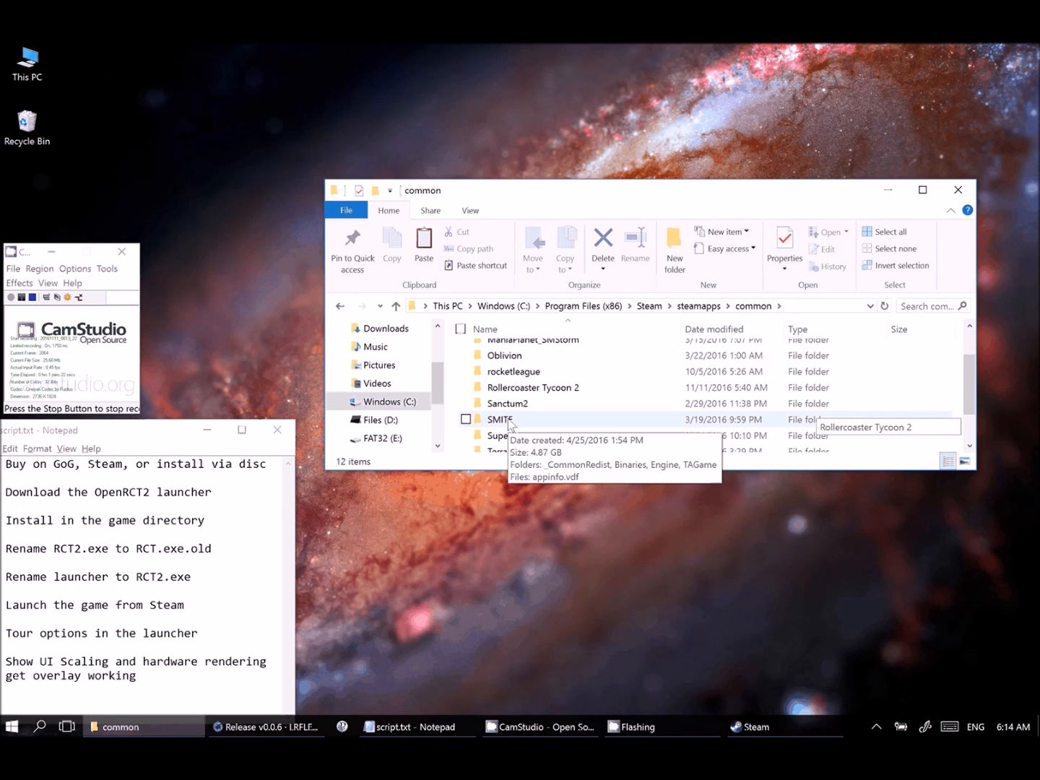
pyautogui.doubleClick(512, 370)
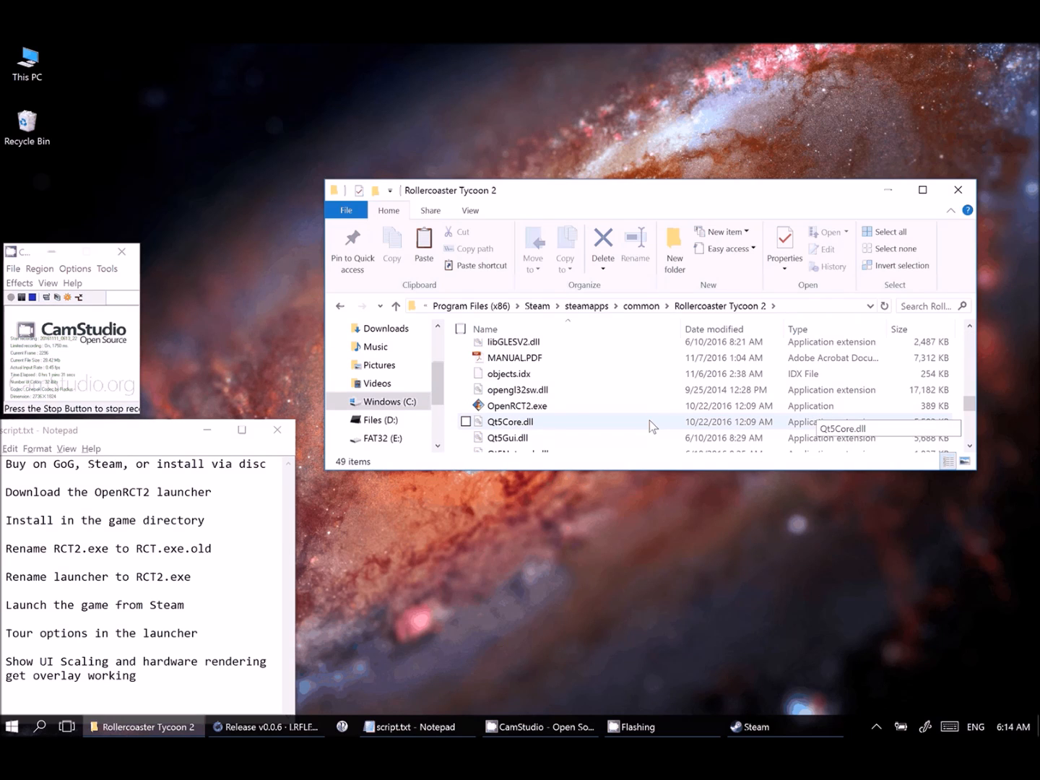
pyautogui.scroll(-3)
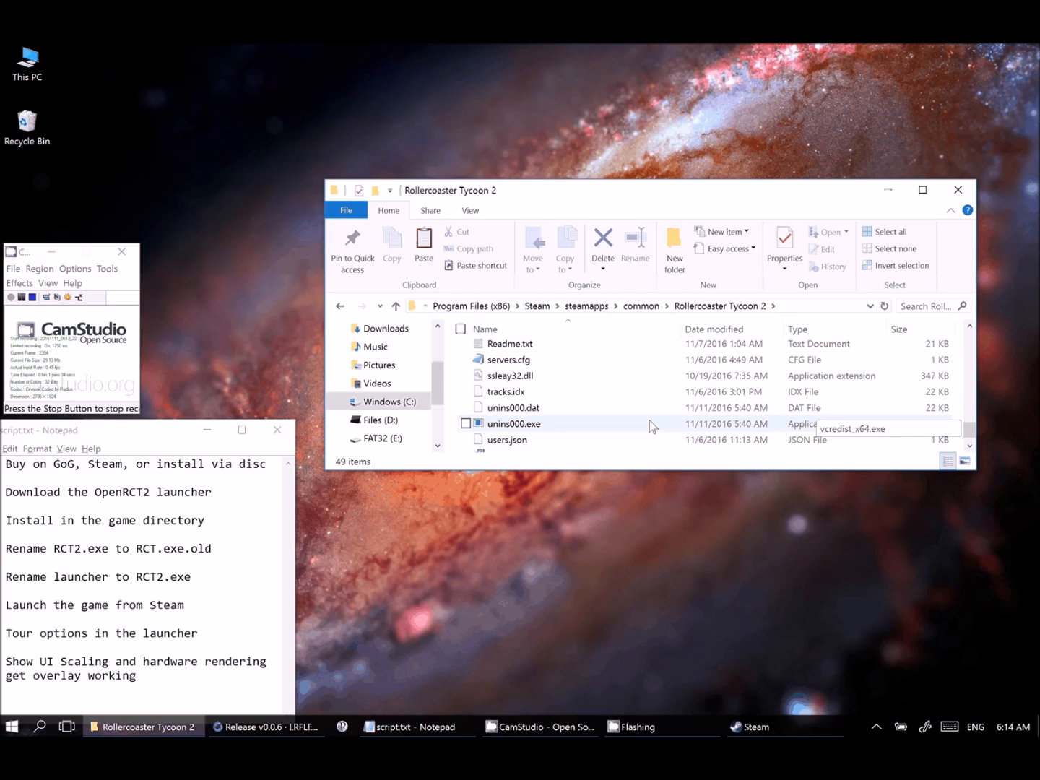
pyautogui.scroll(-3)
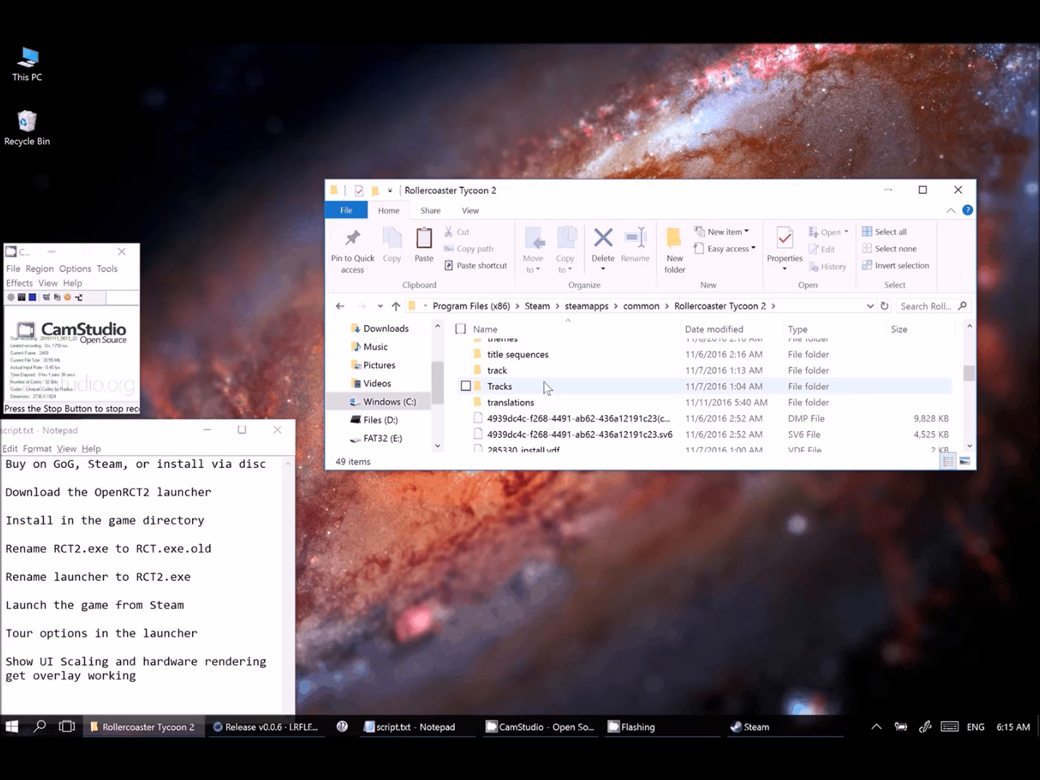
pyautogui.moveTo(499, 386)
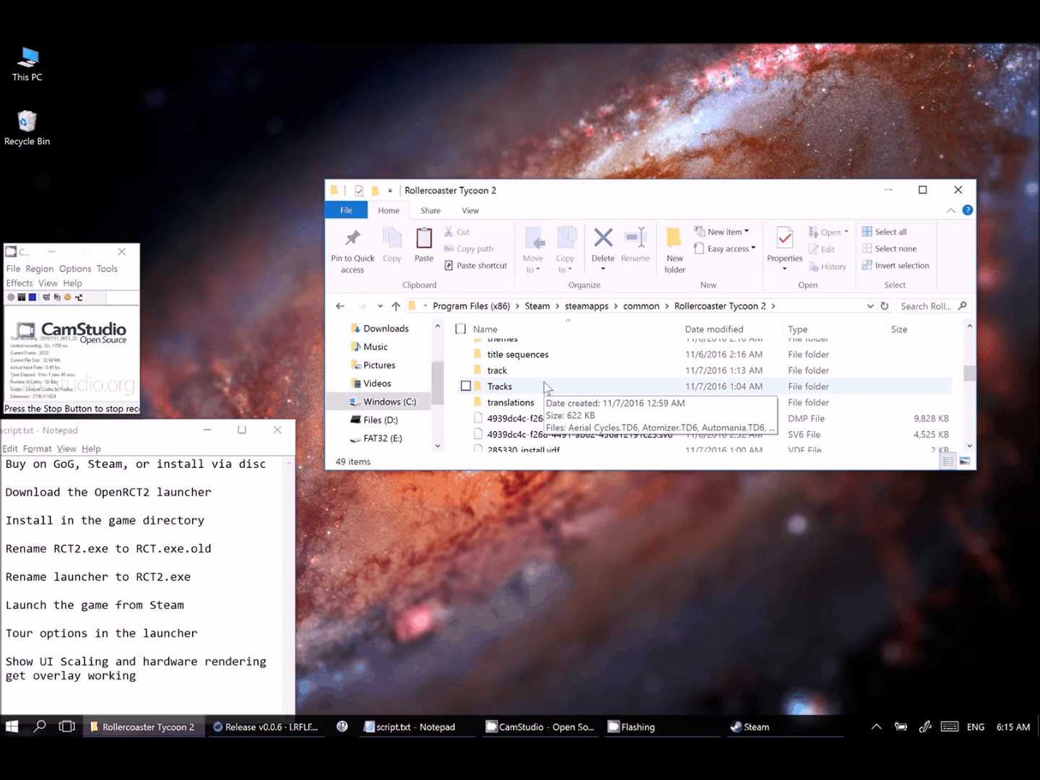
pyautogui.scroll(-3)
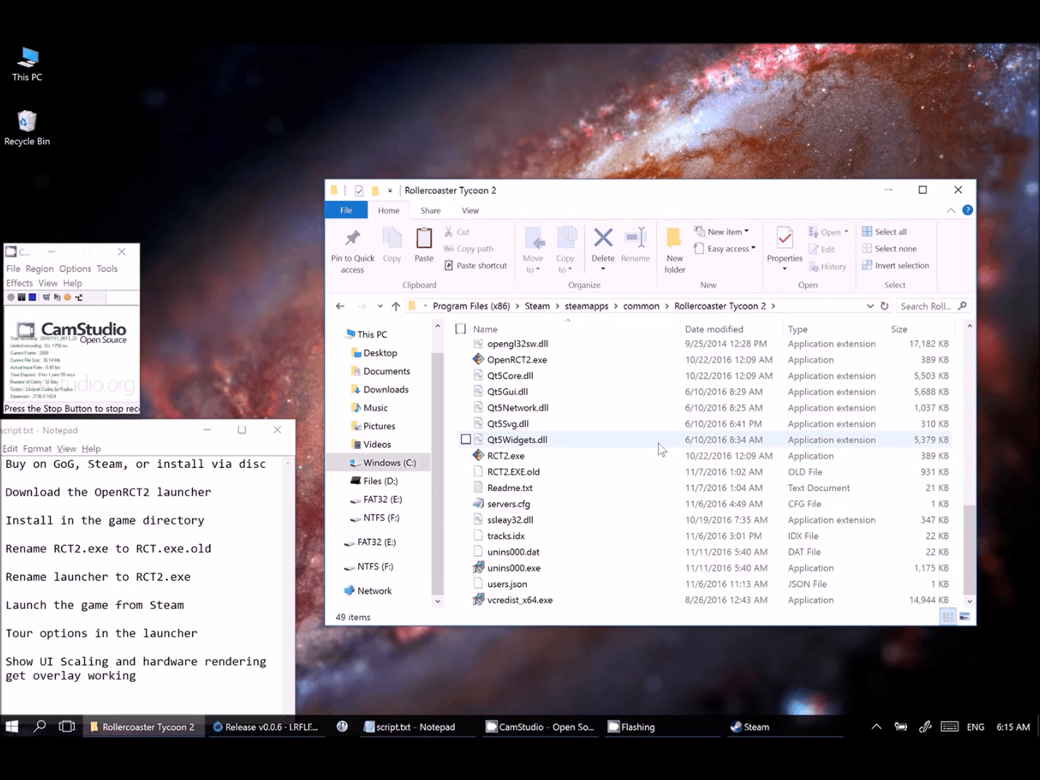
# Step: Check the 389 KB RCT2.exe launcher and the 930 KB RCT2.EXE.old original side by side
pyautogui.click(513, 472)
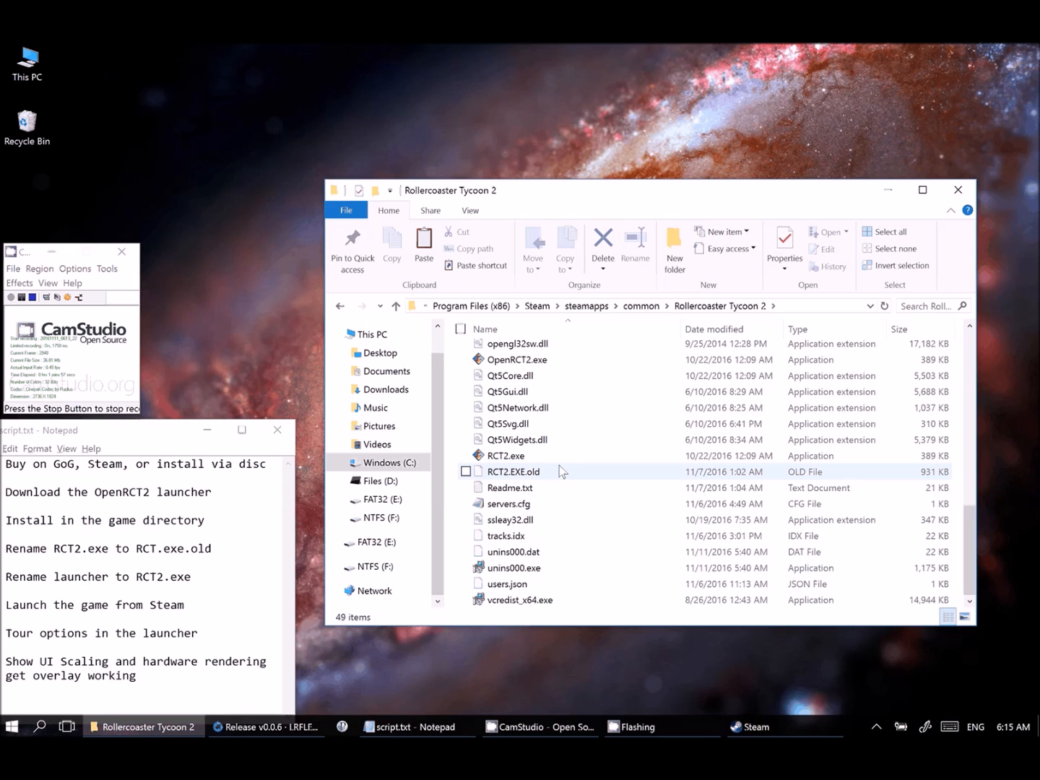
pyautogui.click(506, 455)
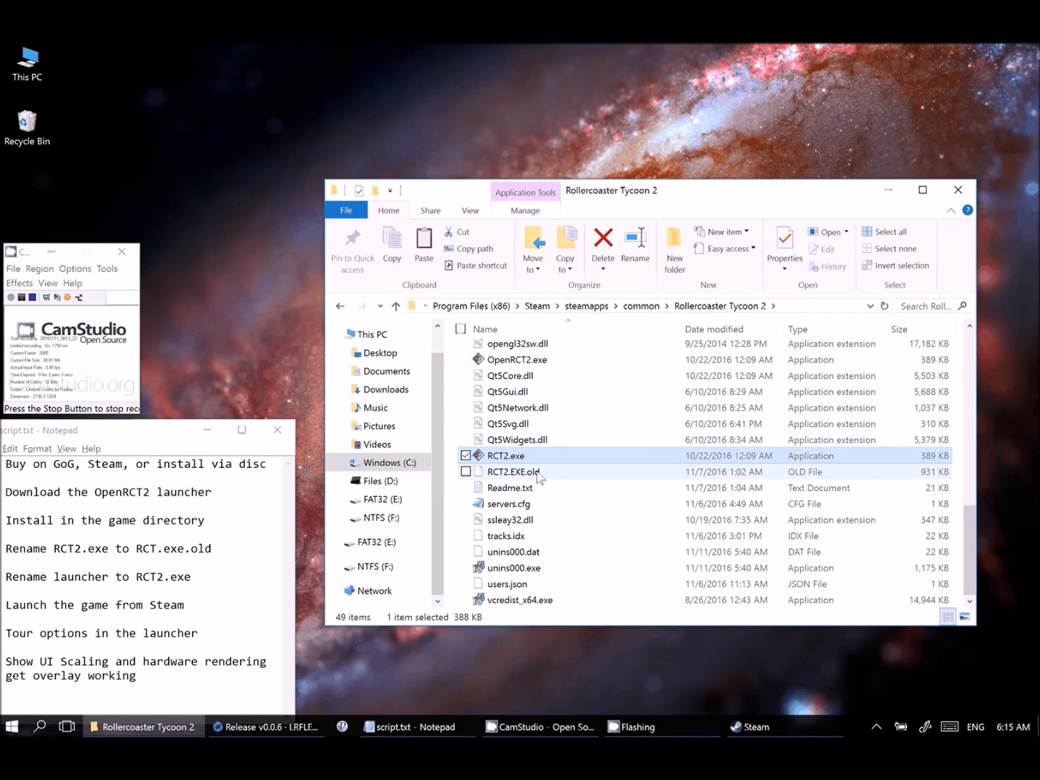
pyautogui.click(512, 471)
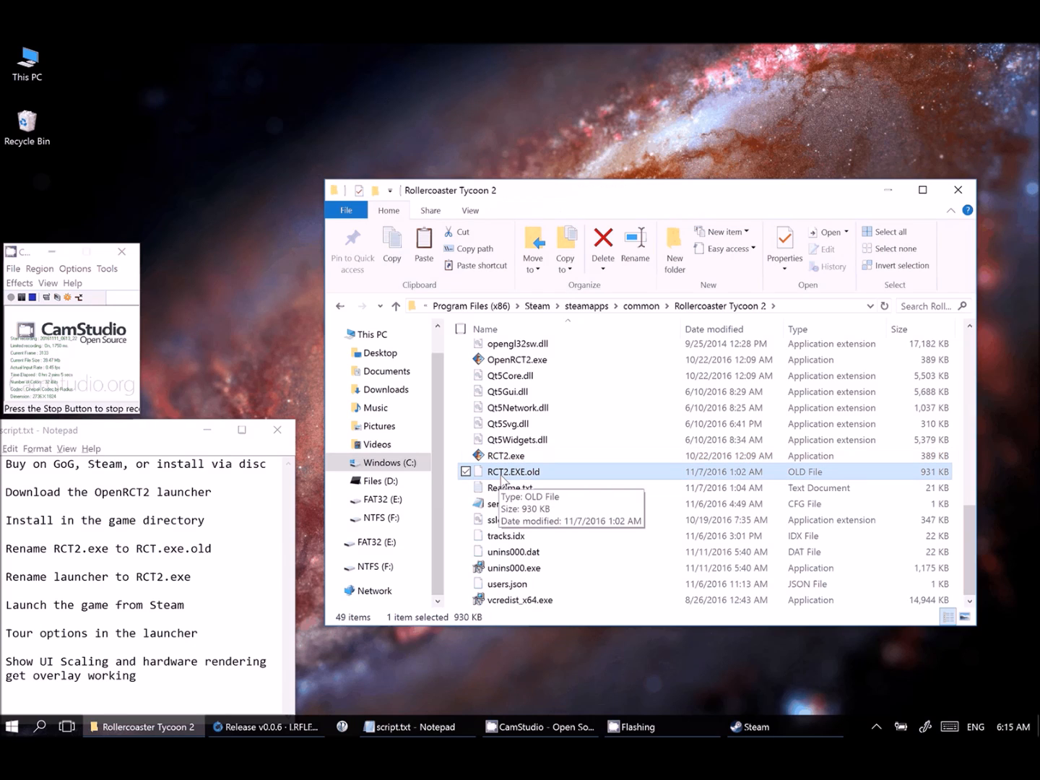
pyautogui.moveTo(551, 478)
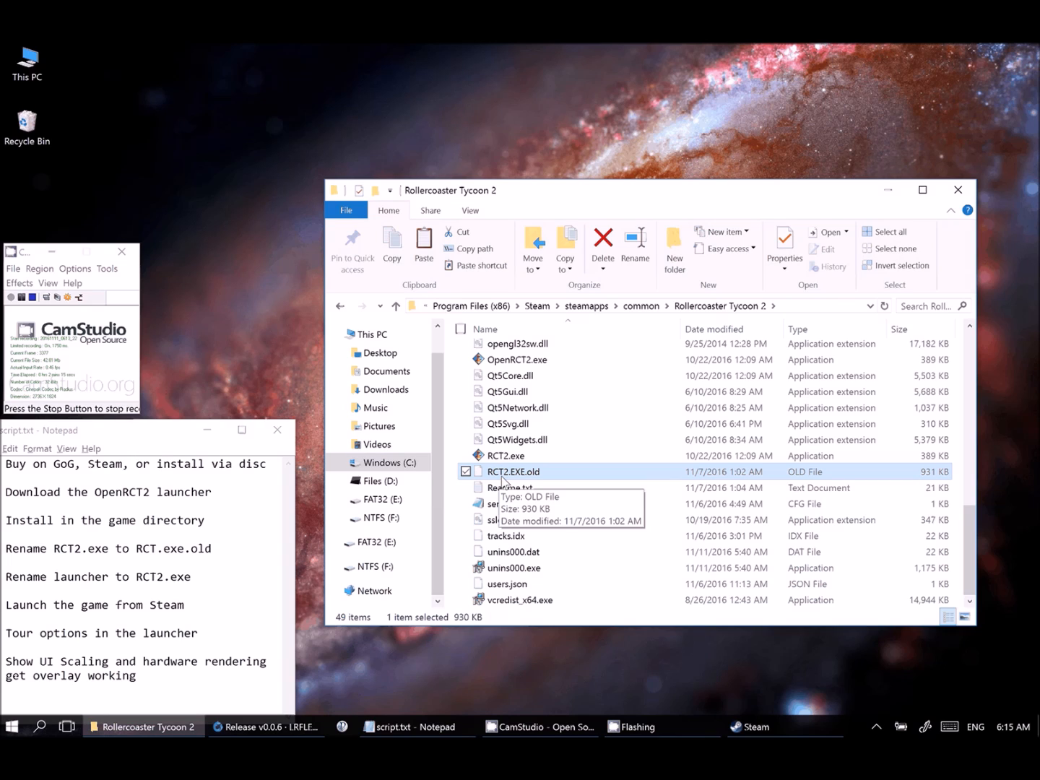
pyautogui.moveTo(531, 483)
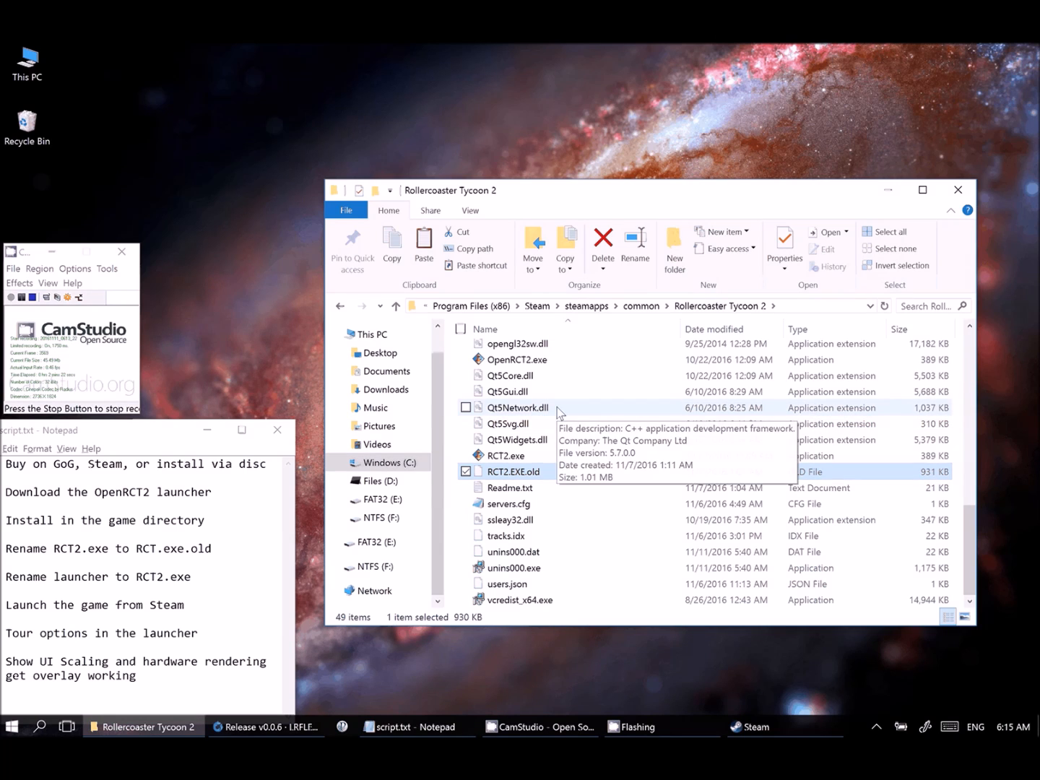
pyautogui.moveTo(682, 432)
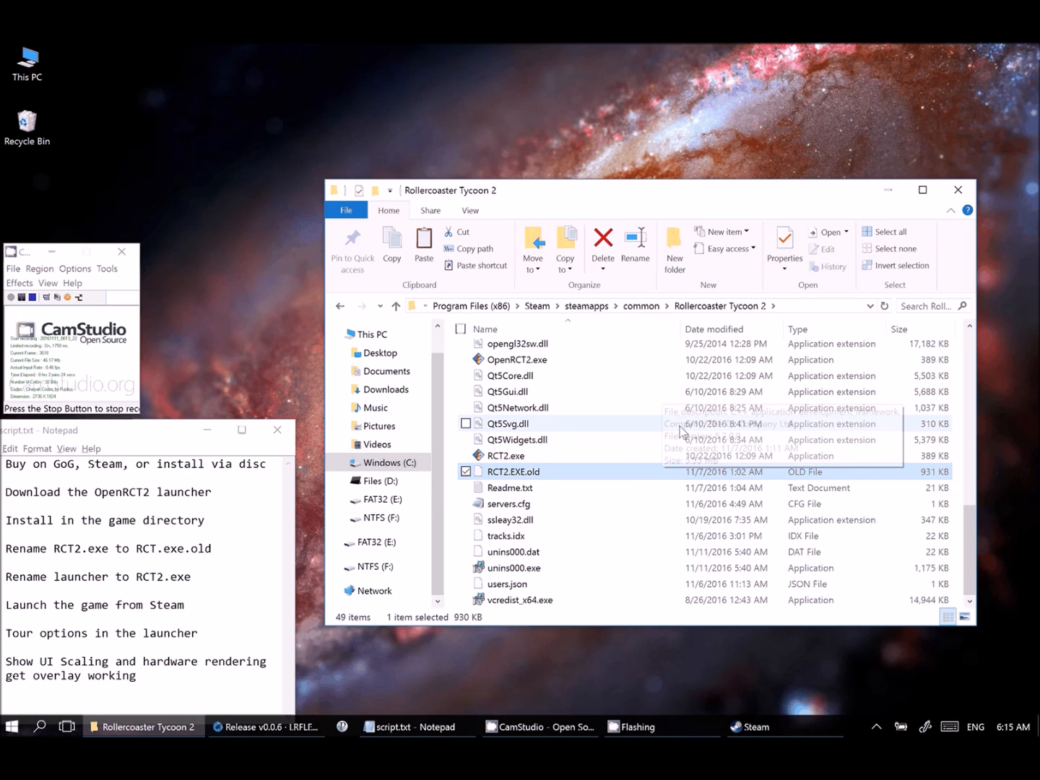
pyautogui.moveTo(577, 471)
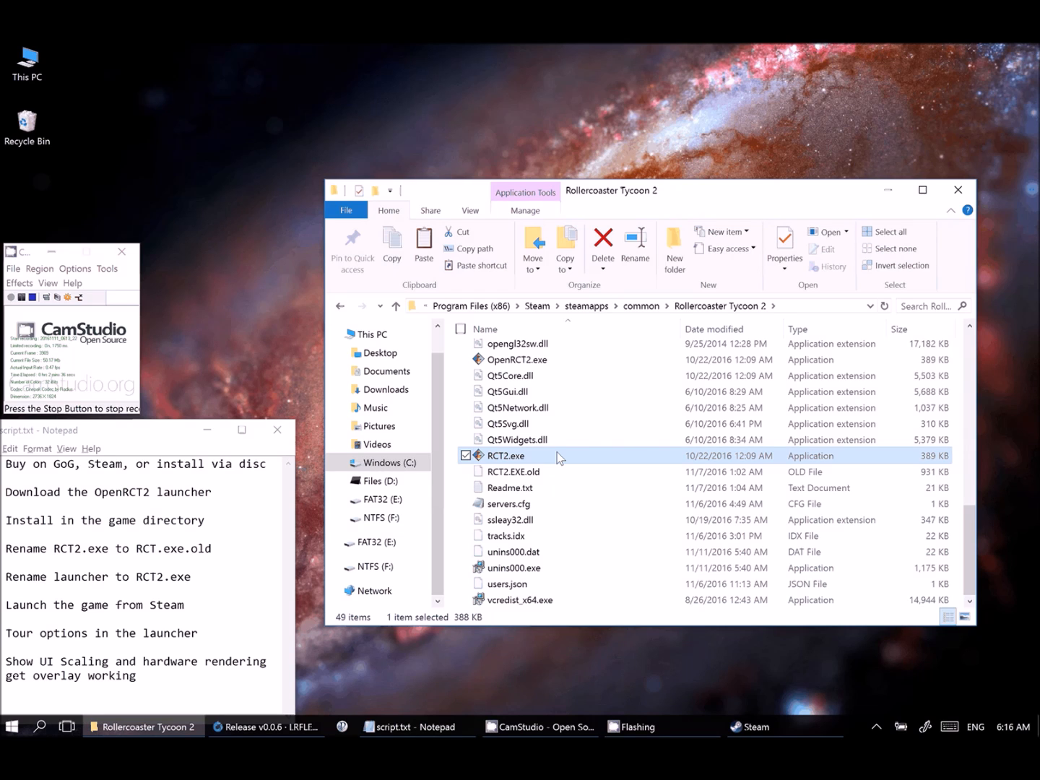
# Step: Show the View ribbon options with File name extensions enabled
pyautogui.click(470, 210)
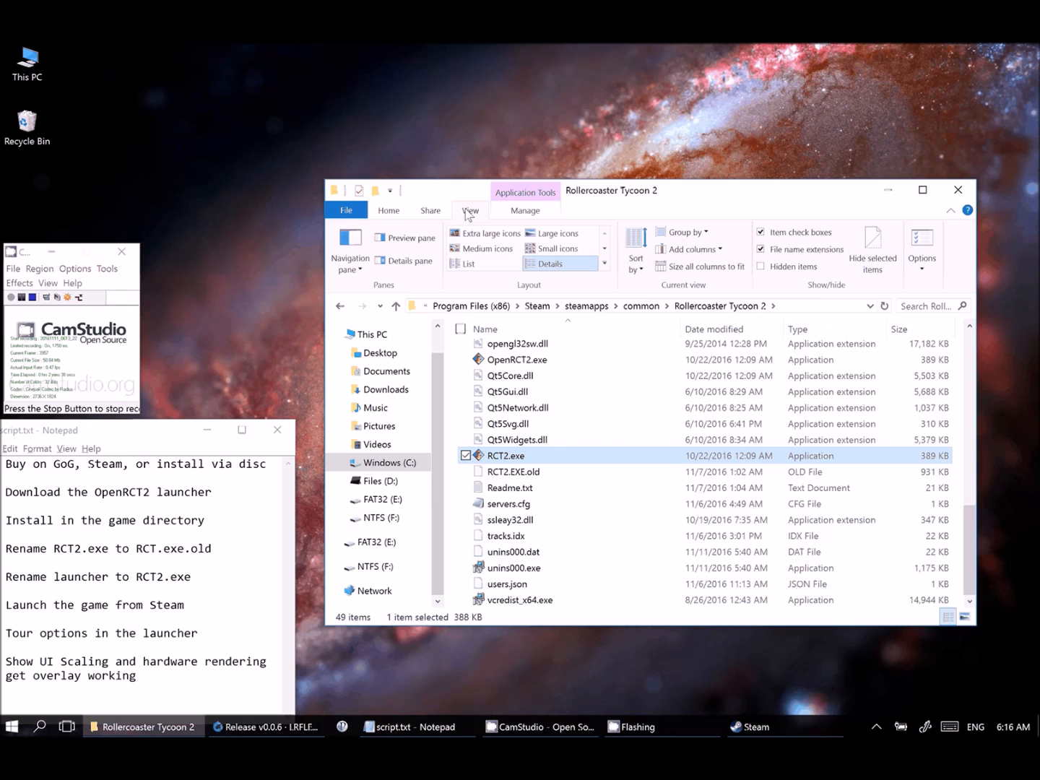
pyautogui.moveTo(778, 252)
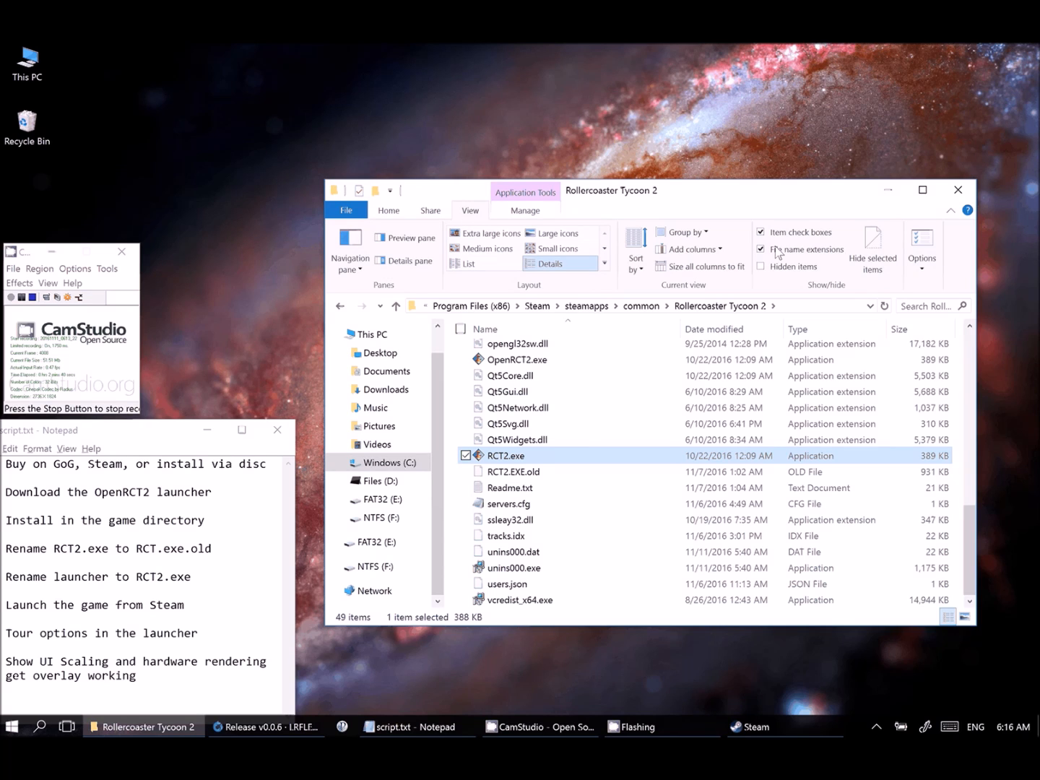
pyautogui.moveTo(765, 254)
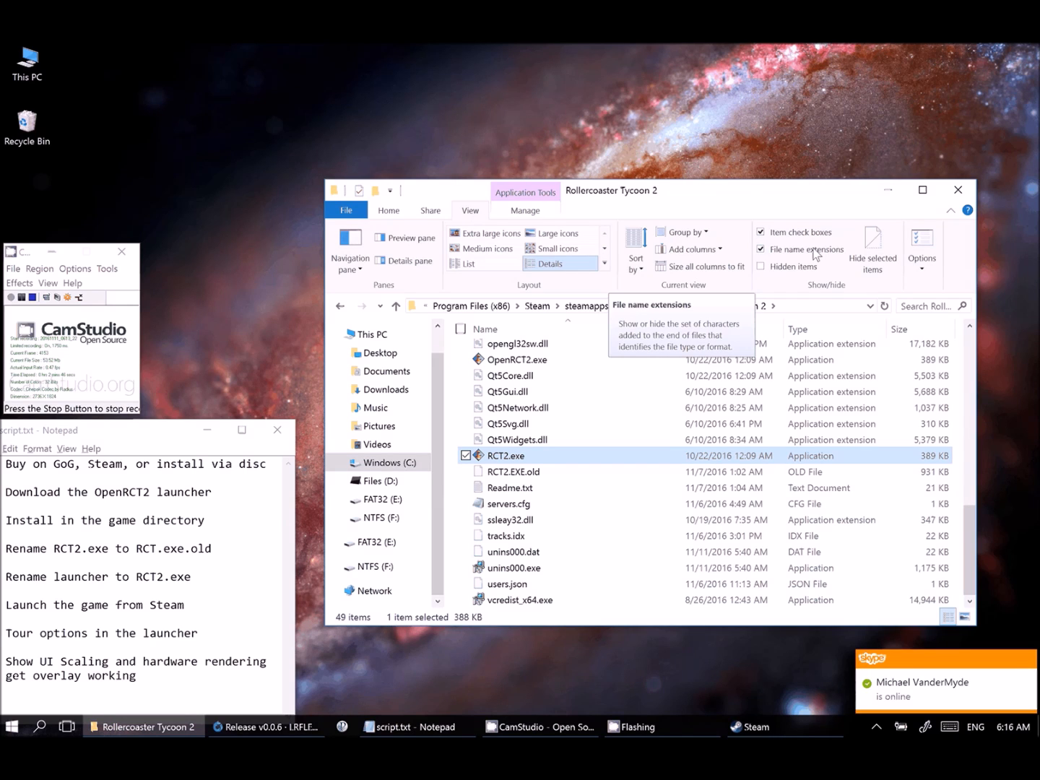
pyautogui.moveTo(790, 255)
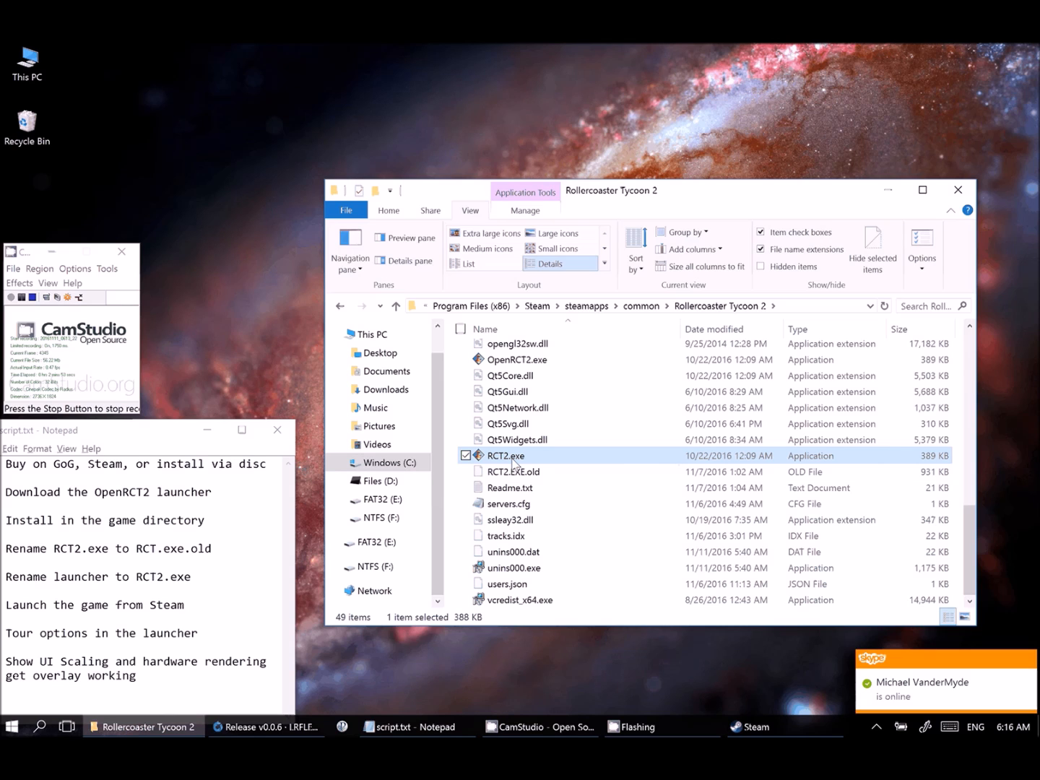
# Step: Bring Steam forward on the RollerCoaster Tycoon 2: Triple Thrill Pack library page
pyautogui.click(751, 726)
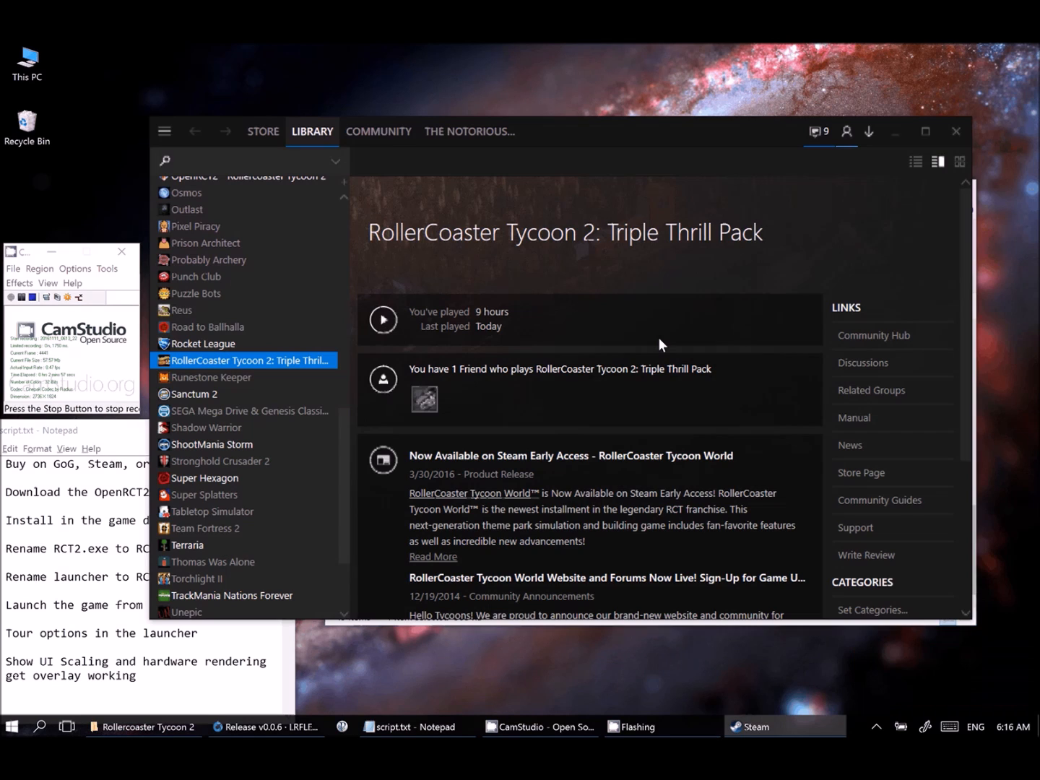
pyautogui.click(382, 320)
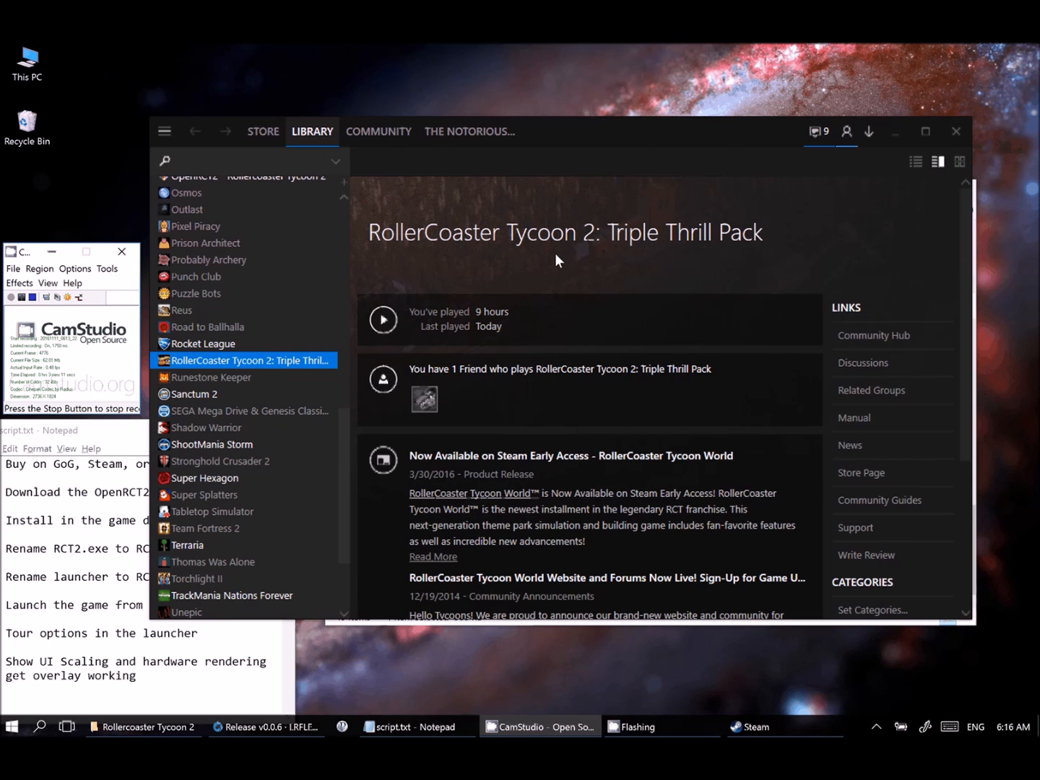
pyautogui.click(164, 131)
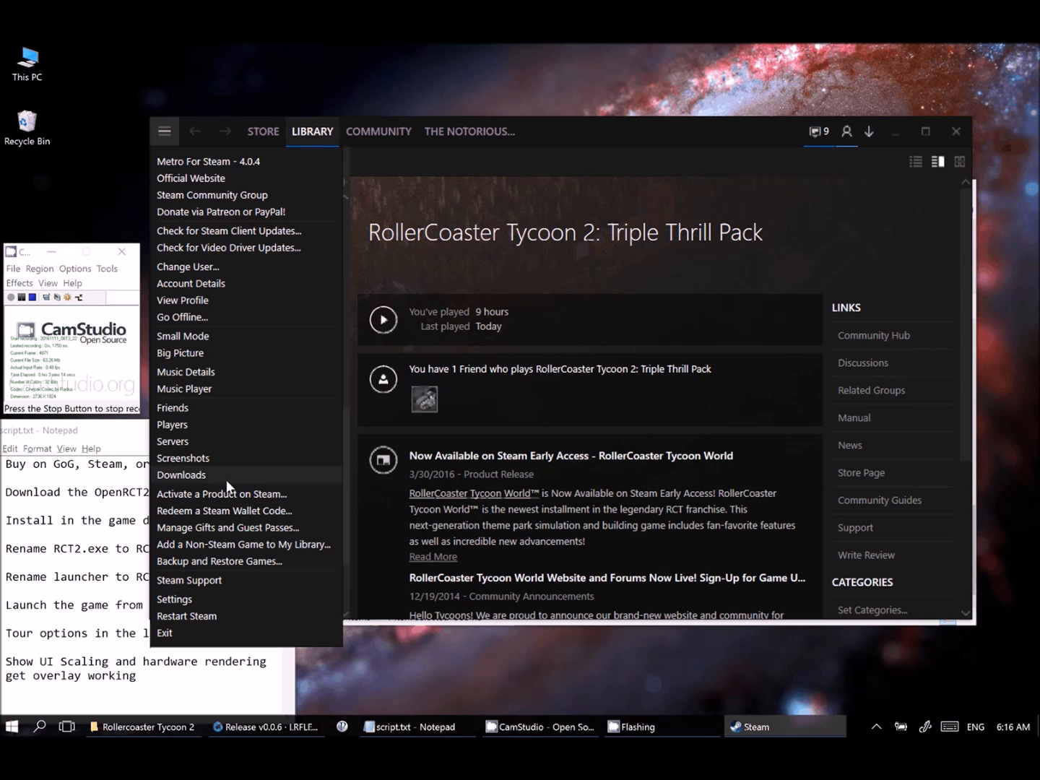
pyautogui.moveTo(312, 543)
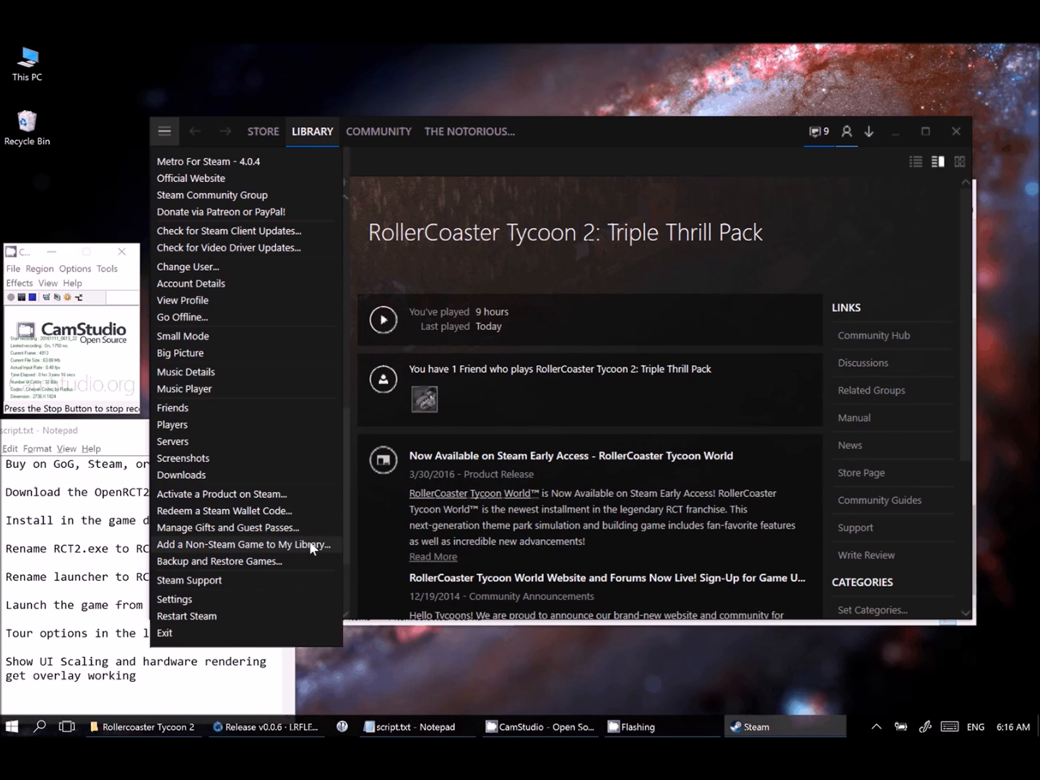
pyautogui.click(242, 544)
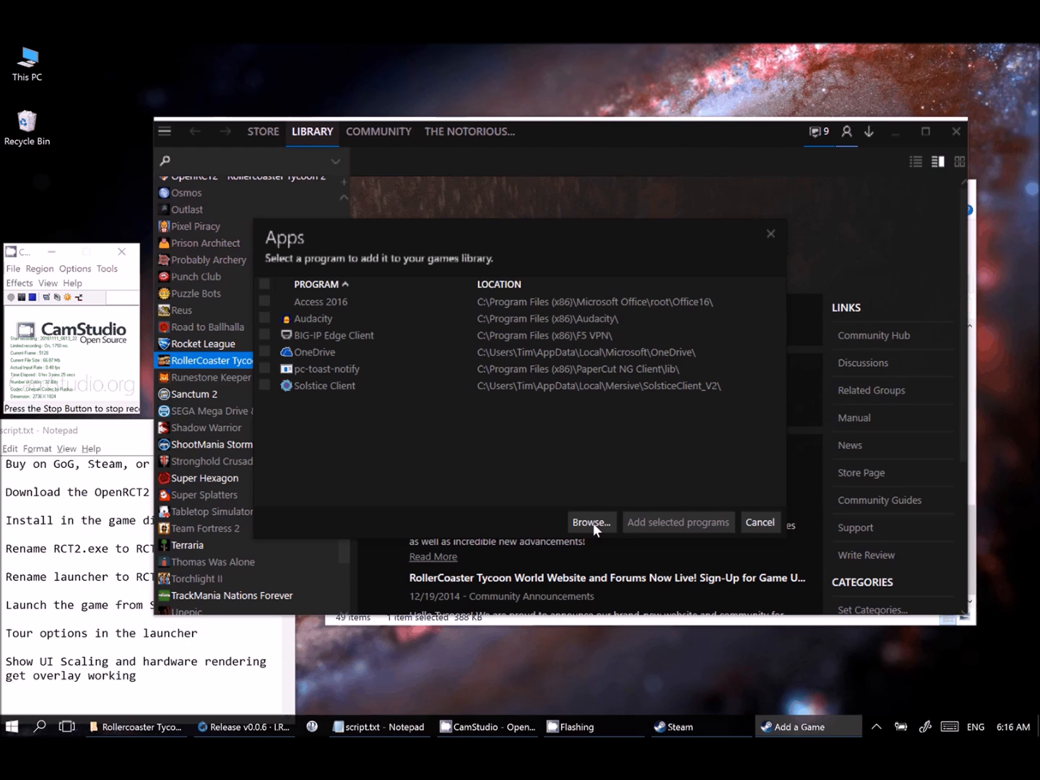
pyautogui.click(591, 522)
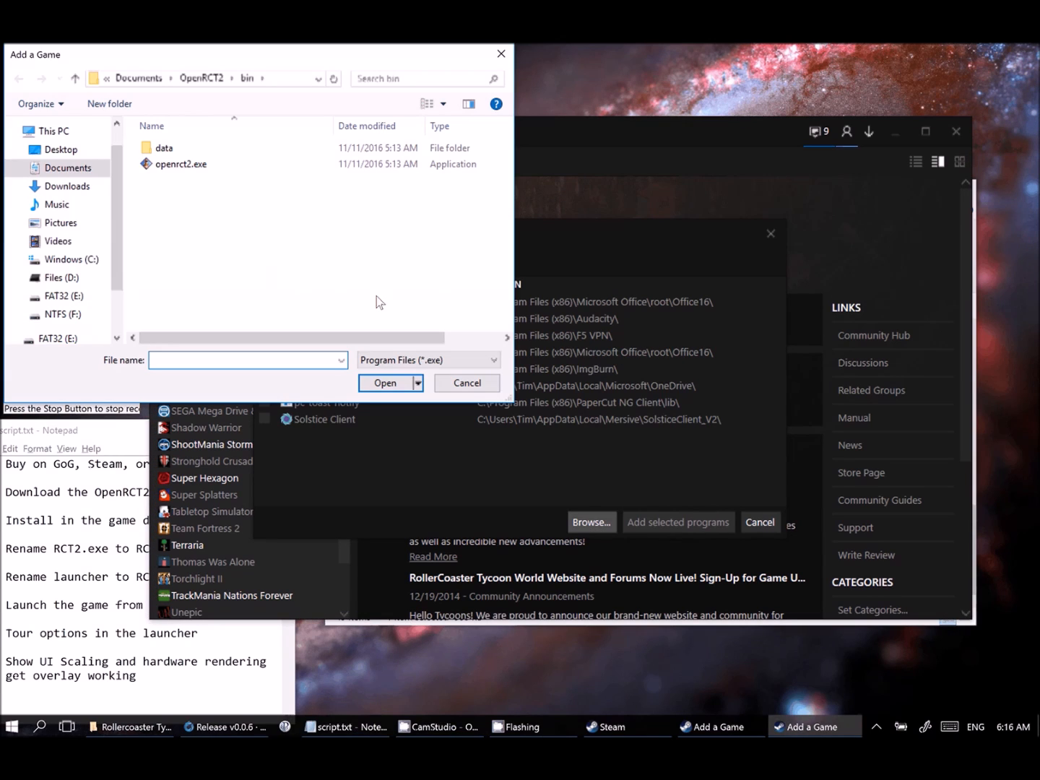
pyautogui.click(181, 164)
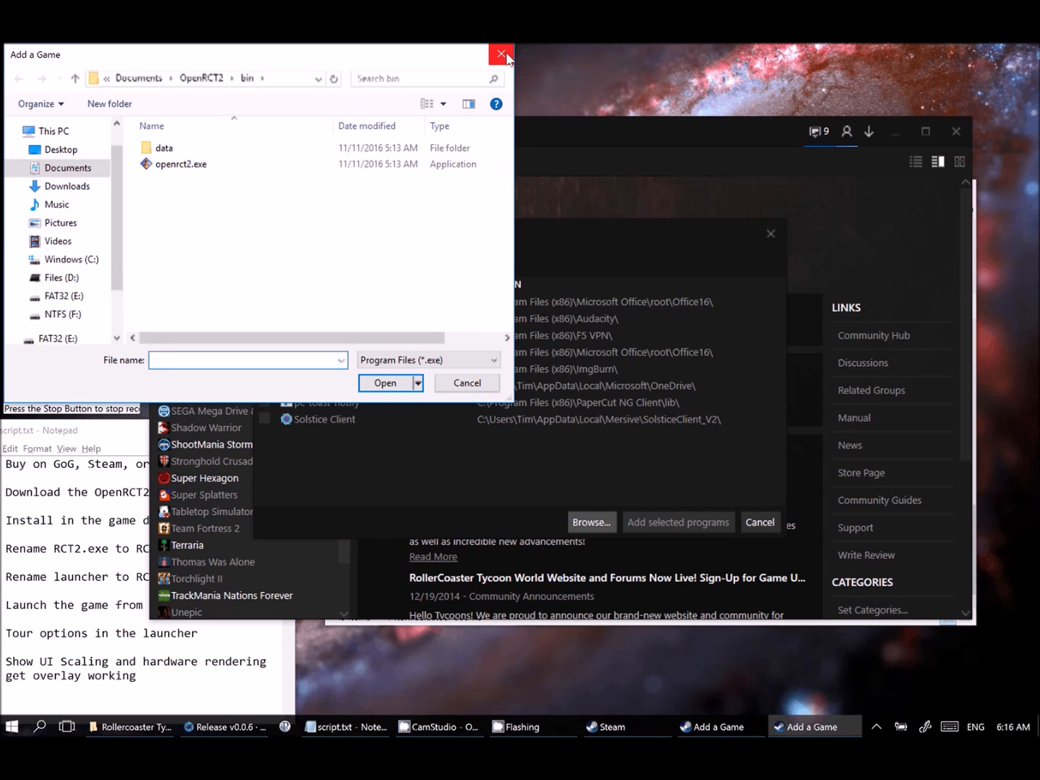
pyautogui.click(500, 54)
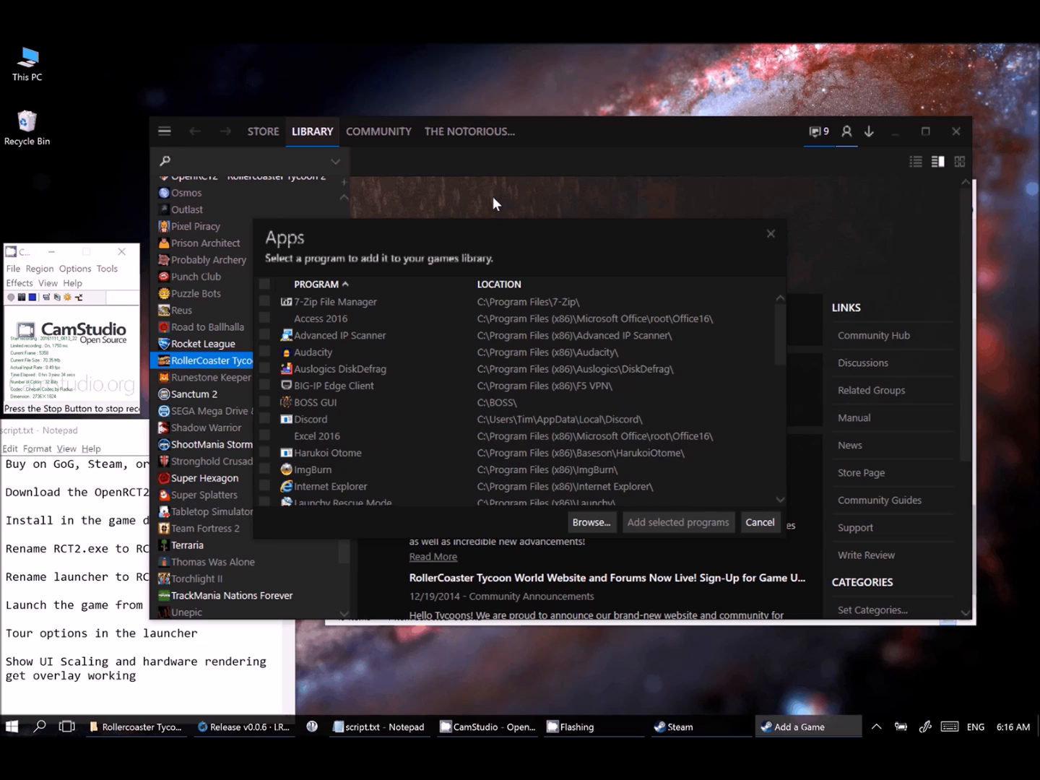
pyautogui.click(760, 521)
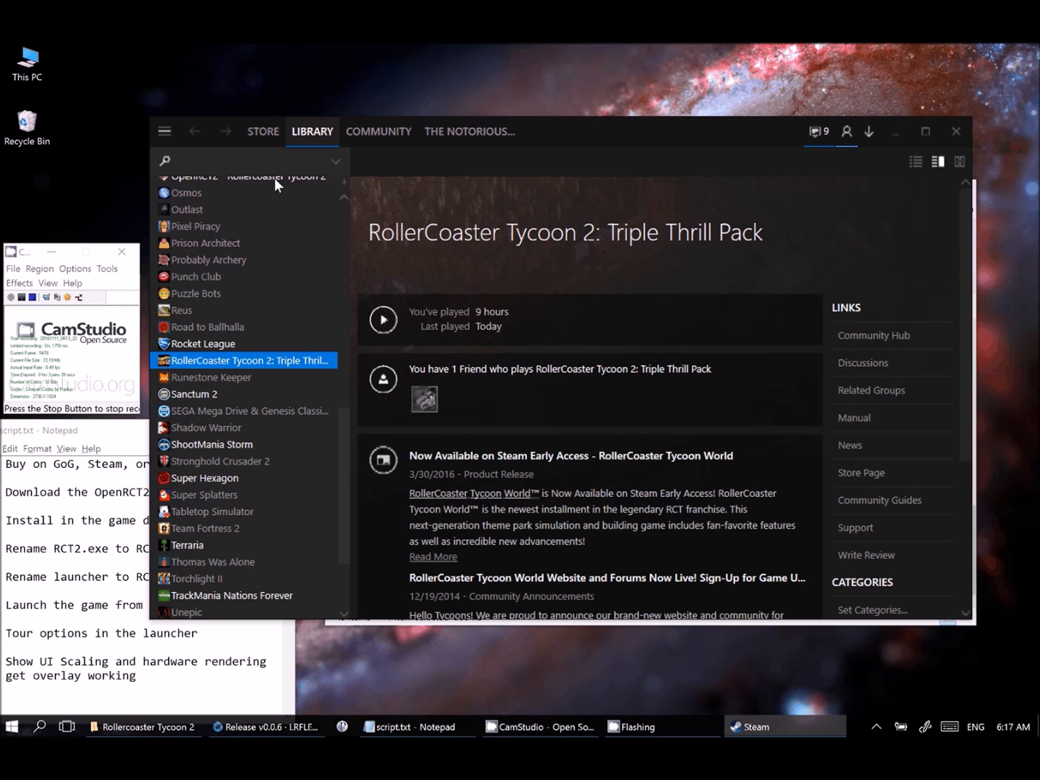
# Step: View the OpenRCT2 library entry, then play RollerCoaster Tycoon 2: Triple Thrill Pack
pyautogui.click(246, 177)
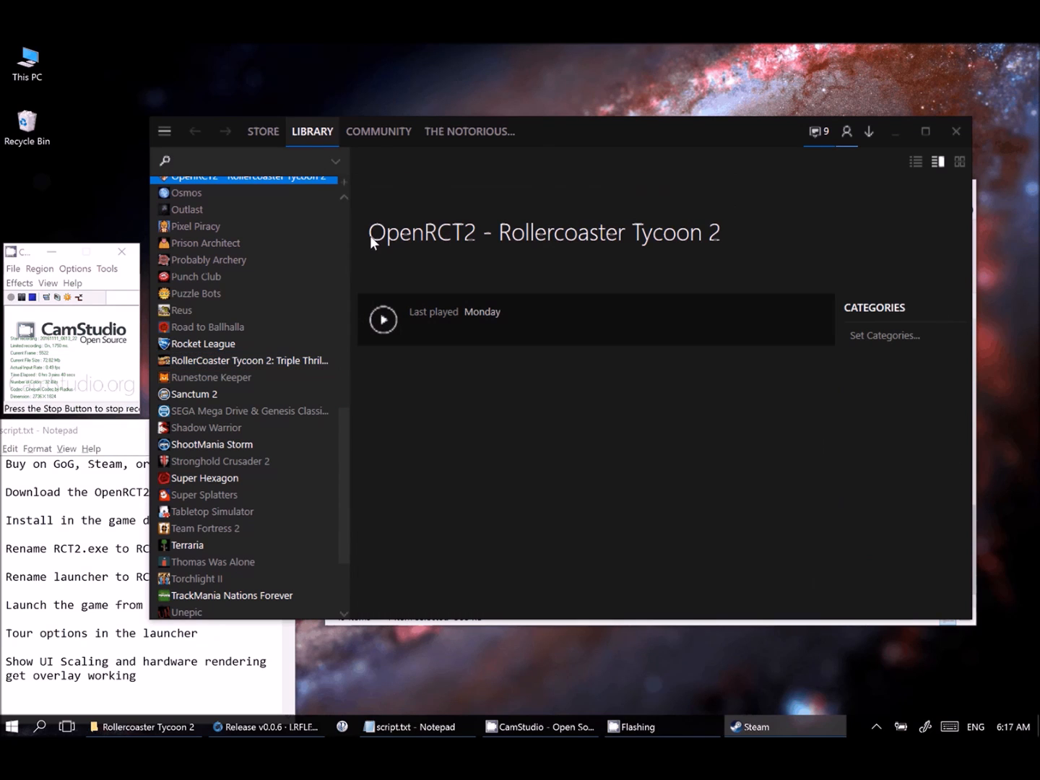
pyautogui.moveTo(548, 251)
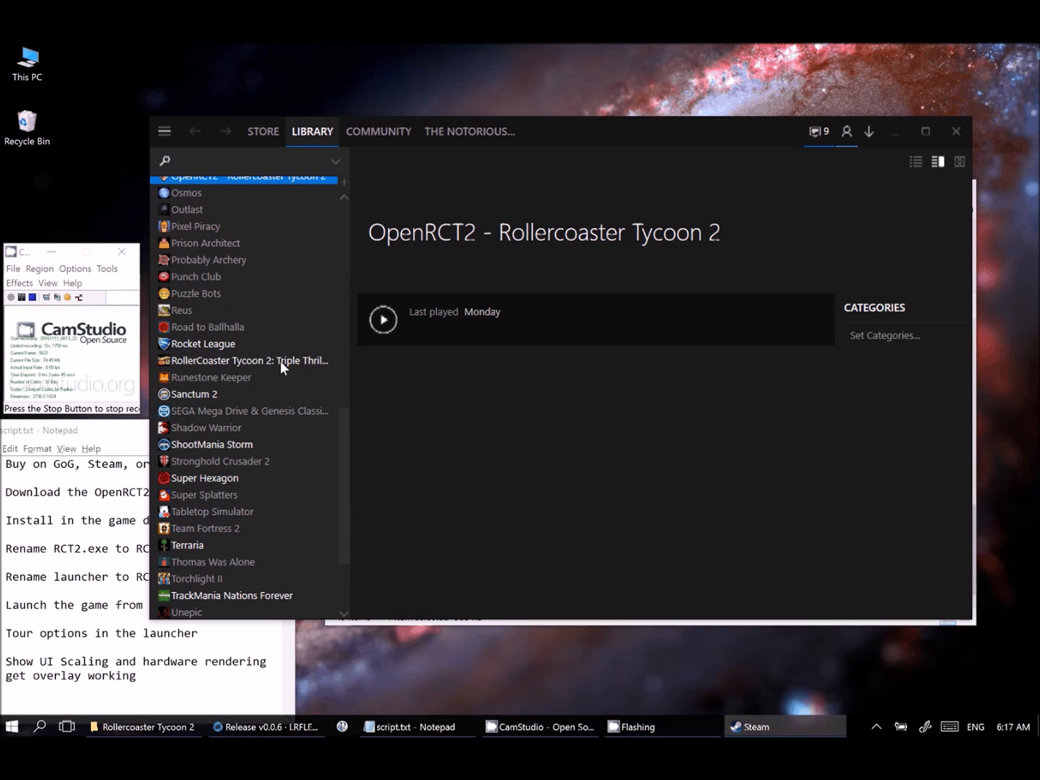
pyautogui.click(246, 360)
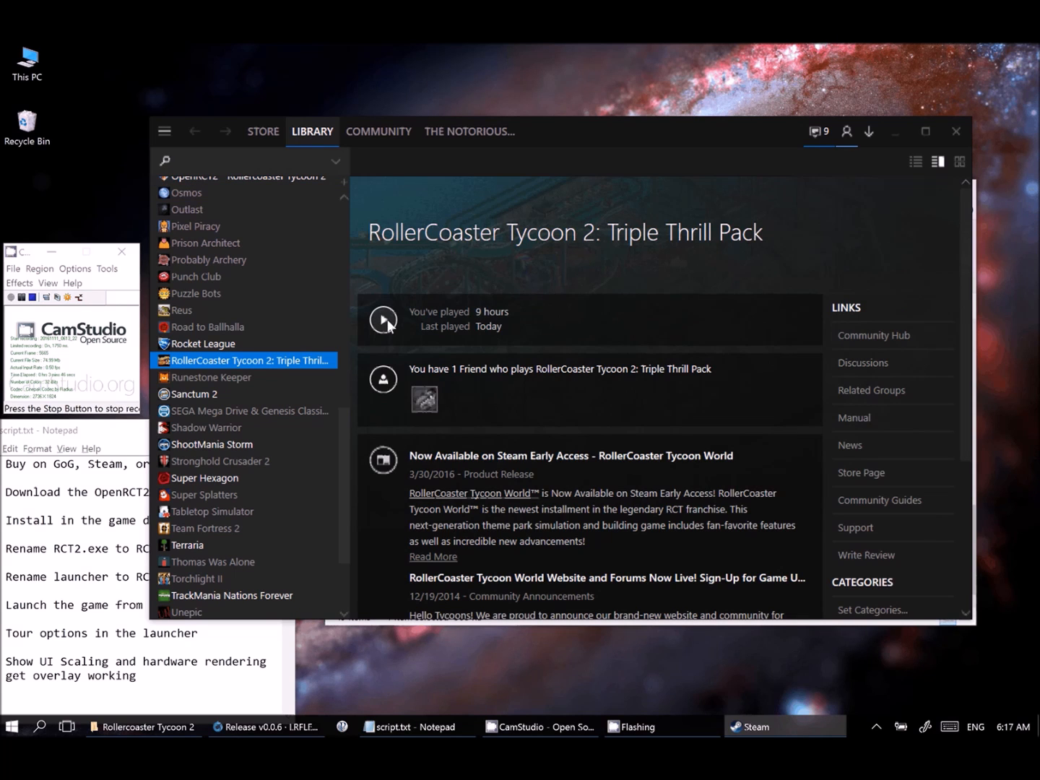
pyautogui.click(384, 320)
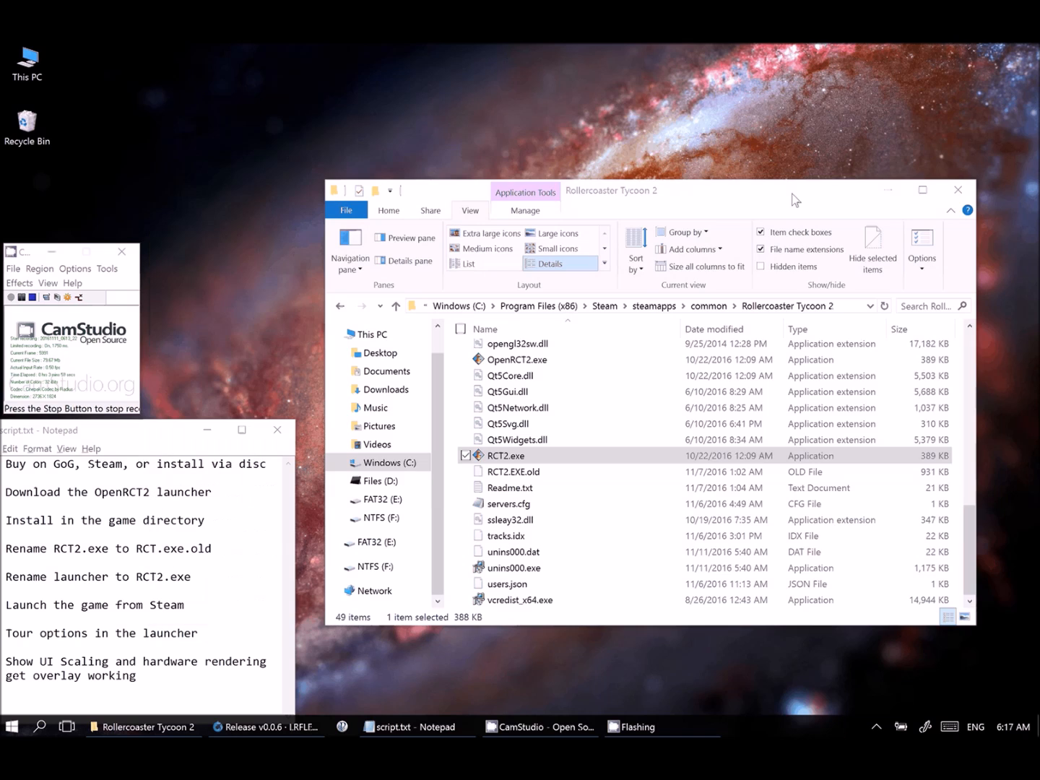
pyautogui.moveTo(915, 160)
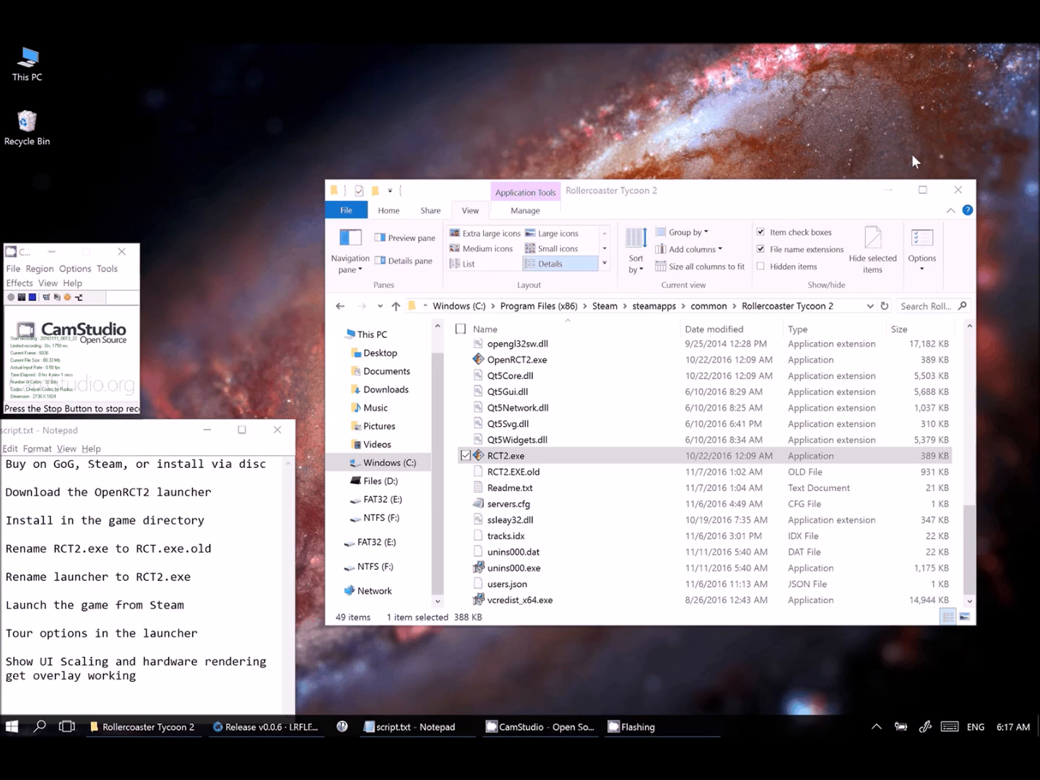
# Step: Close the Rollercoaster Tycoon 2 File Explorer window
pyautogui.click(957, 190)
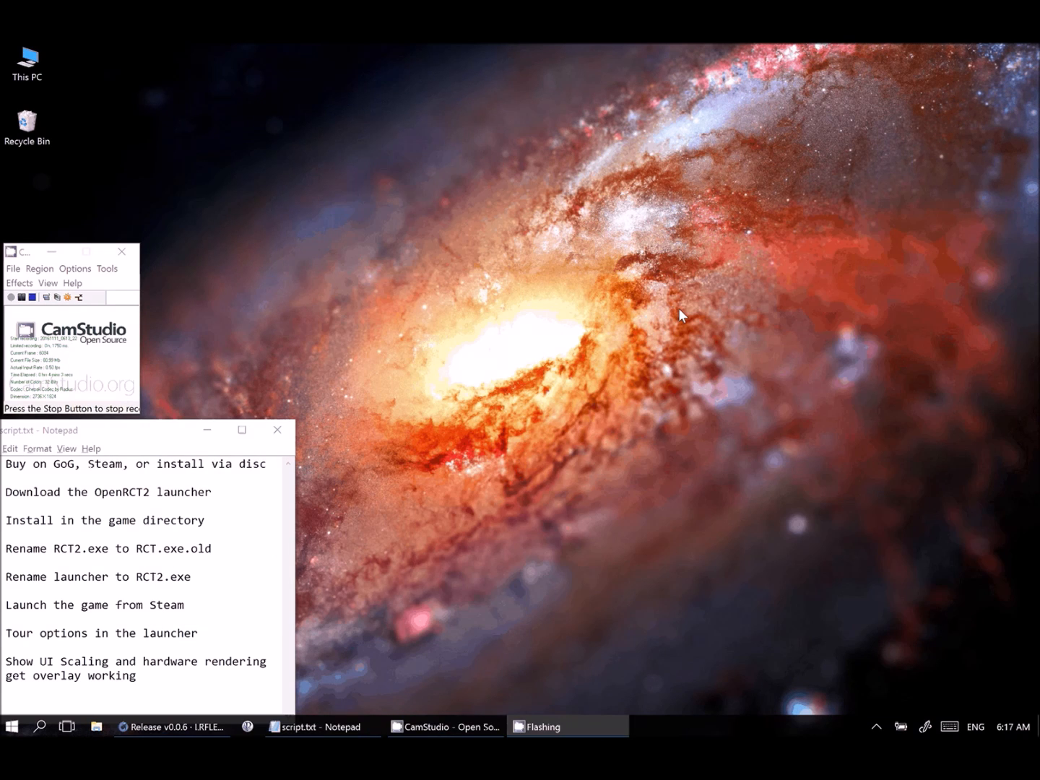
pyautogui.moveTo(652, 325)
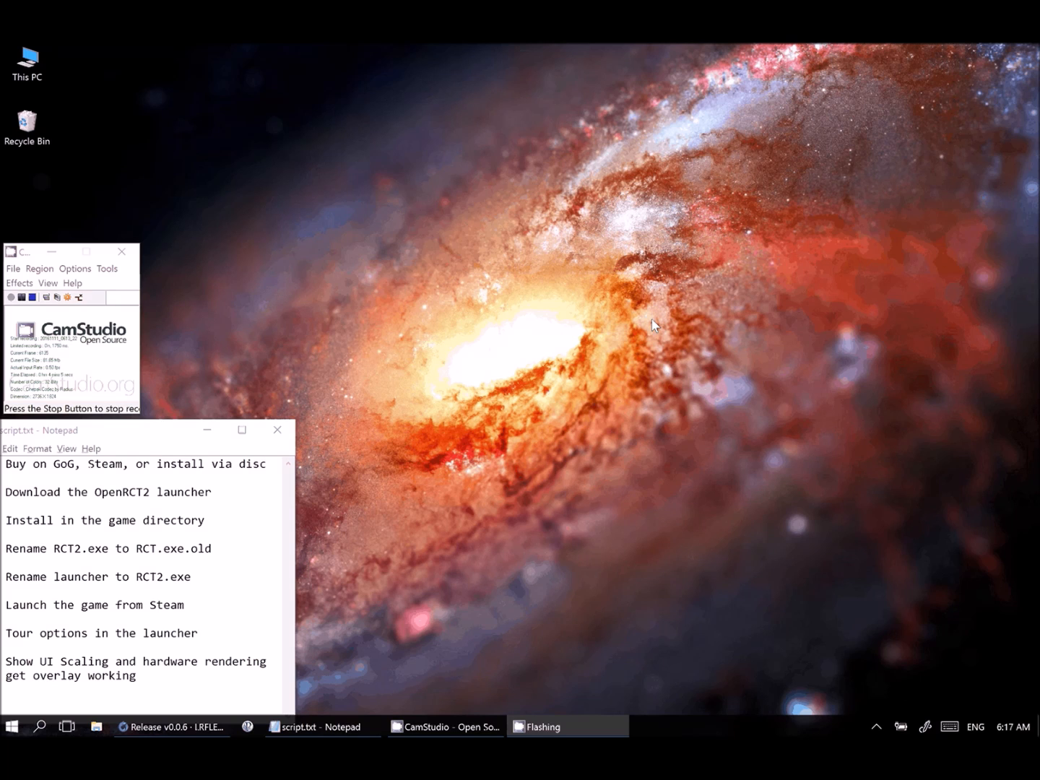
pyautogui.moveTo(383, 338)
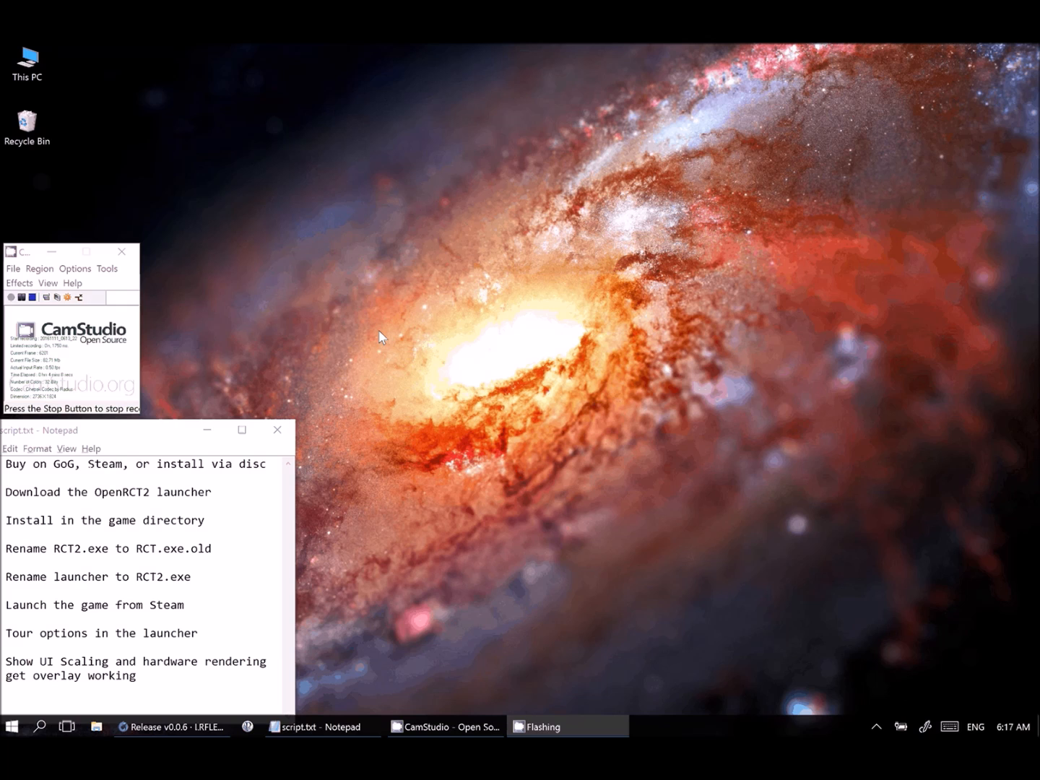